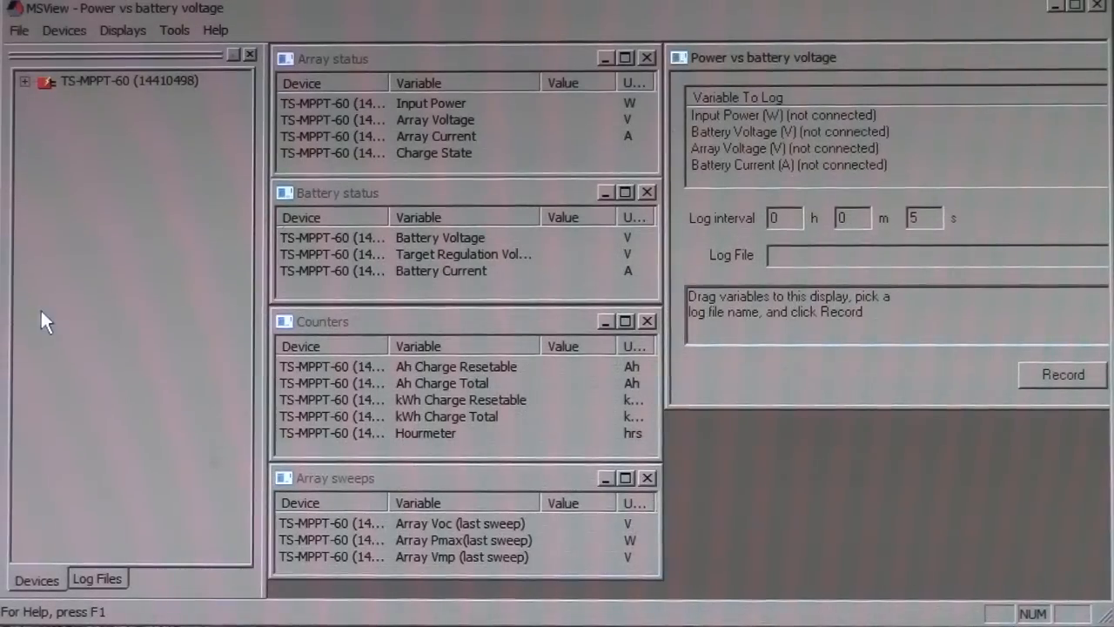
mouse_move(484, 78)
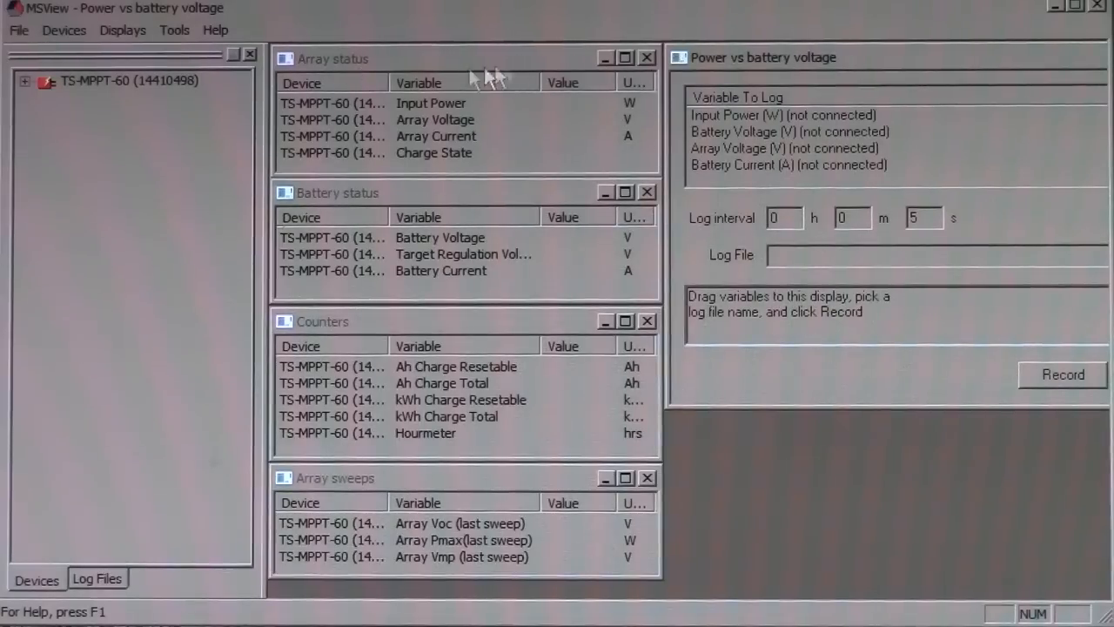
mouse_move(508, 270)
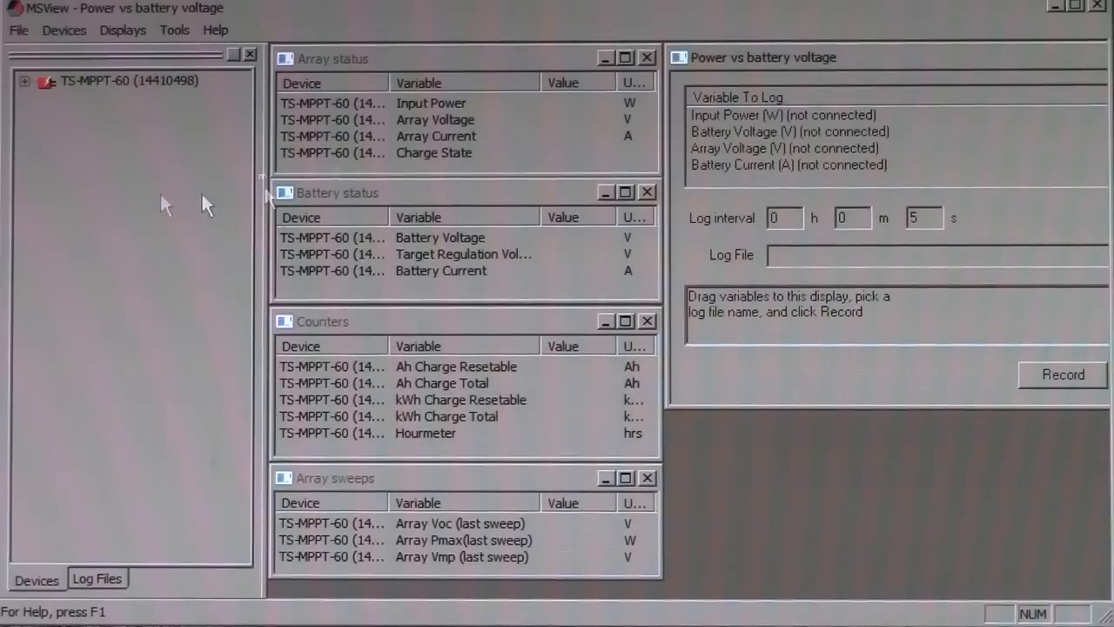
mouse_move(171, 183)
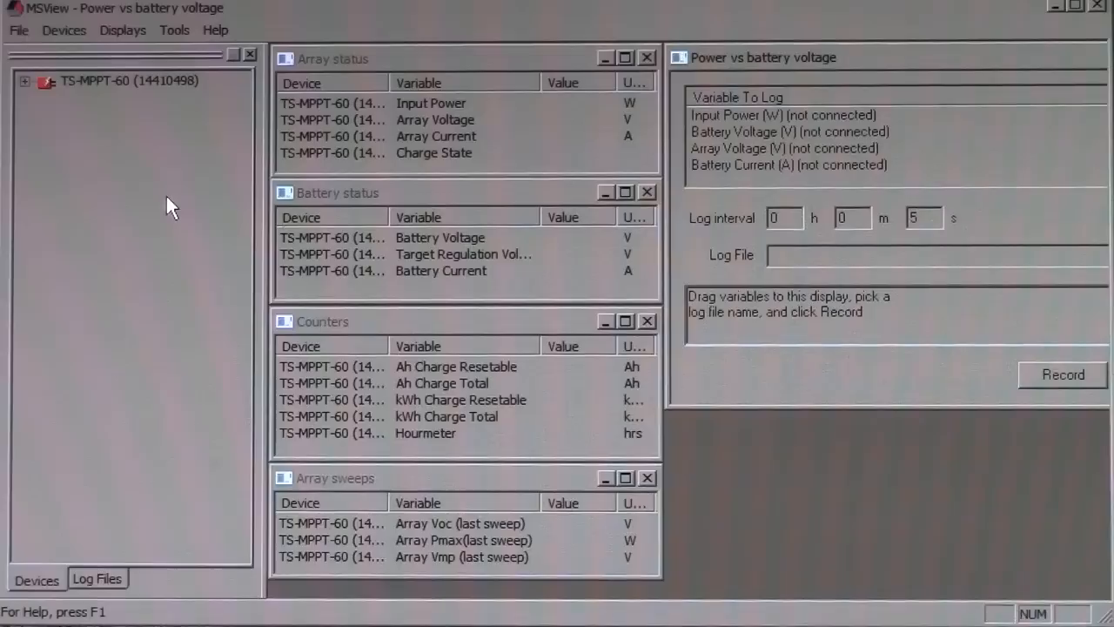
mouse_move(177, 193)
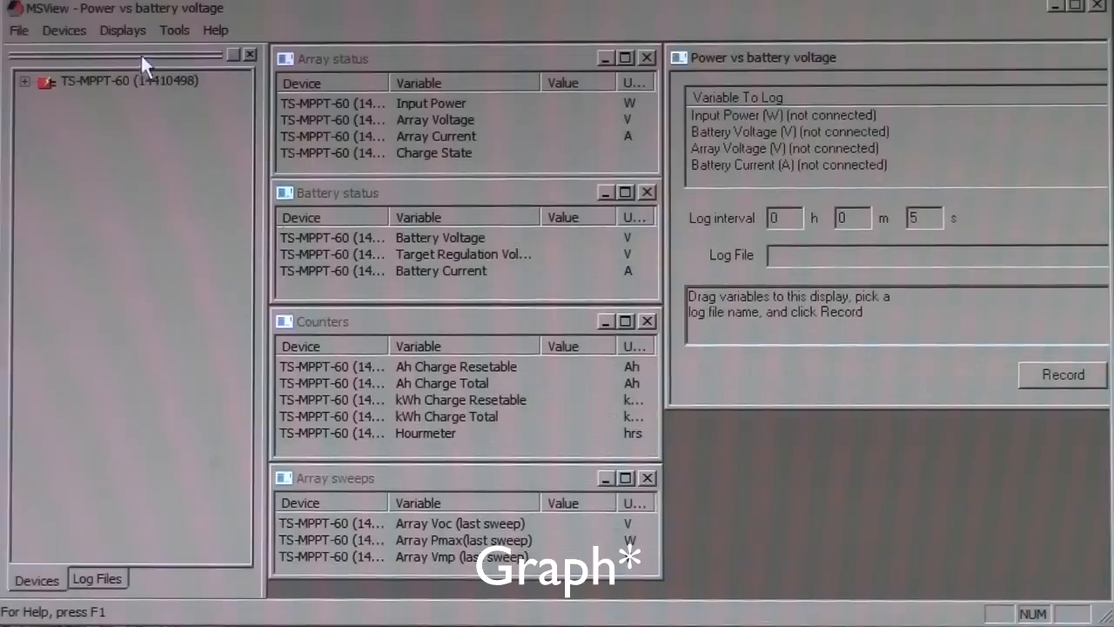
Connect to the TS-MPPT-60 from the Devices tree and expand its variable list.
right_click(126, 80)
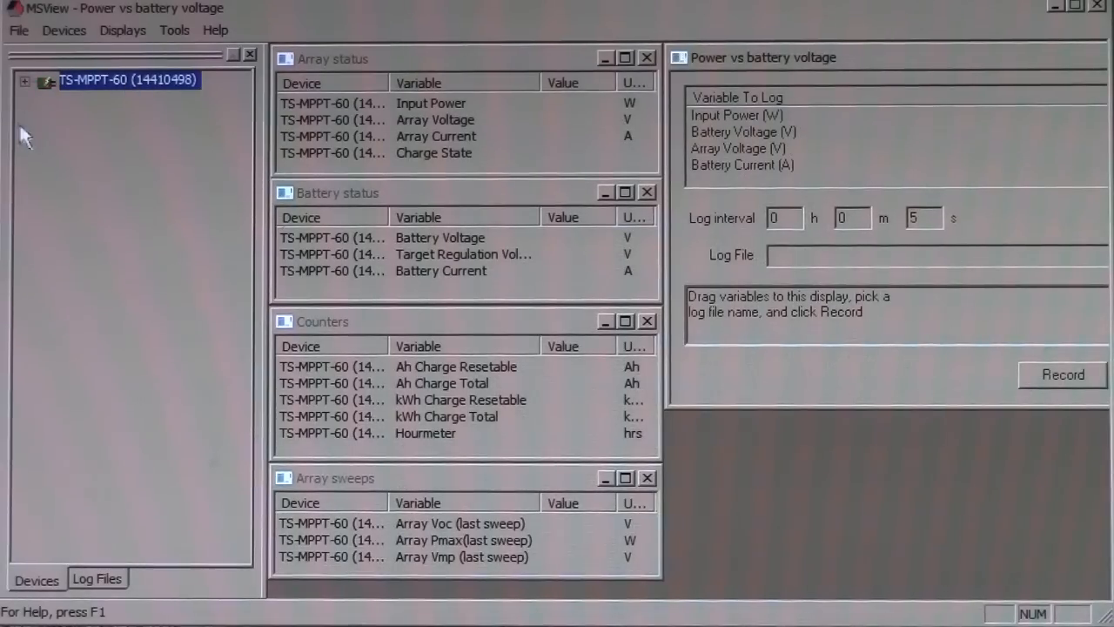
left_click(24, 80)
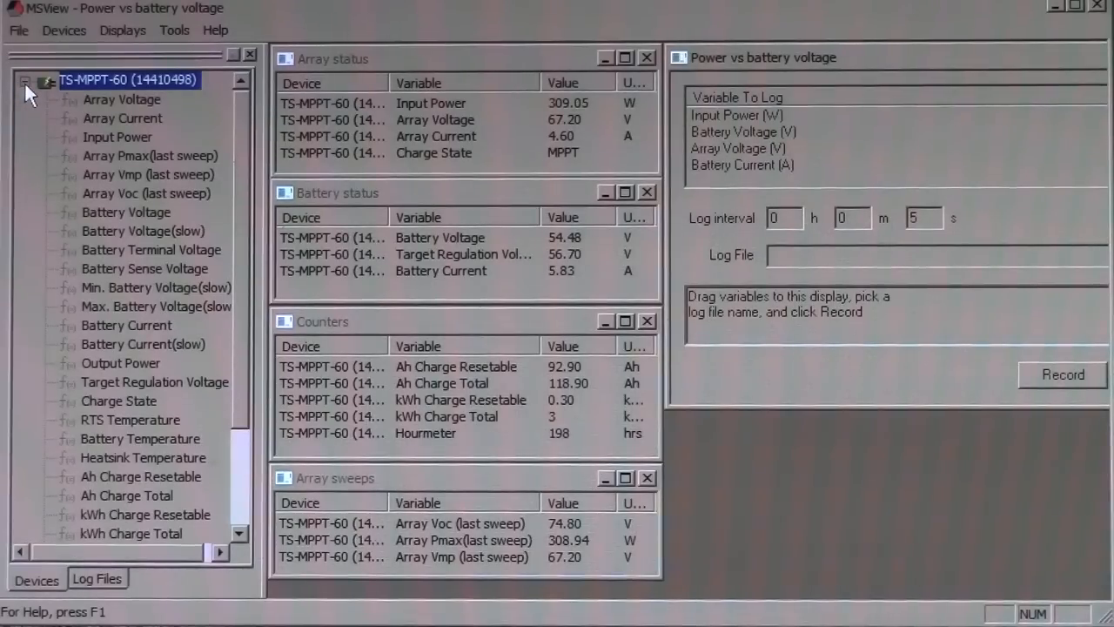
mouse_move(590, 85)
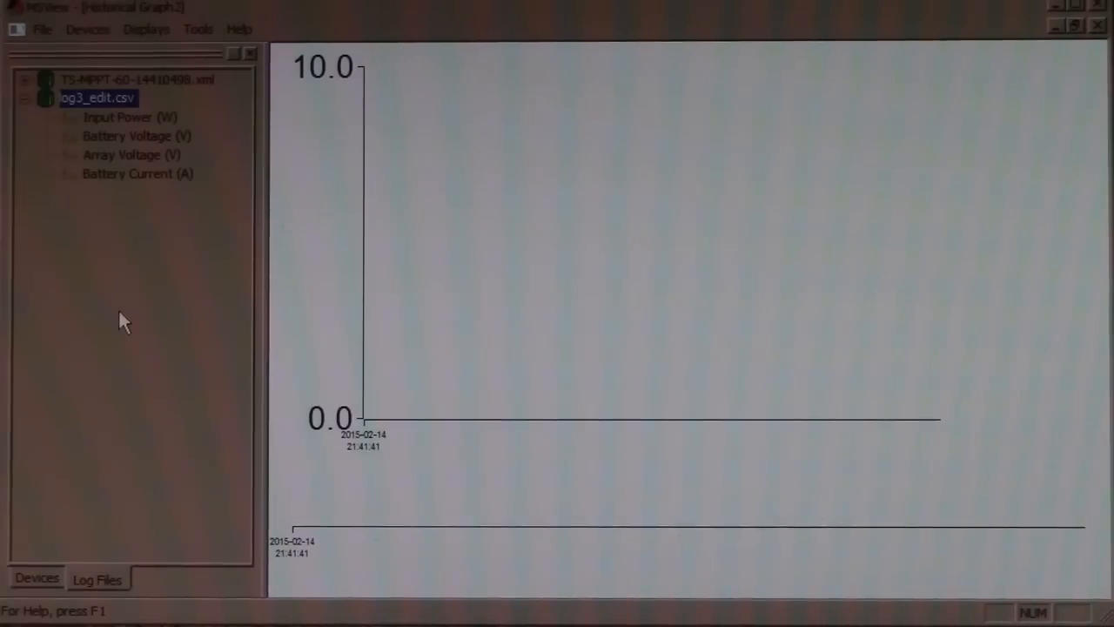
mouse_move(49, 218)
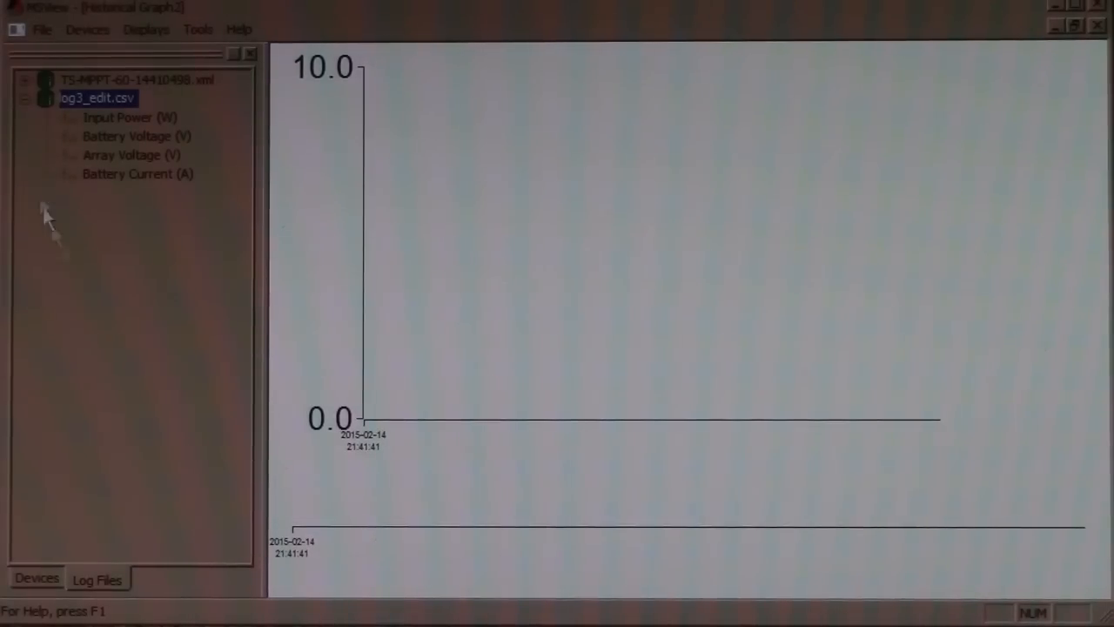
Plot Input Power (W) from log3_edit.csv on the historical graph.
left_click(129, 116)
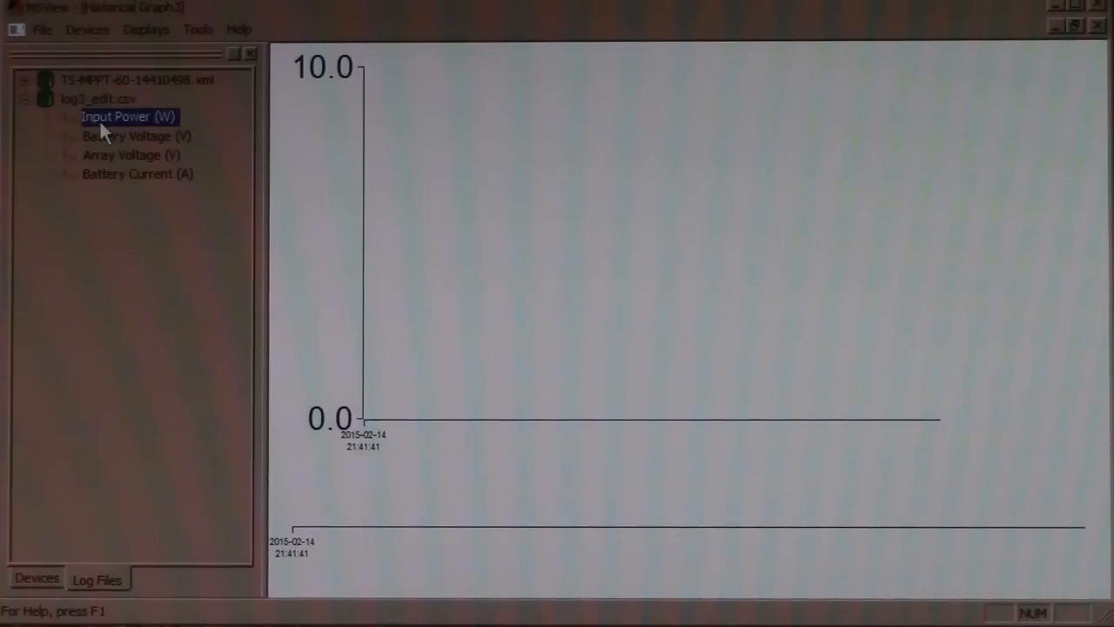
double_click(129, 115)
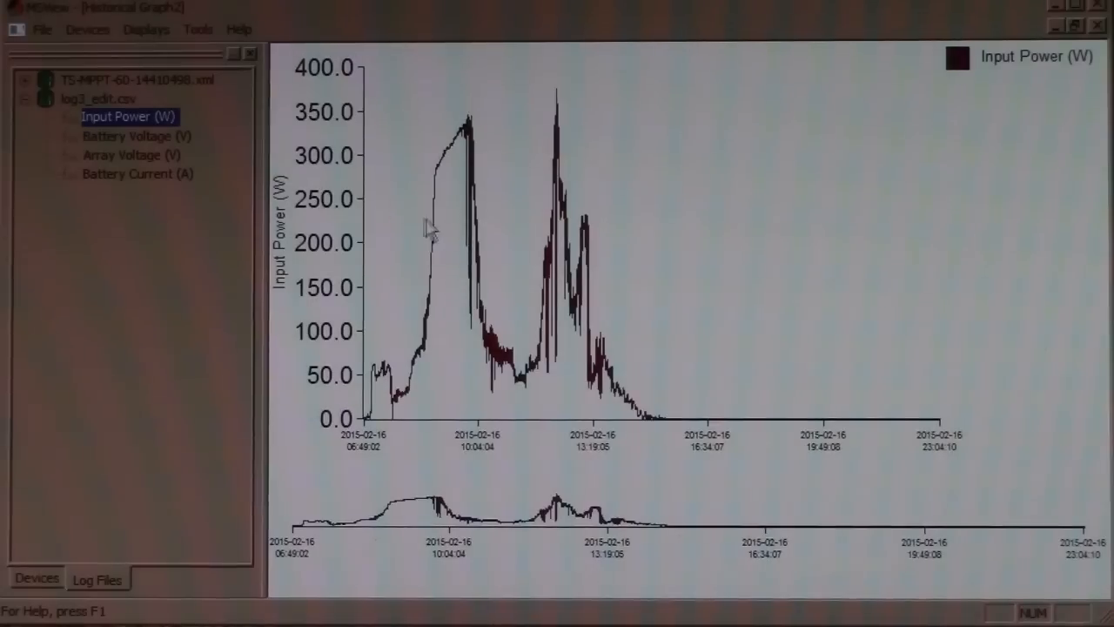
mouse_move(512, 227)
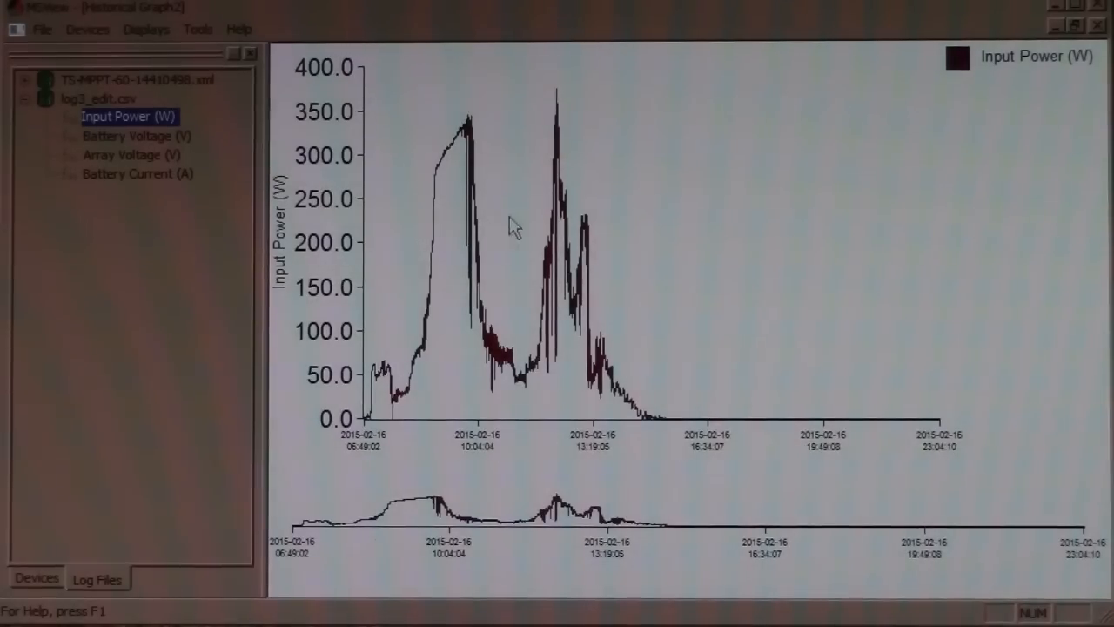
mouse_move(345, 73)
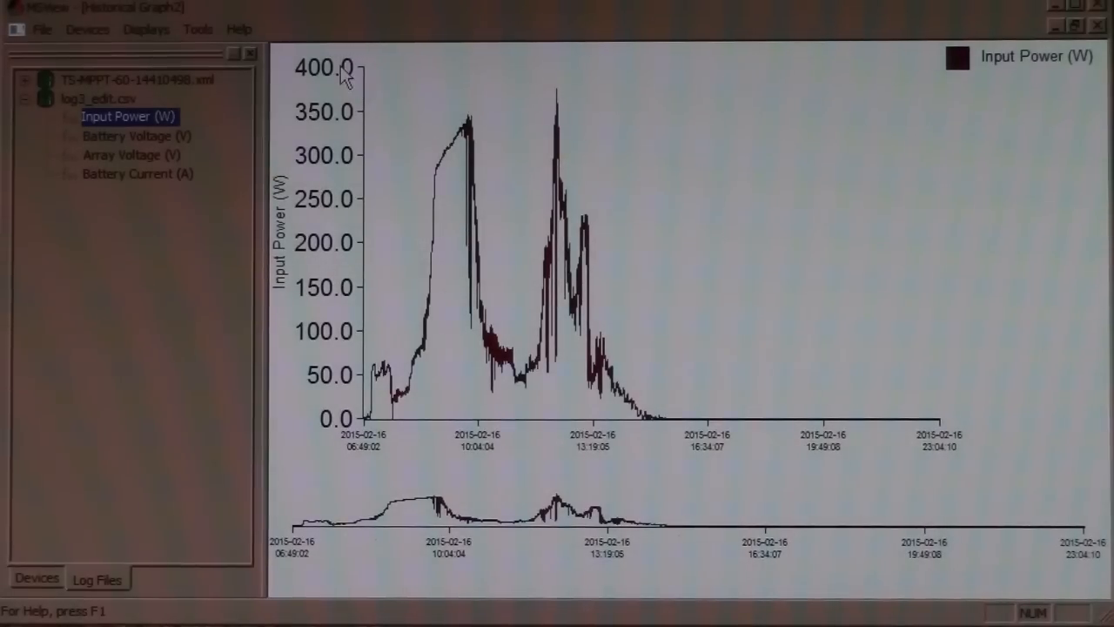
mouse_move(416, 304)
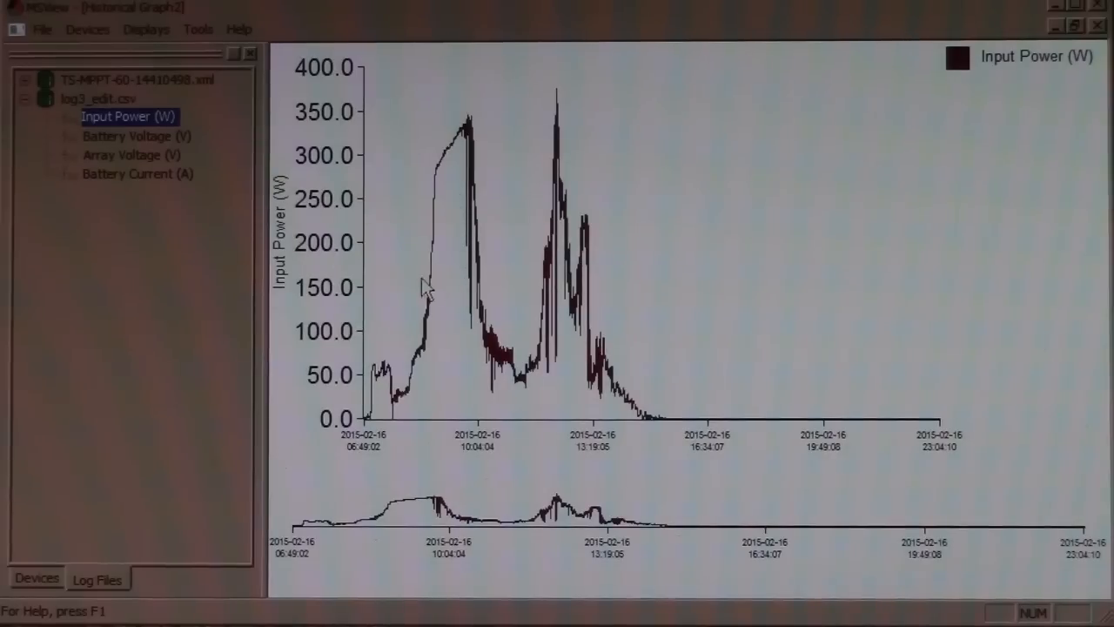
Add Battery Voltage (V) and Battery Current (A) from the log to the graph.
left_click(130, 135)
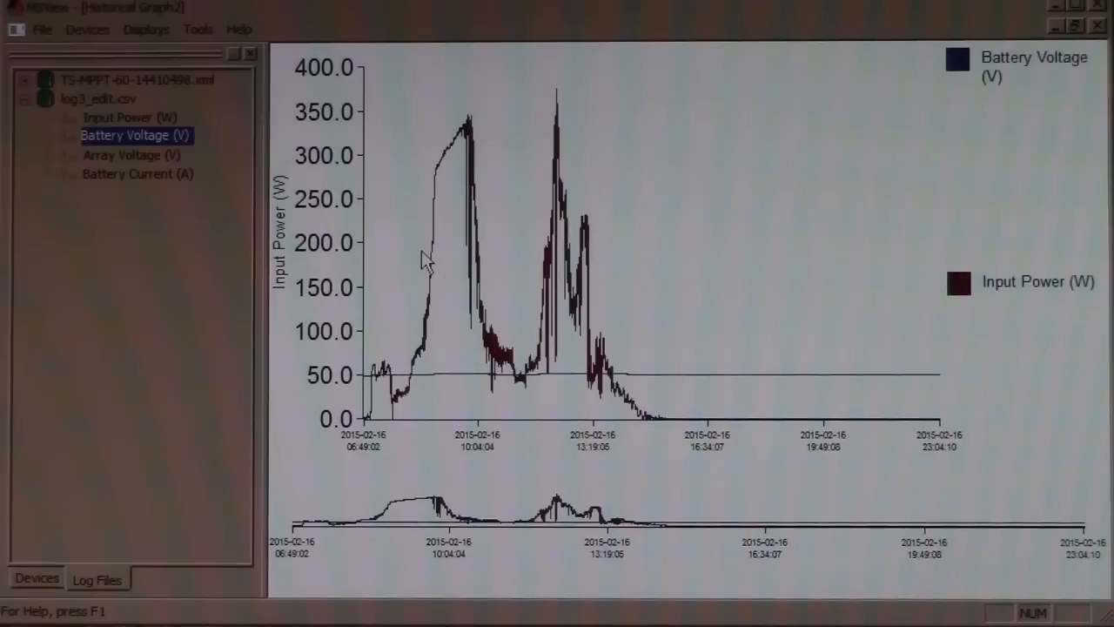
mouse_move(322, 402)
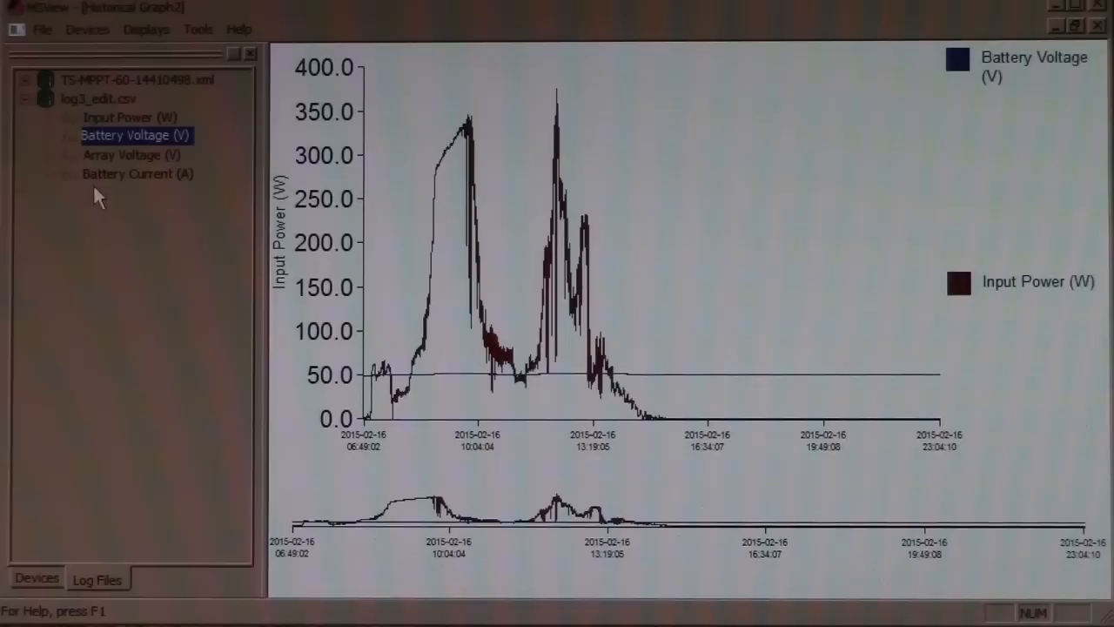
mouse_move(584, 383)
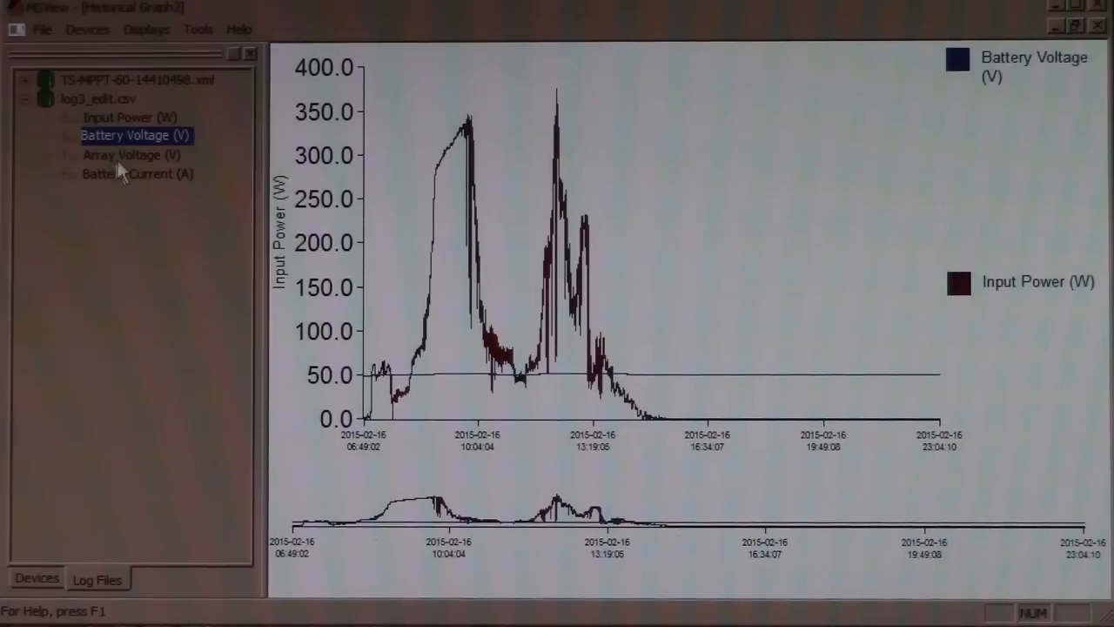
left_click(135, 173)
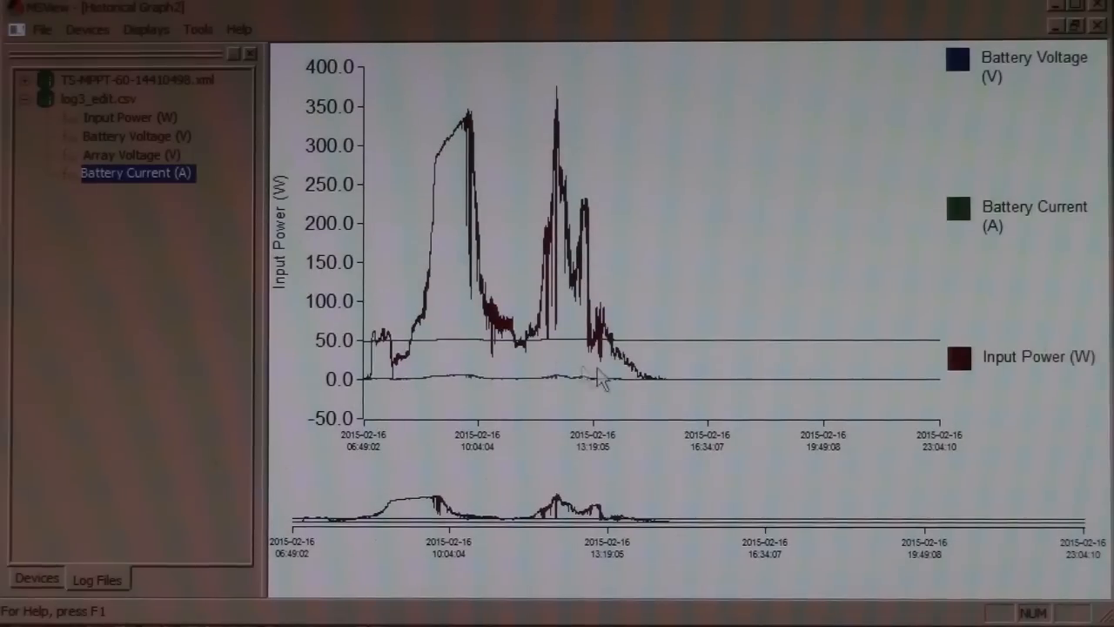
mouse_move(479, 397)
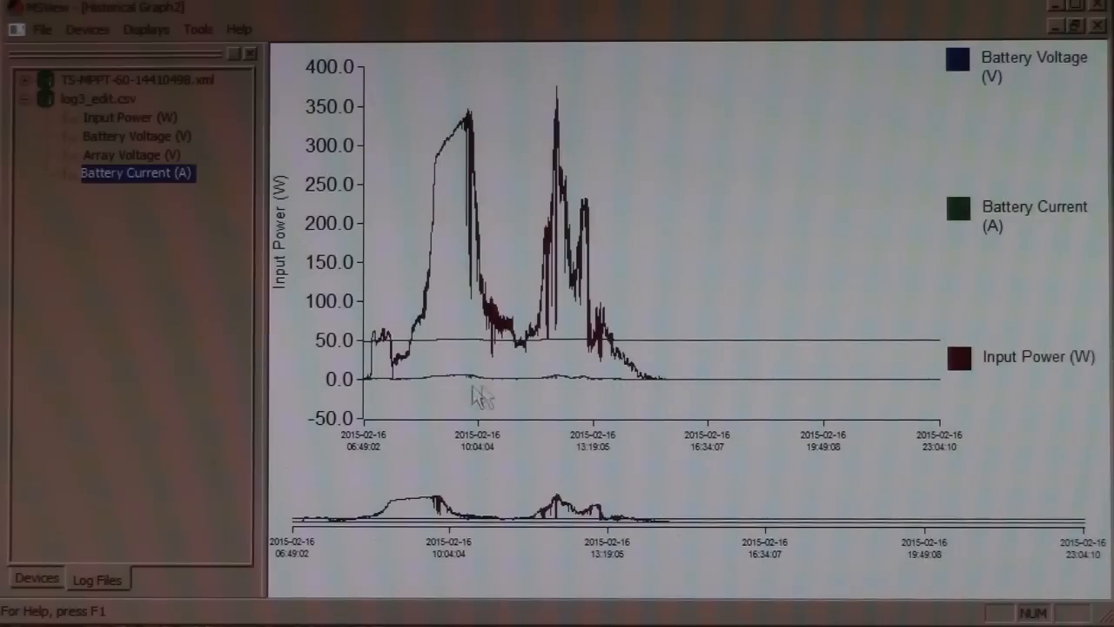
mouse_move(270, 296)
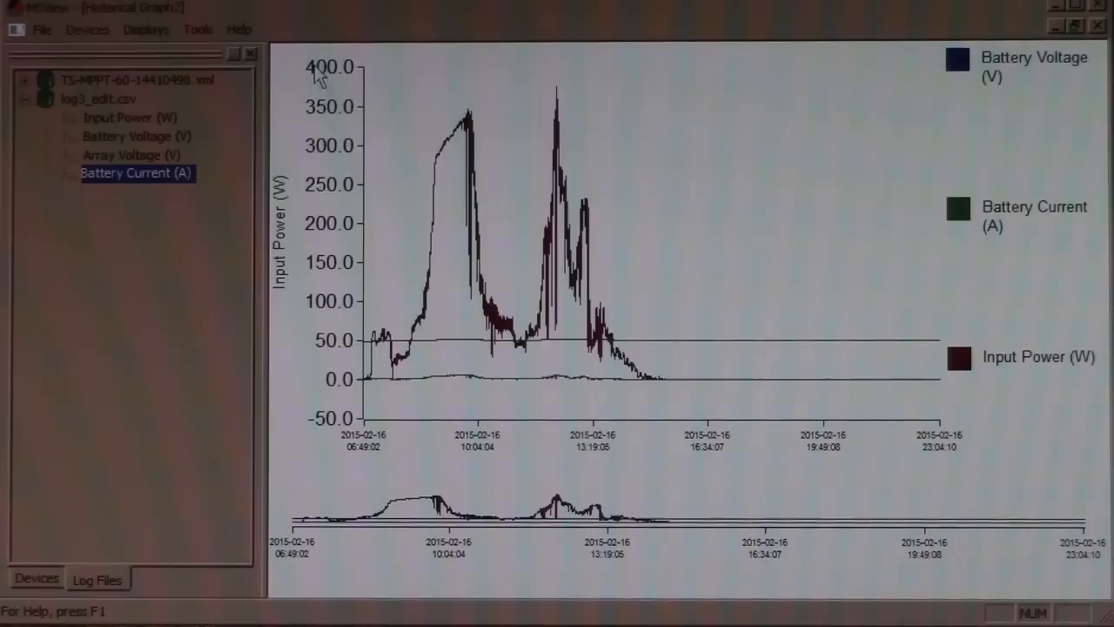
mouse_move(296, 119)
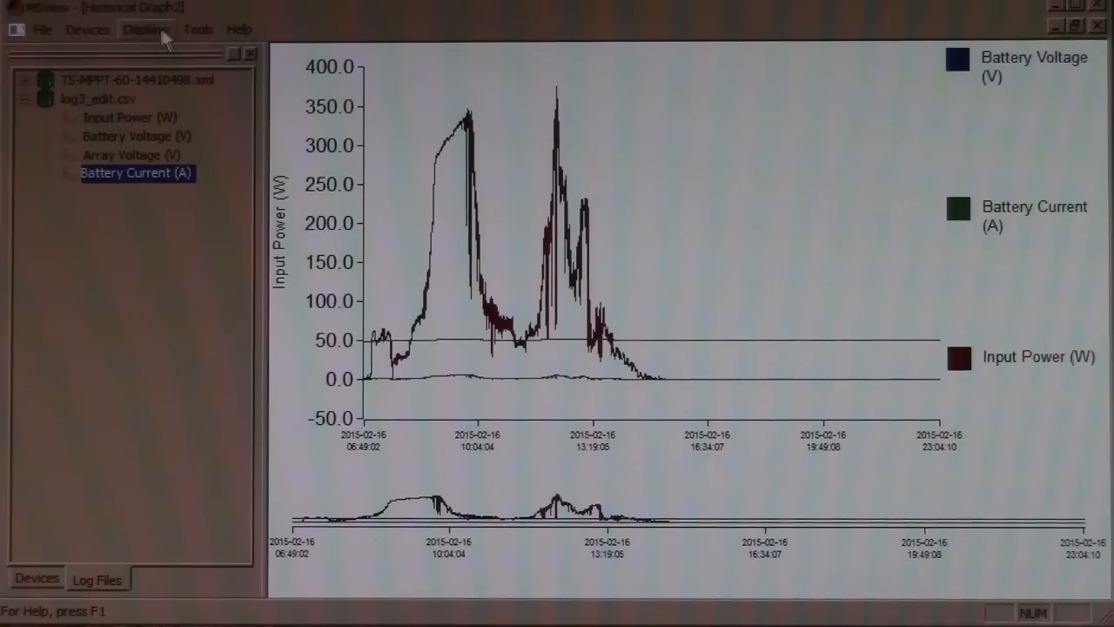
Load log5.csv into the Log Files tab.
left_click(42, 28)
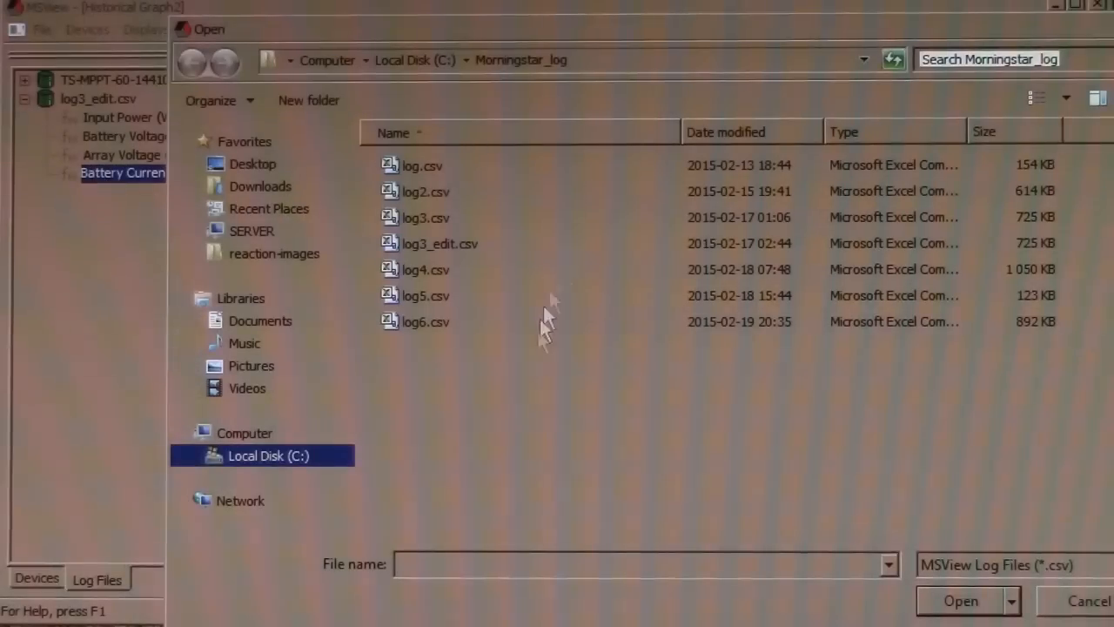
mouse_move(436, 300)
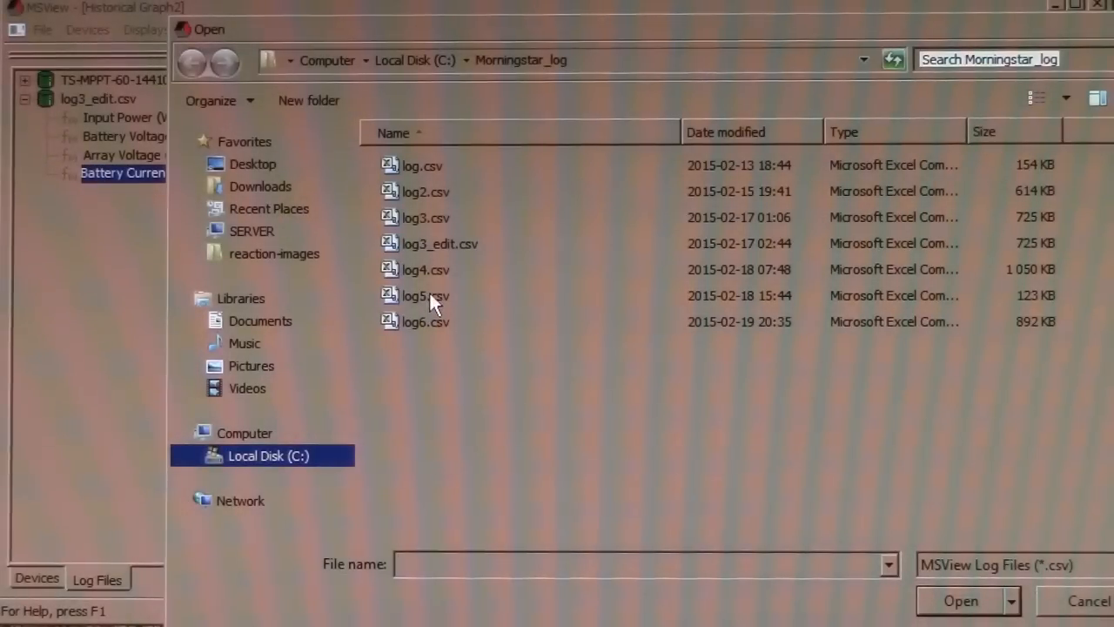
double_click(425, 296)
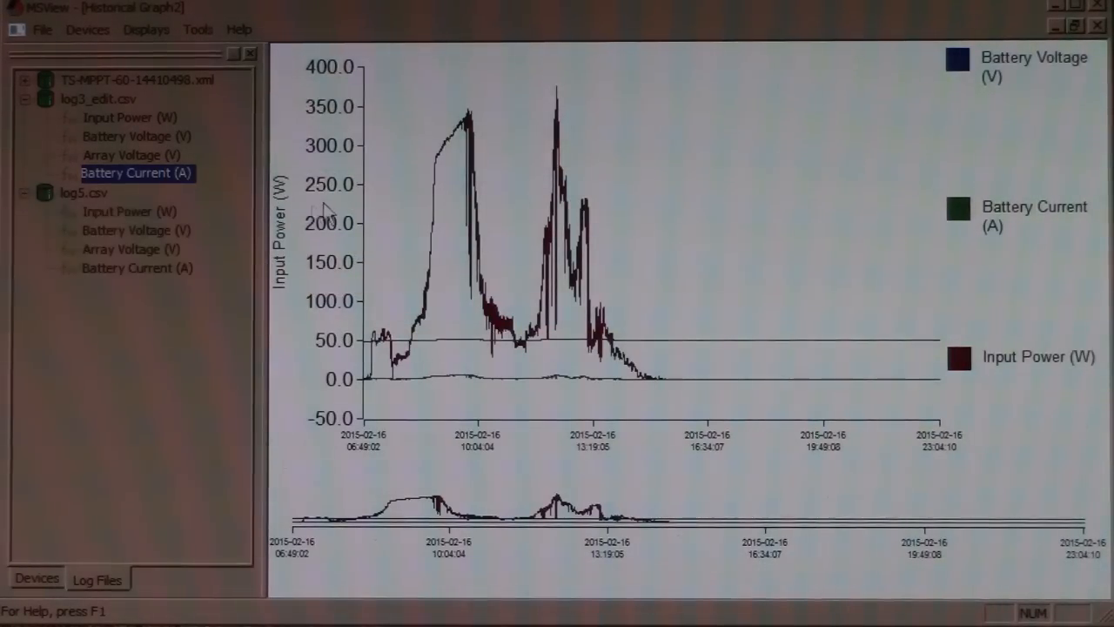
Create a new graph display and plot Input Power (W) from log5.csv, then start loading another log.
left_click(146, 27)
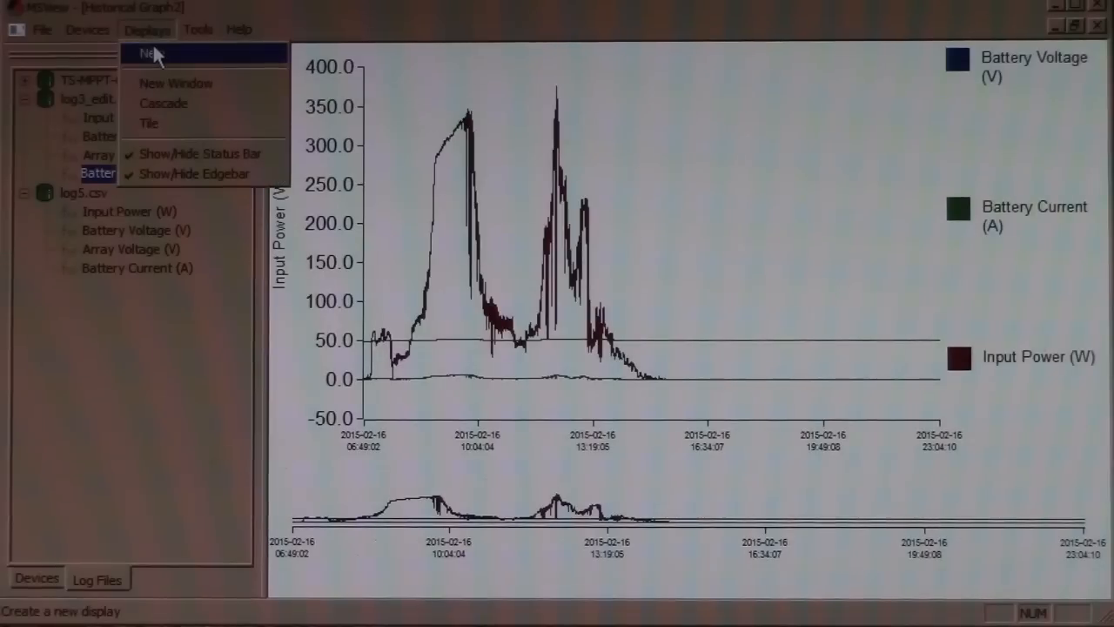
left_click(154, 52)
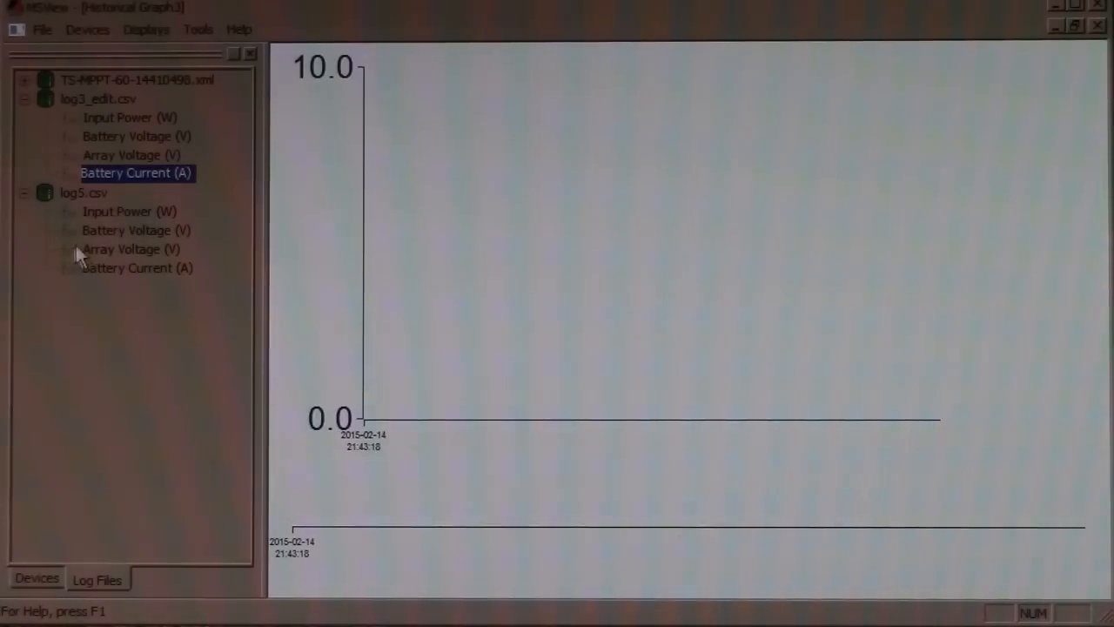
left_click(129, 210)
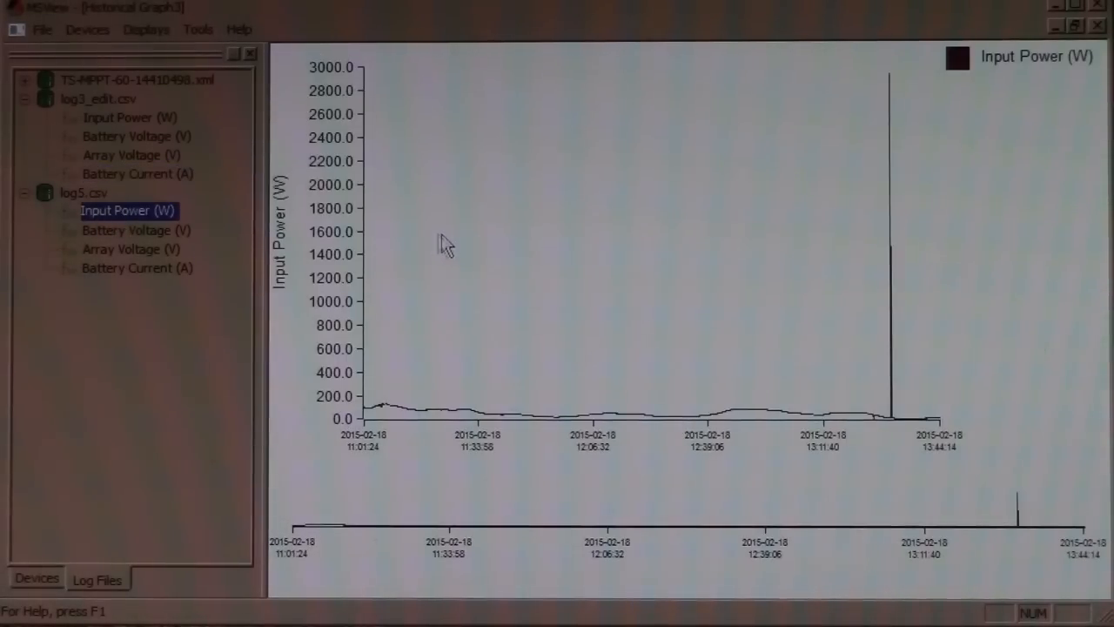
mouse_move(666, 136)
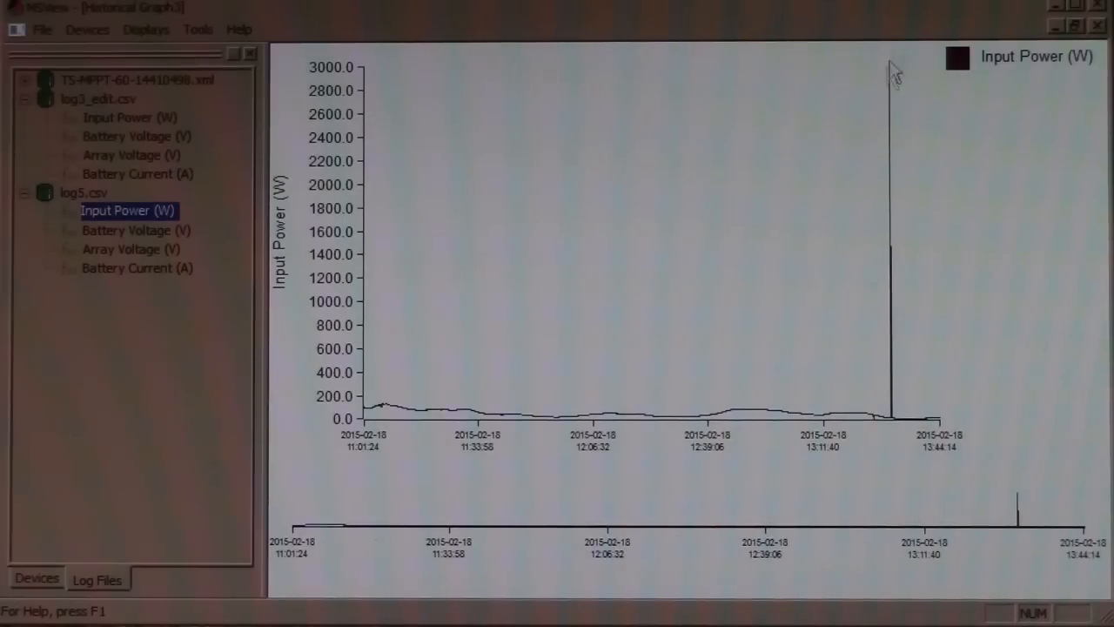
mouse_move(909, 228)
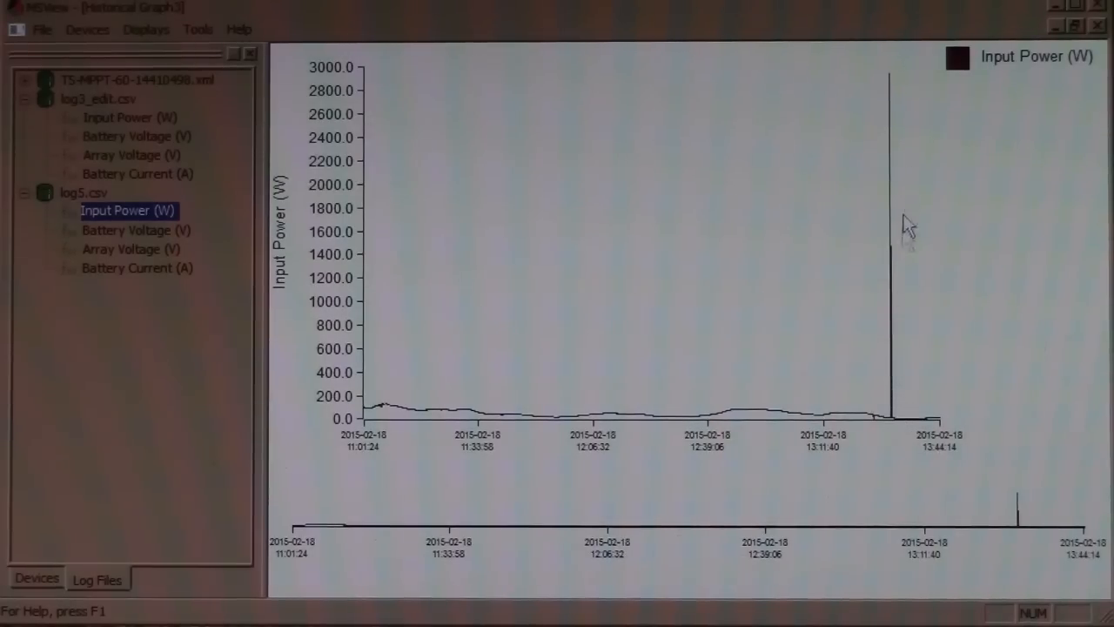
mouse_move(884, 253)
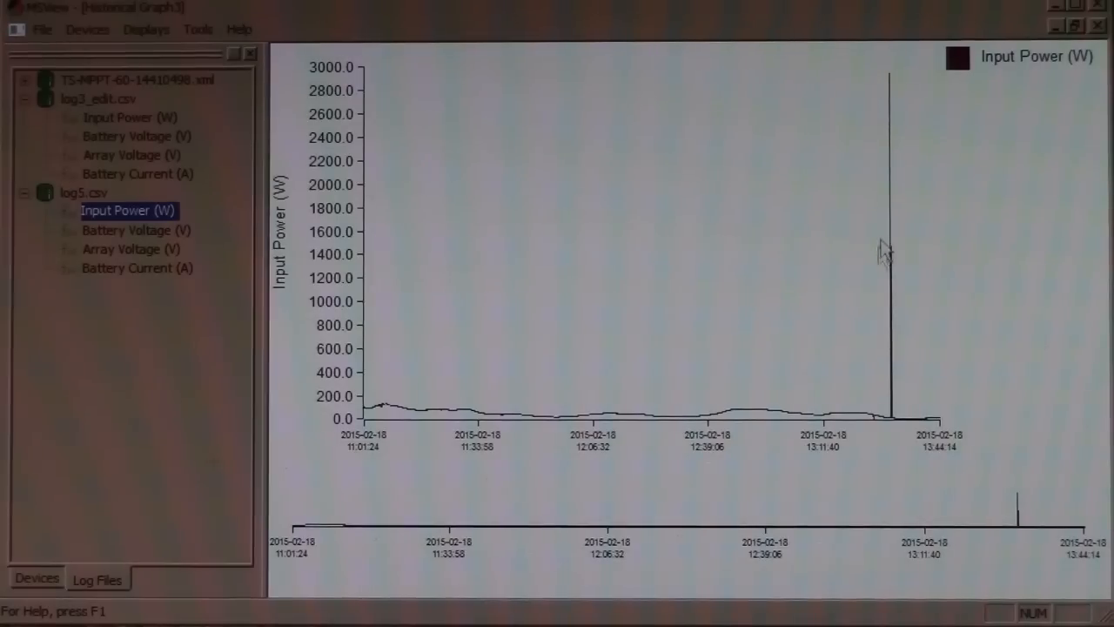
mouse_move(902, 247)
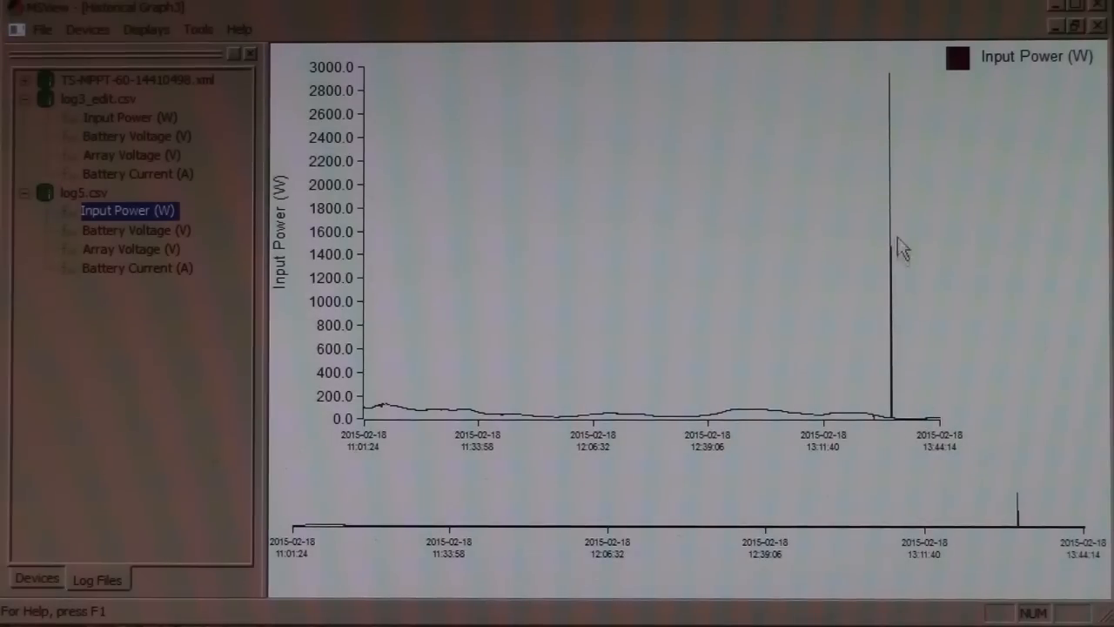
mouse_move(867, 217)
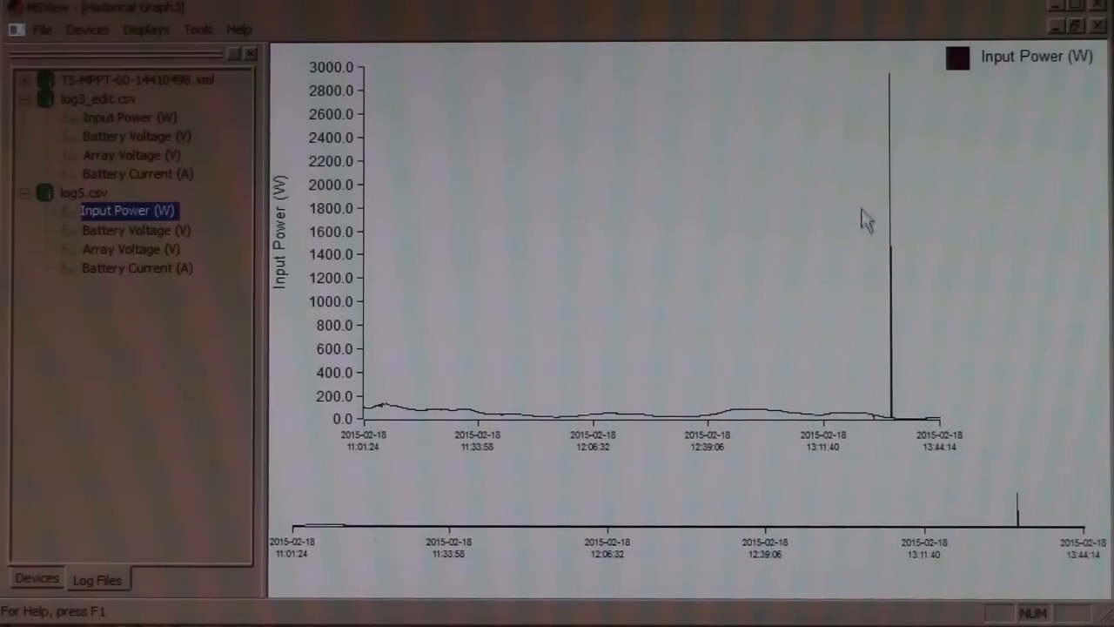
mouse_move(921, 437)
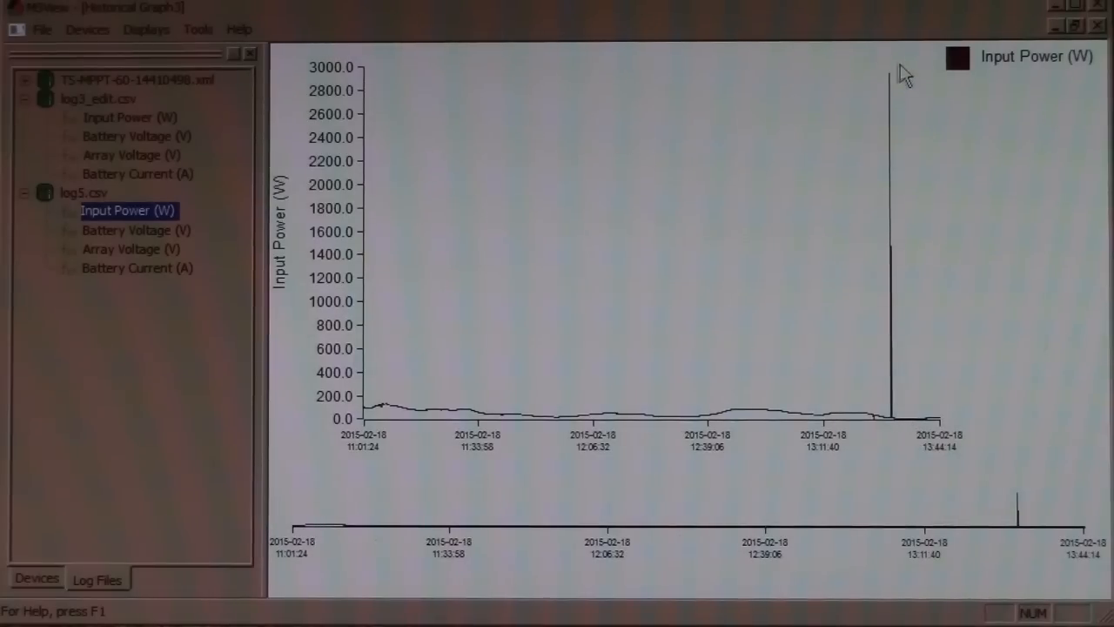
mouse_move(369, 427)
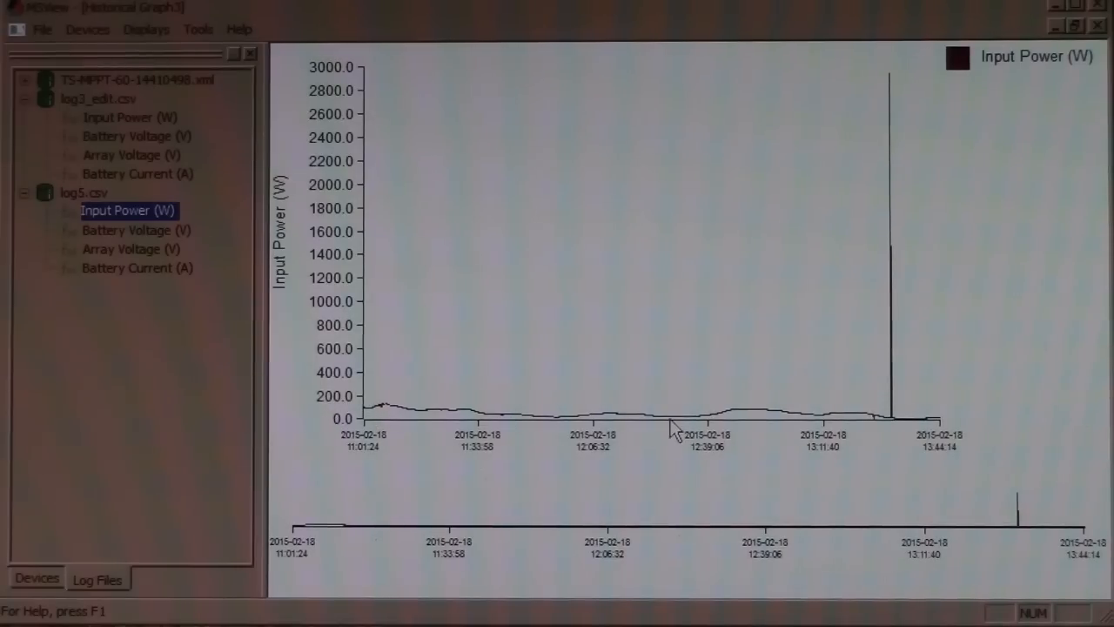
mouse_move(839, 212)
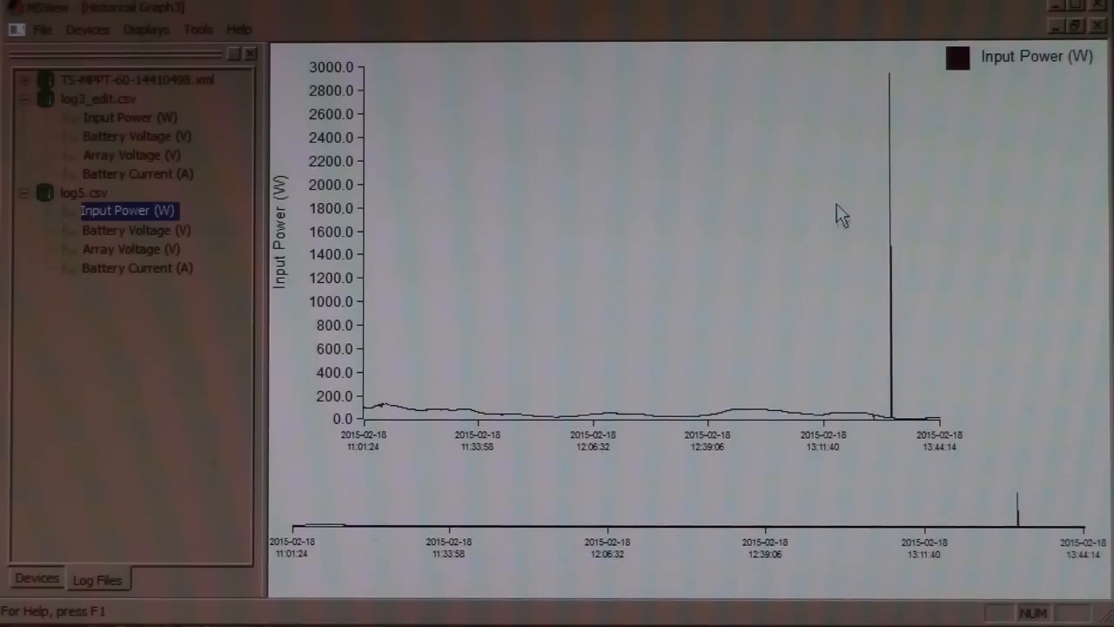
mouse_move(902, 75)
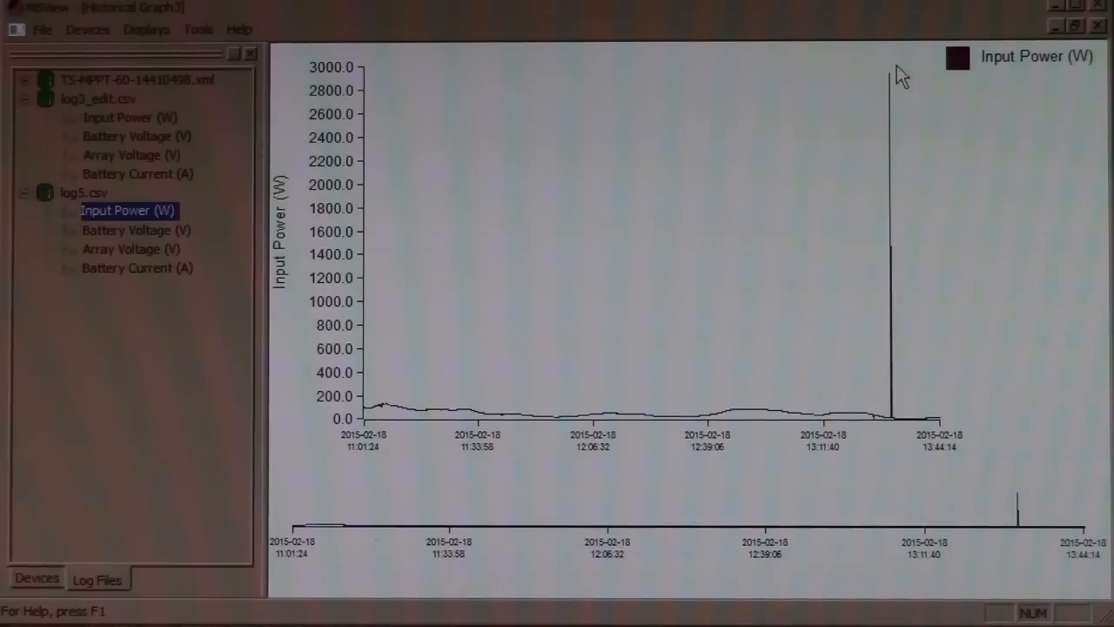
mouse_move(349, 78)
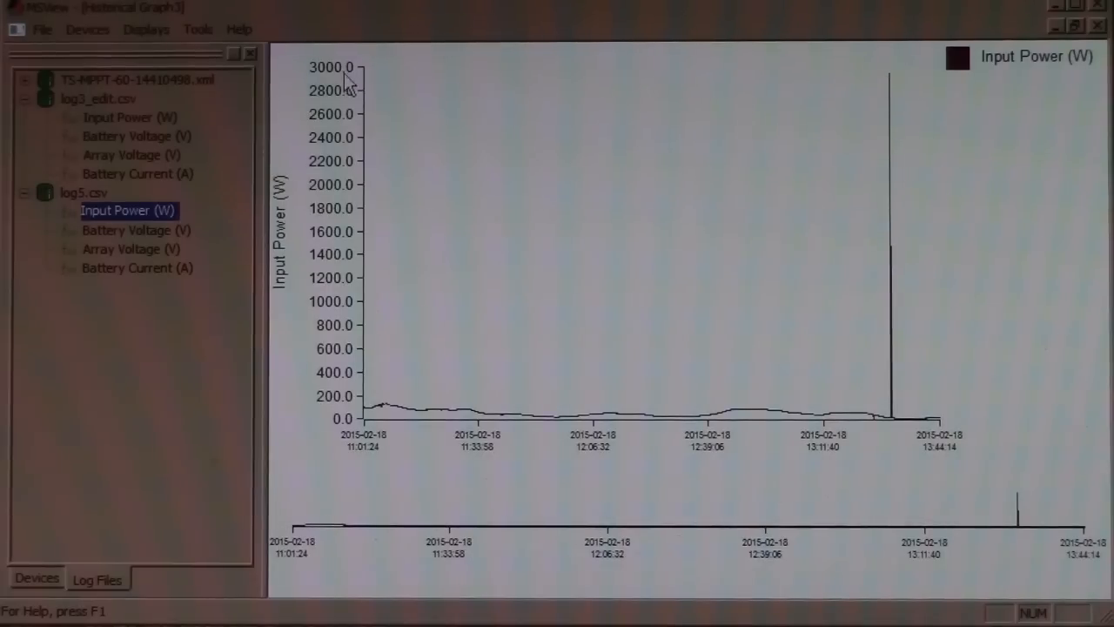
mouse_move(870, 78)
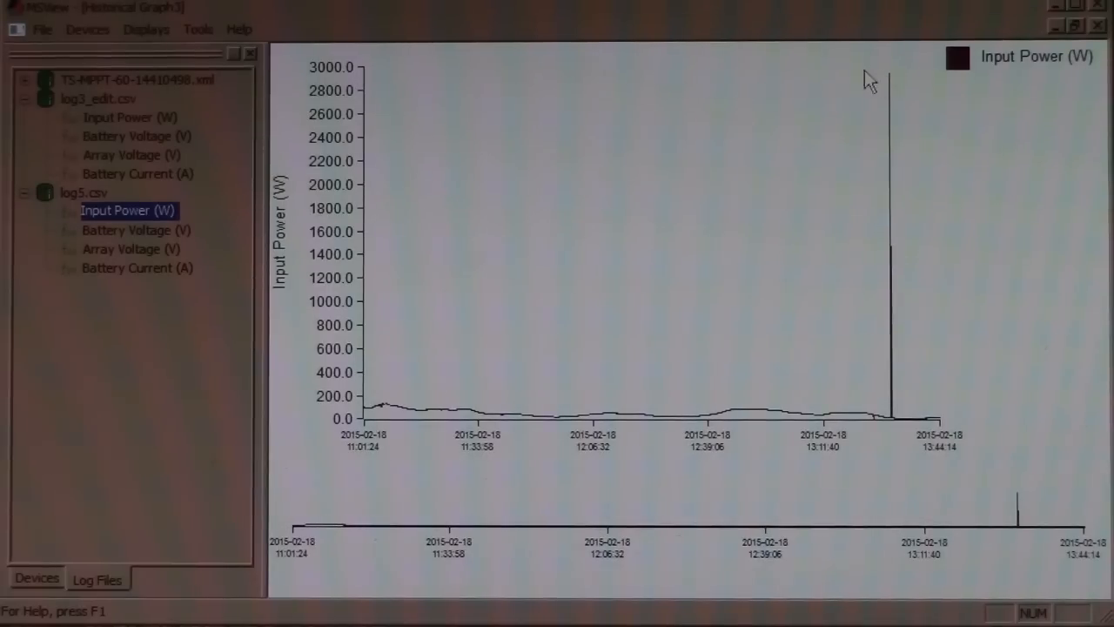
mouse_move(877, 442)
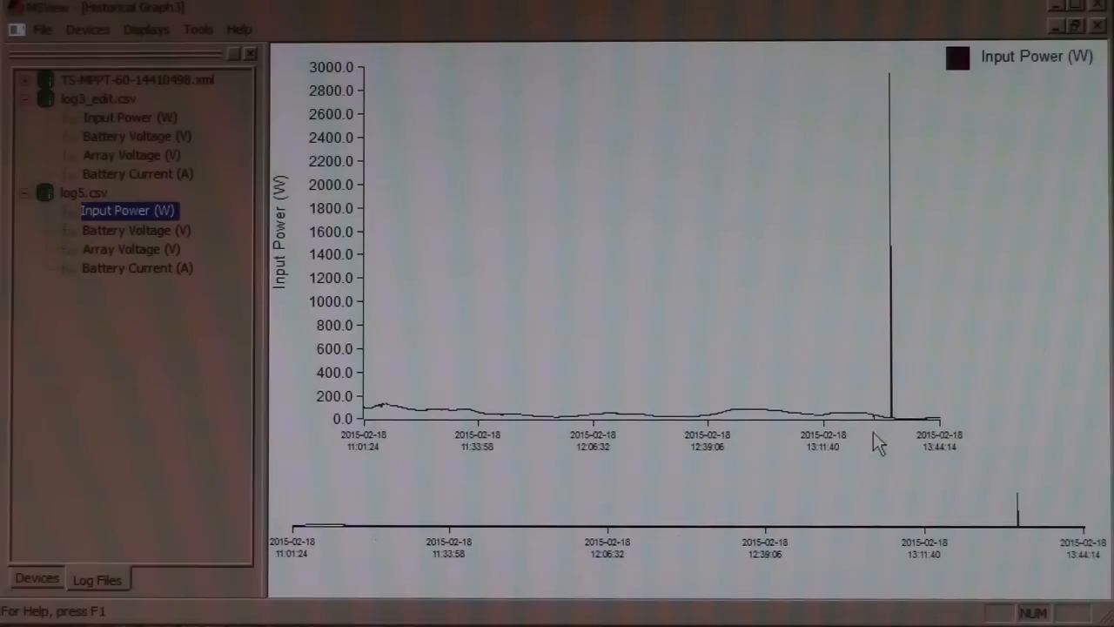
mouse_move(897, 148)
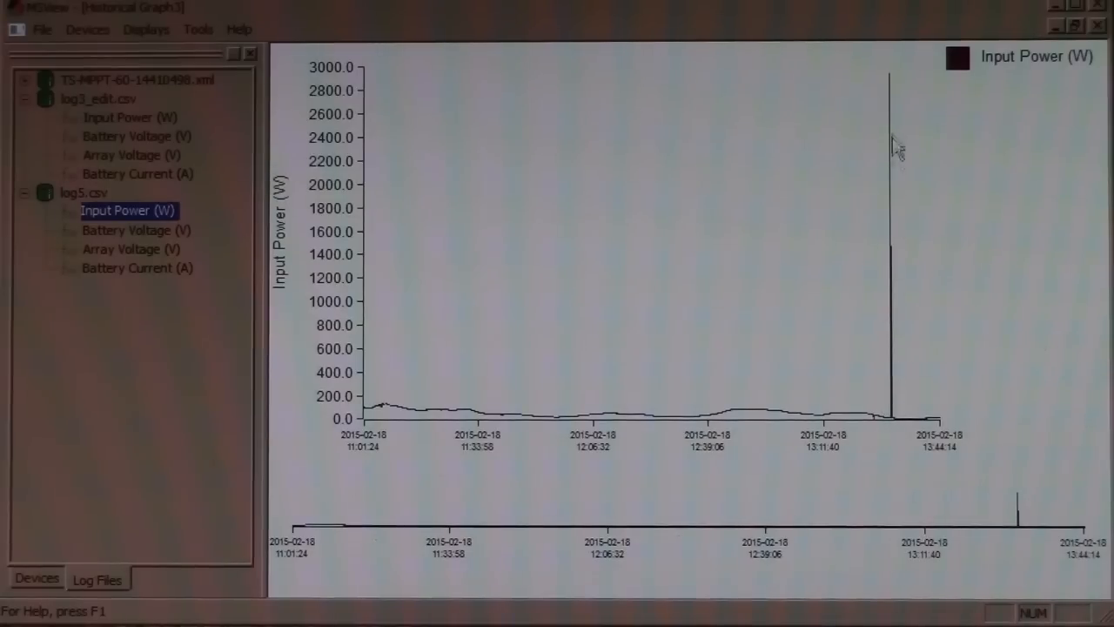
mouse_move(856, 387)
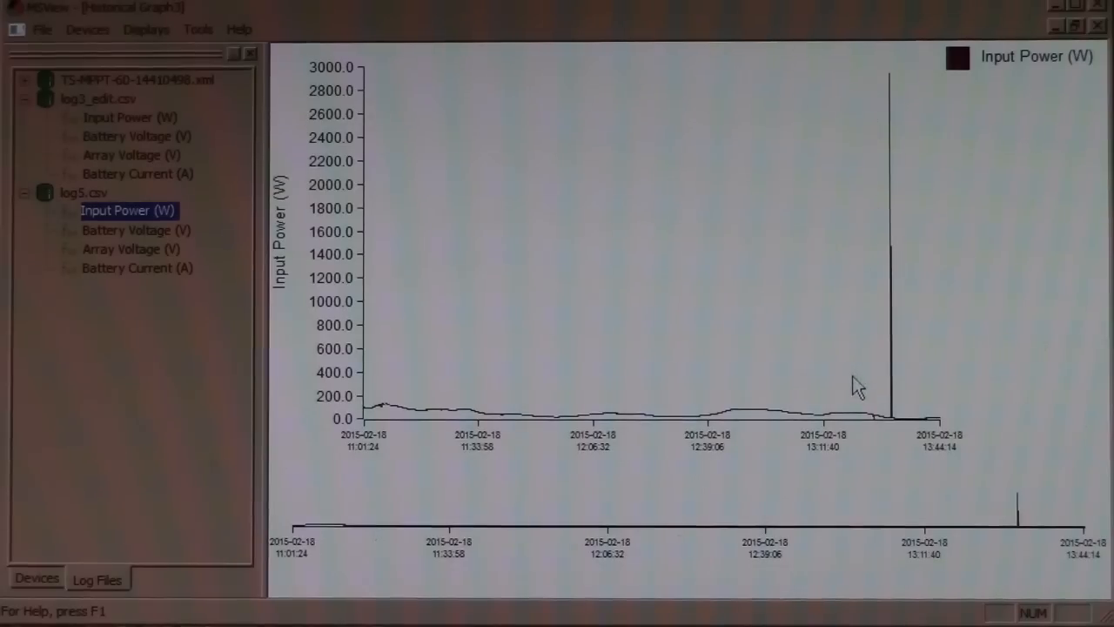
mouse_move(884, 444)
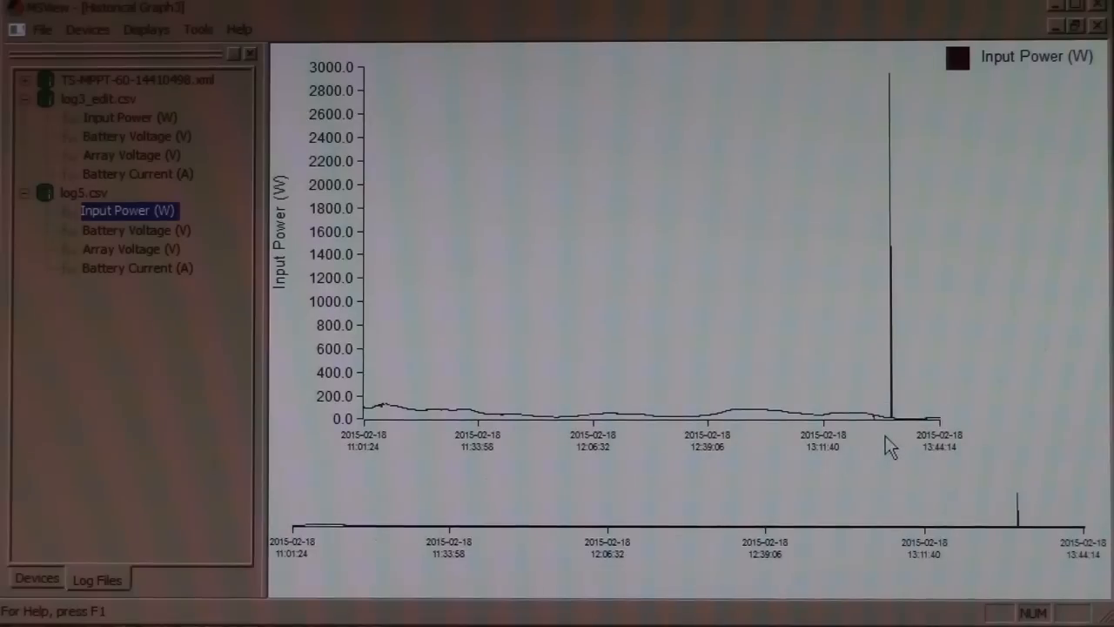
mouse_move(886, 436)
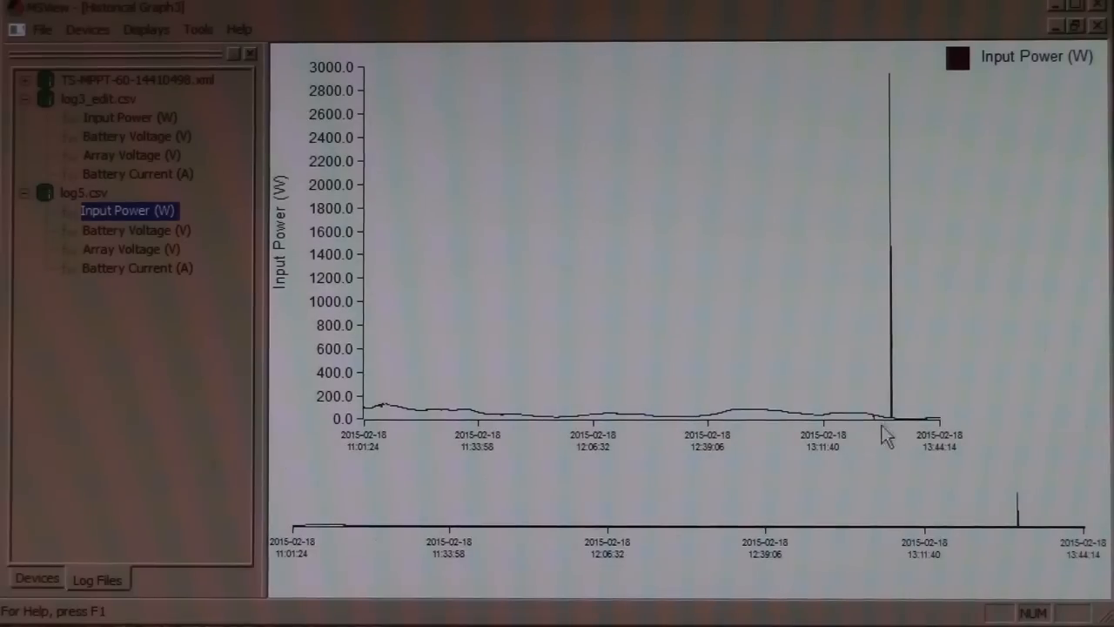
mouse_move(909, 432)
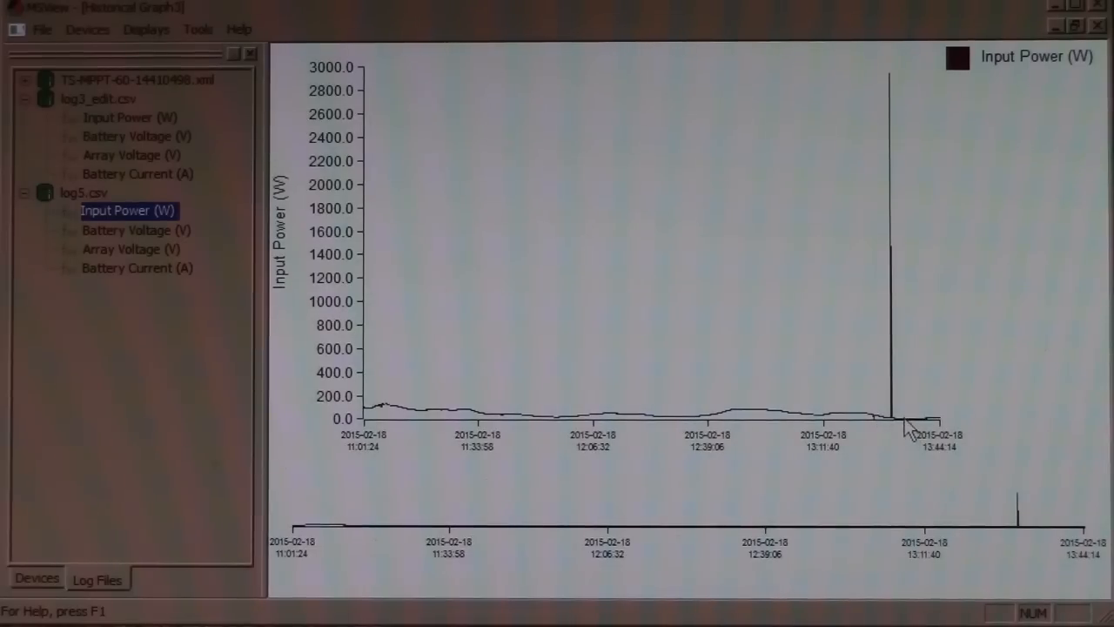
mouse_move(879, 335)
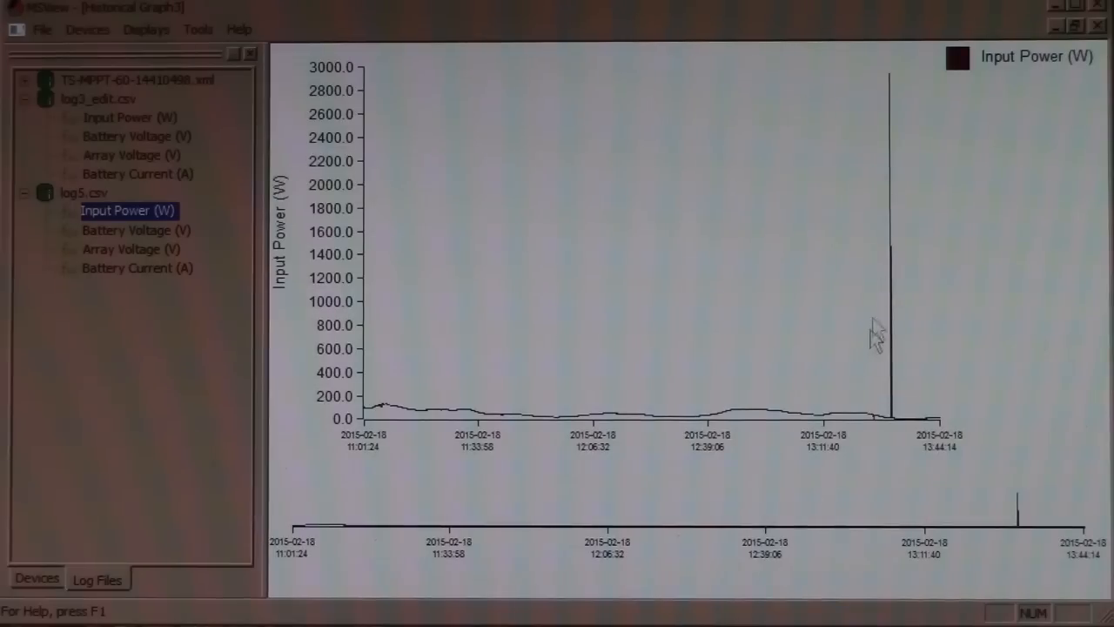
mouse_move(897, 444)
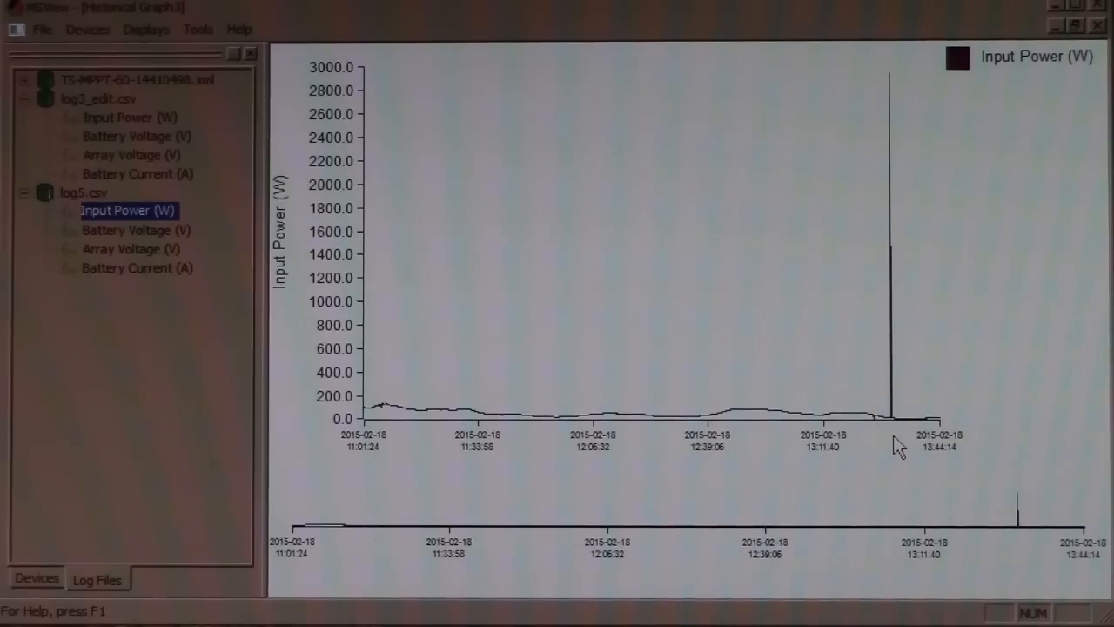
mouse_move(897, 491)
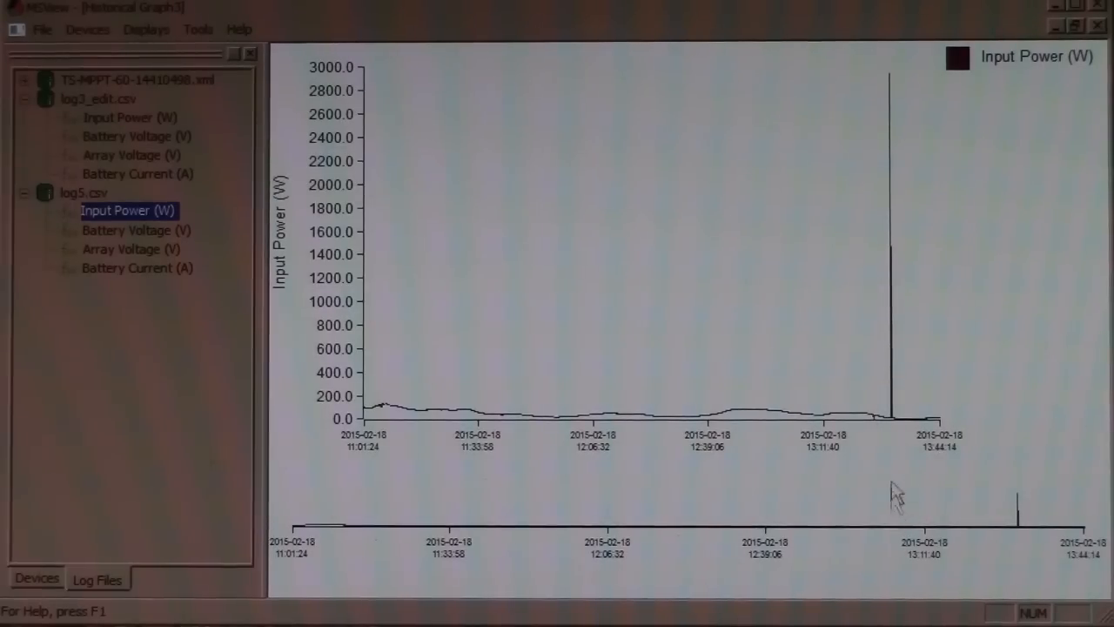
mouse_move(738, 340)
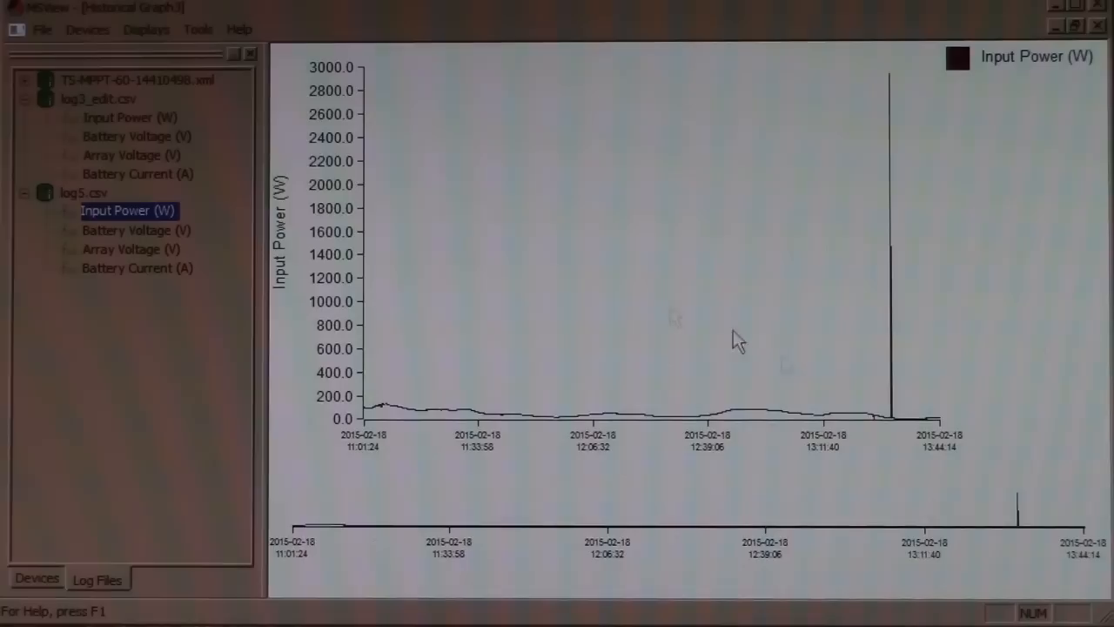
left_click(42, 28)
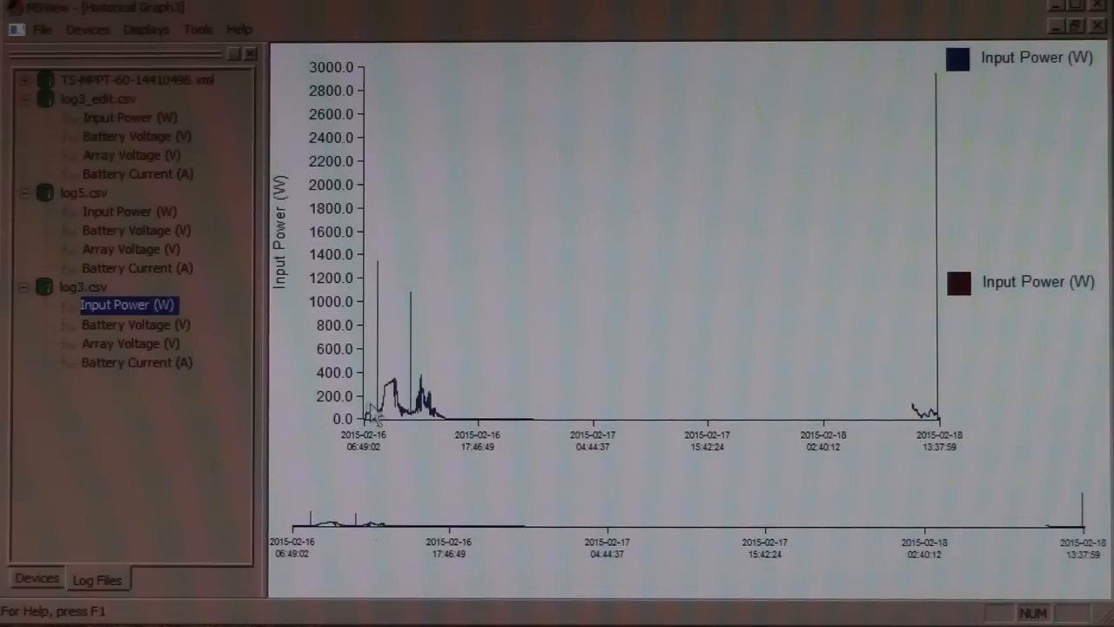
mouse_move(339, 345)
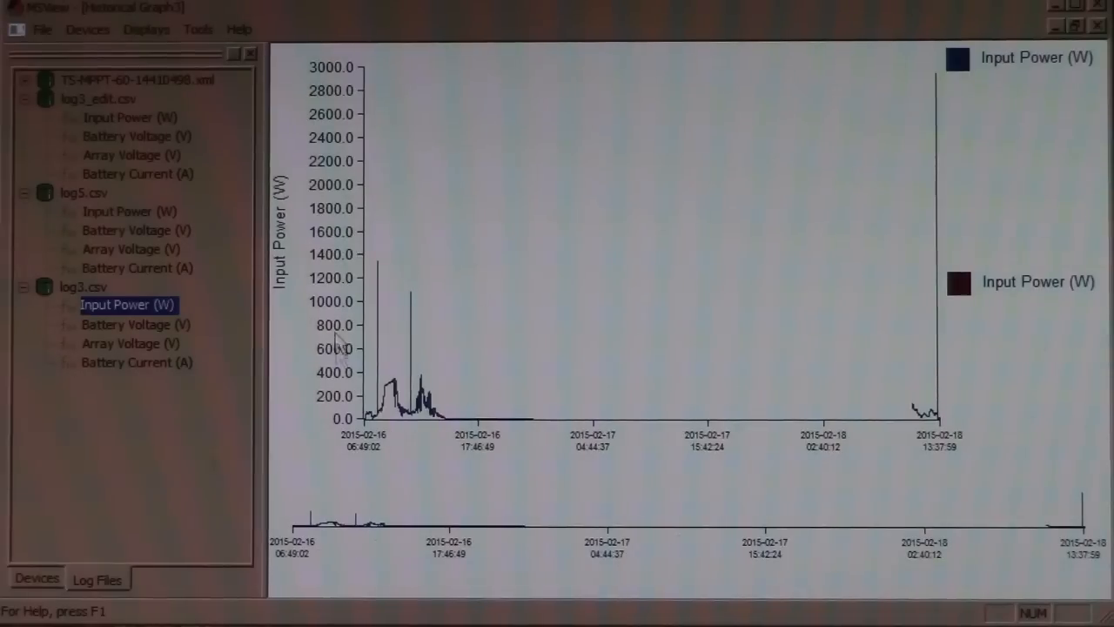
mouse_move(397, 453)
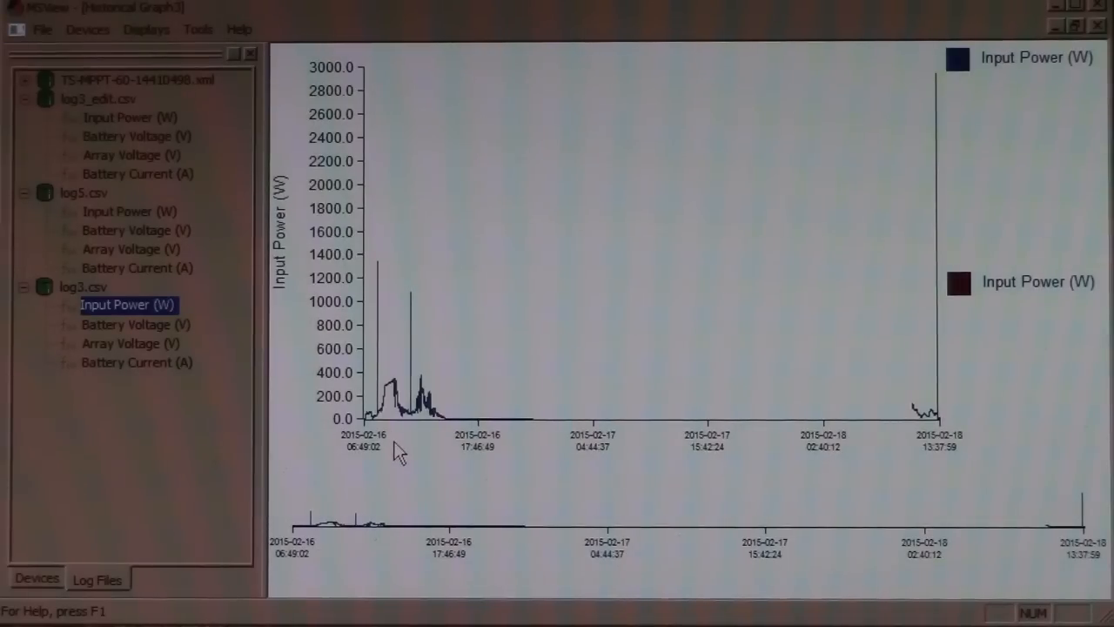
mouse_move(456, 466)
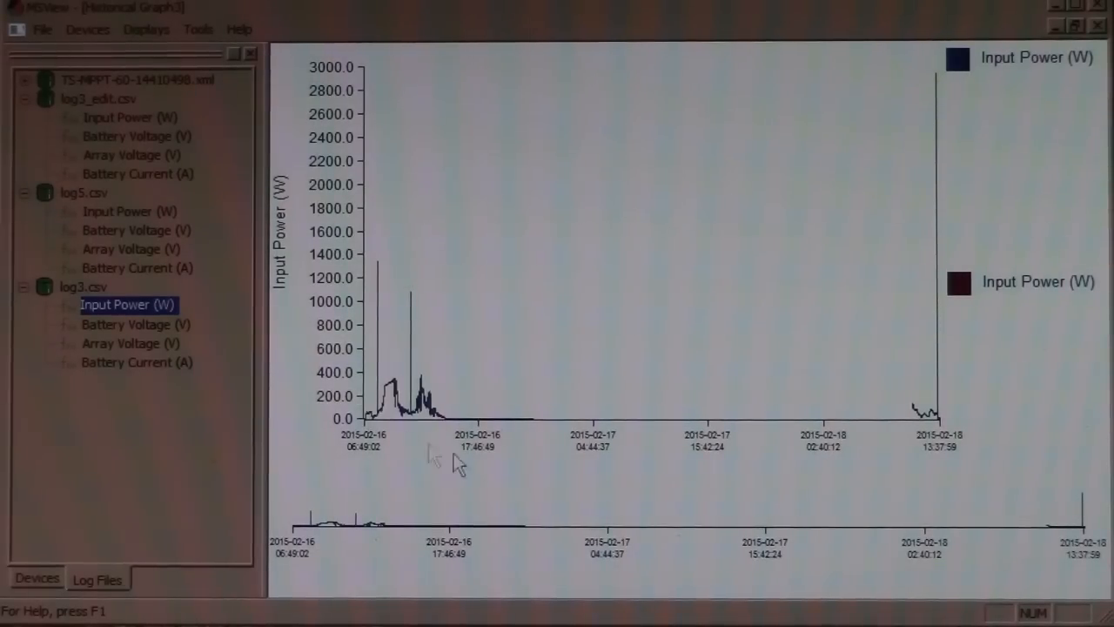
mouse_move(479, 213)
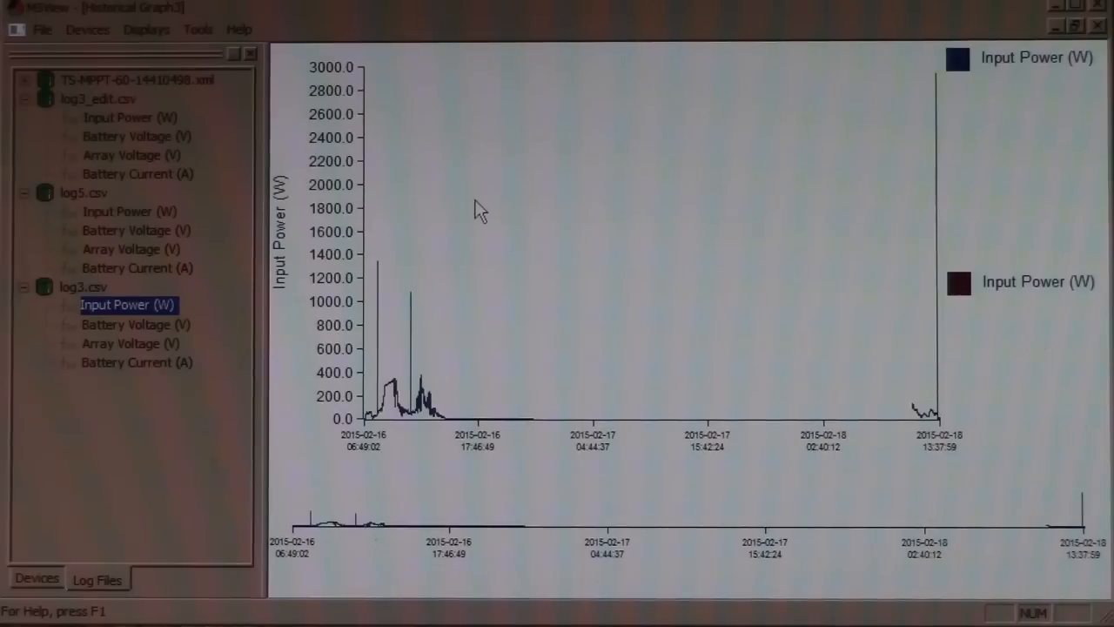
mouse_move(467, 329)
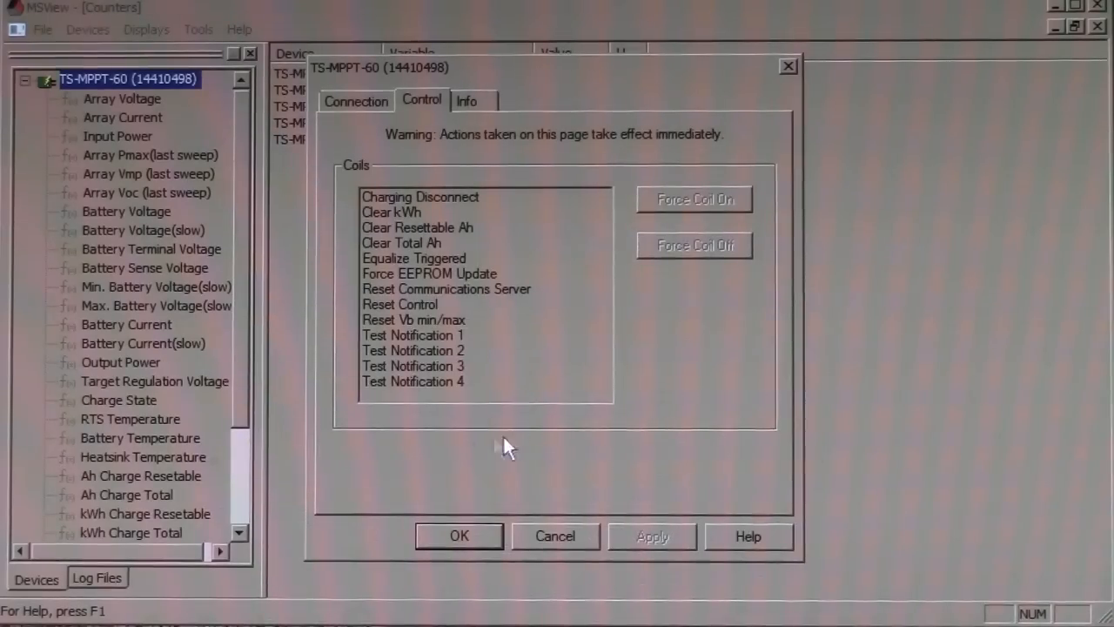
Review the Charging Disconnect, Clear Total Ah, Force EEPROM Update and Clear kWh coils.
left_click(421, 196)
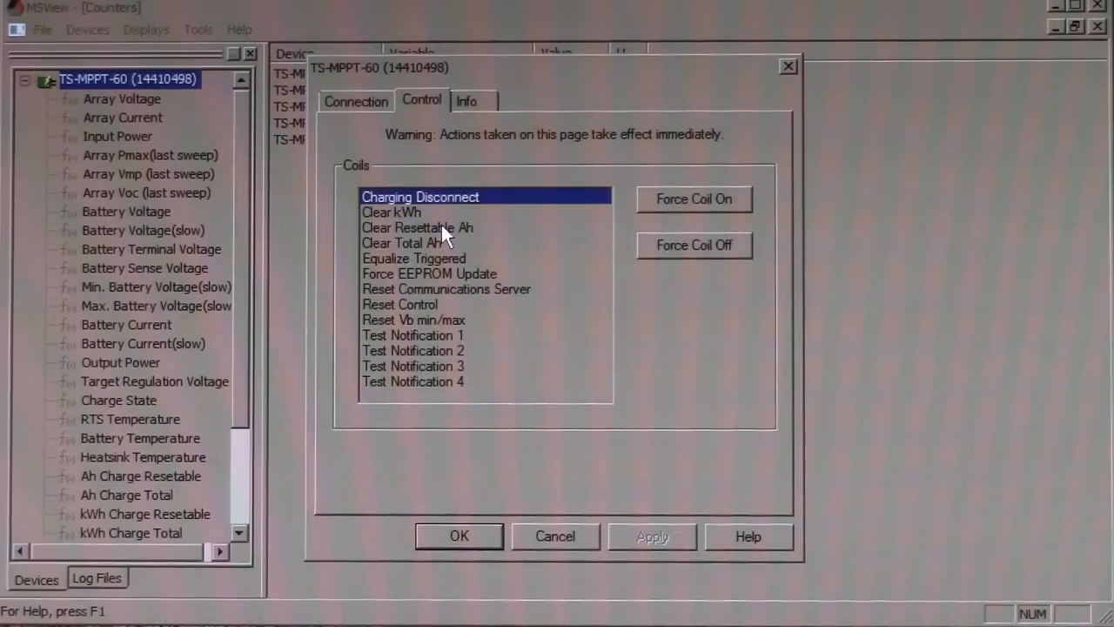
left_click(401, 242)
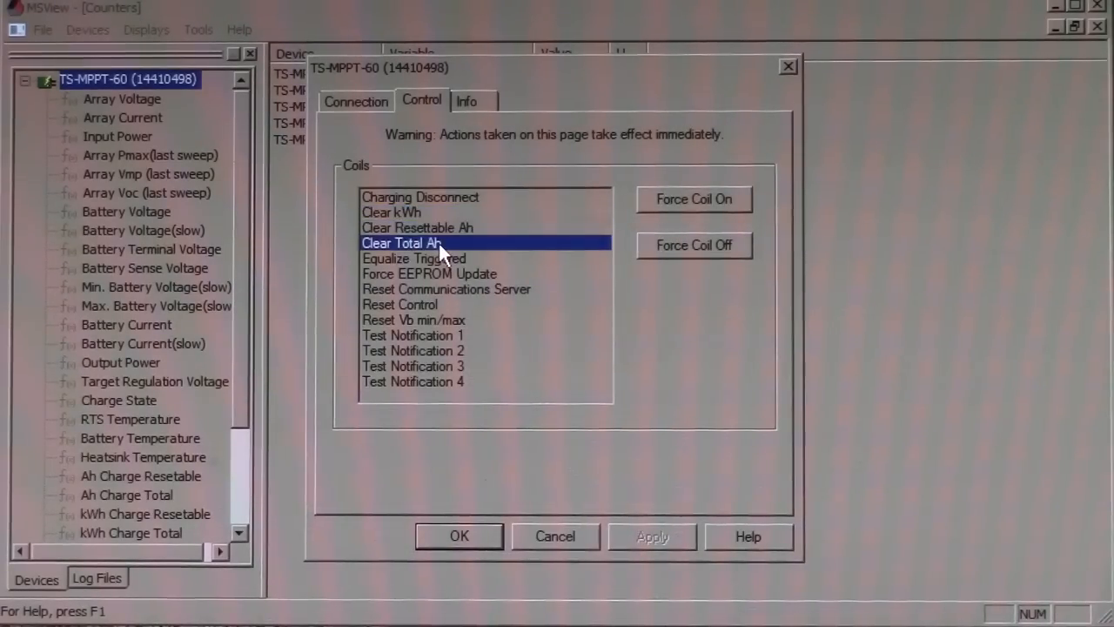
left_click(428, 274)
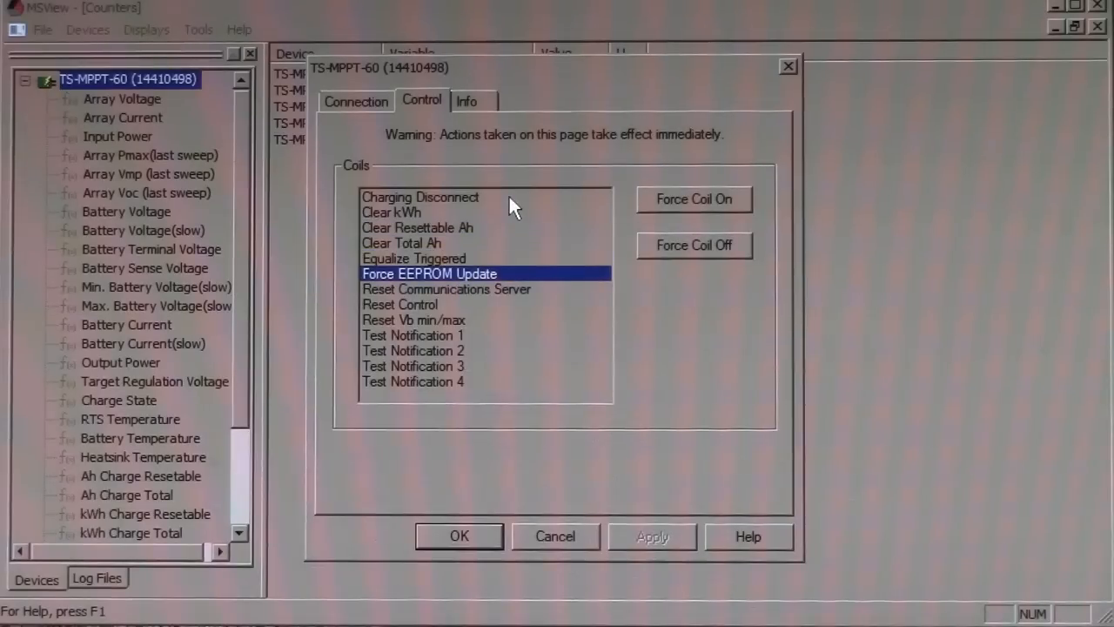
left_click(422, 195)
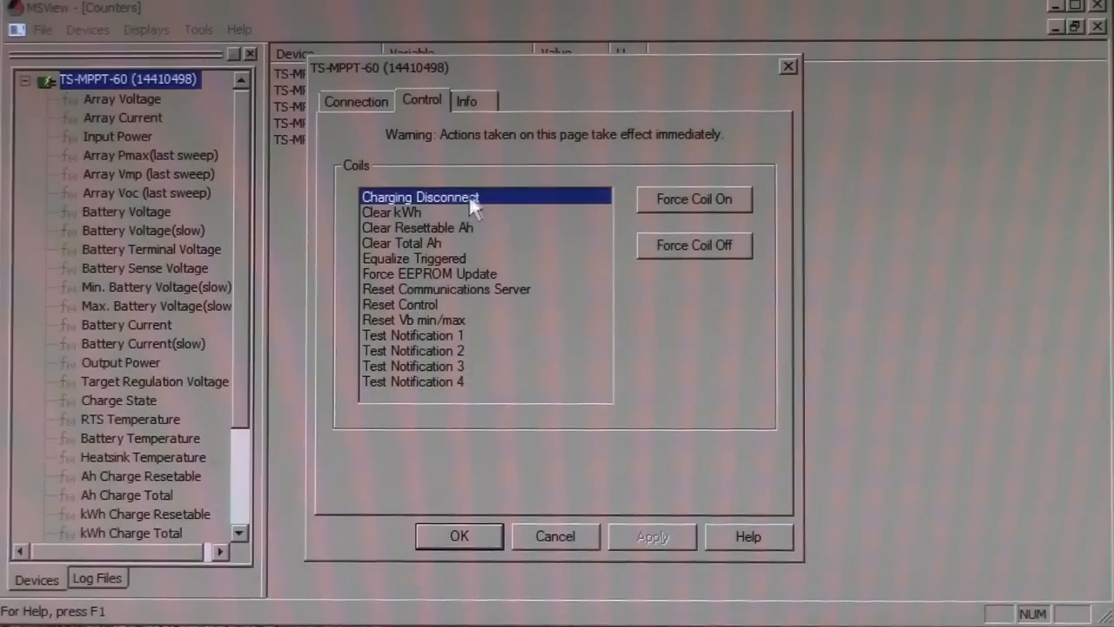
mouse_move(410, 216)
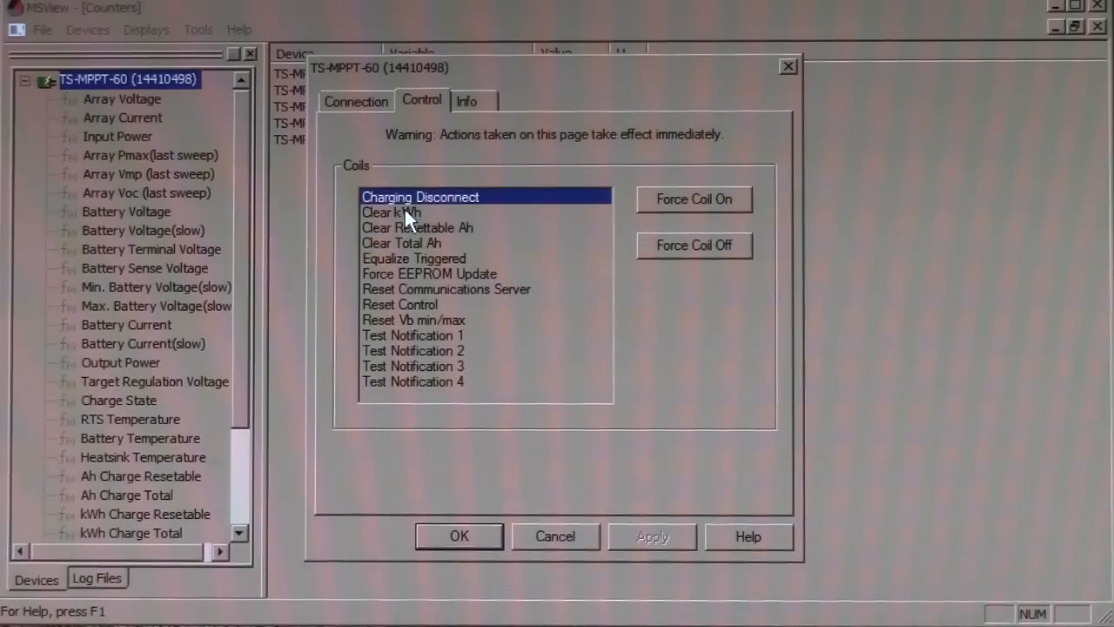
left_click(390, 212)
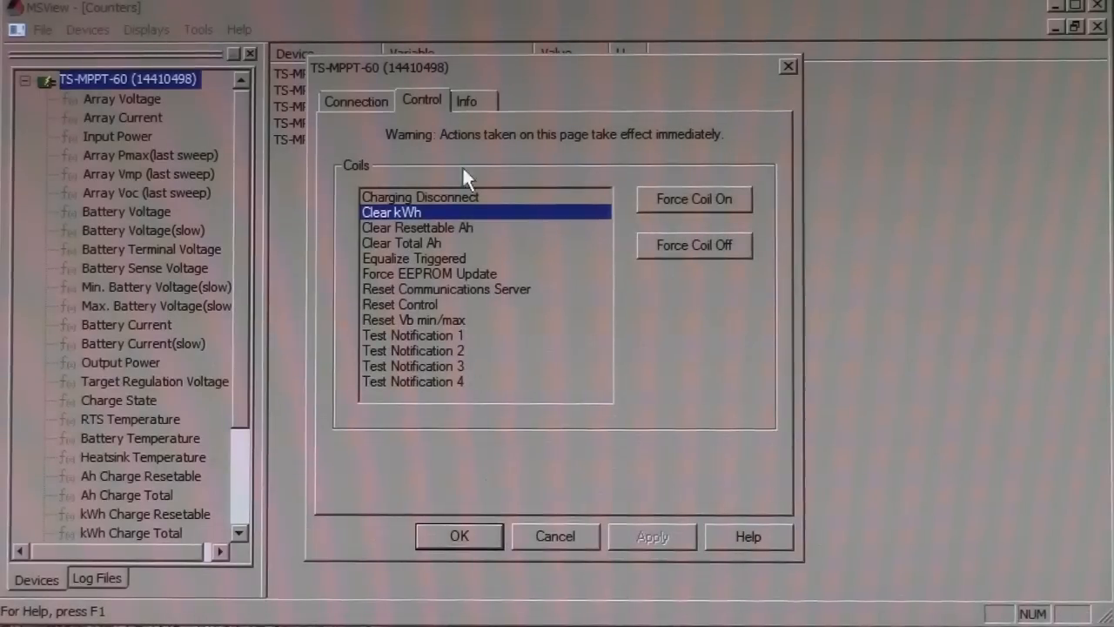
View the controller's firmware and network details on the Info tab, then list the setup wizards.
left_click(467, 99)
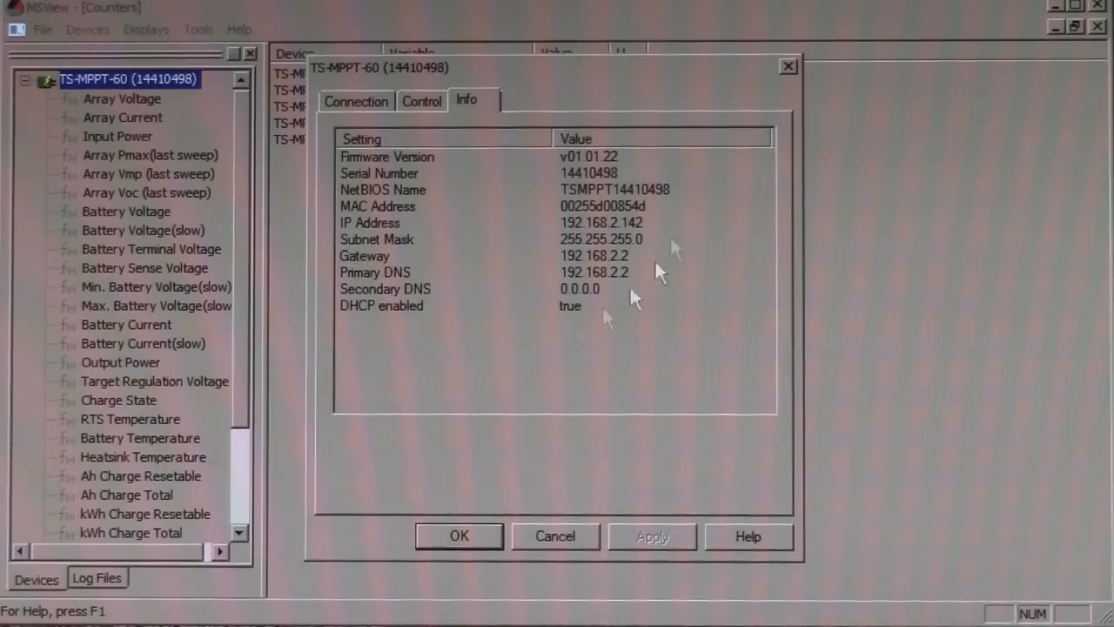
mouse_move(512, 456)
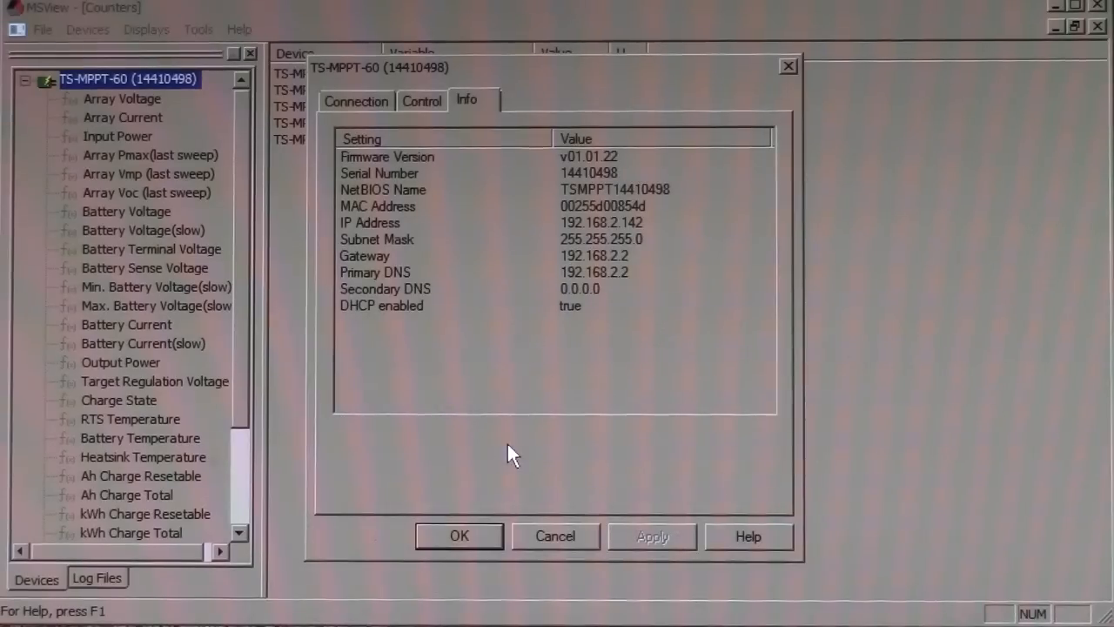
left_click(199, 29)
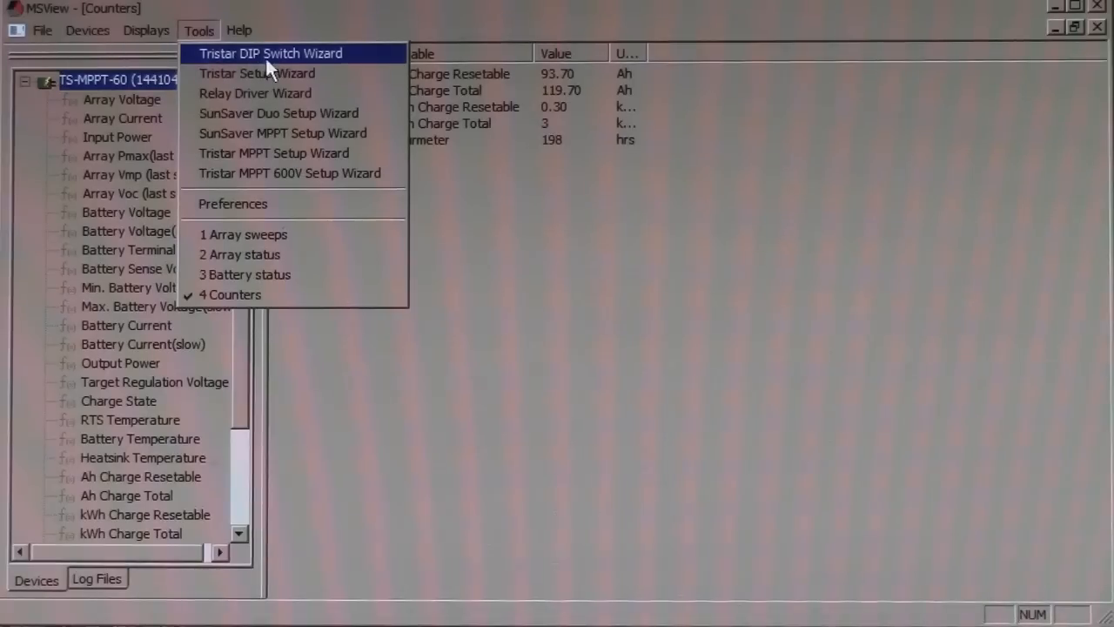
mouse_move(296, 61)
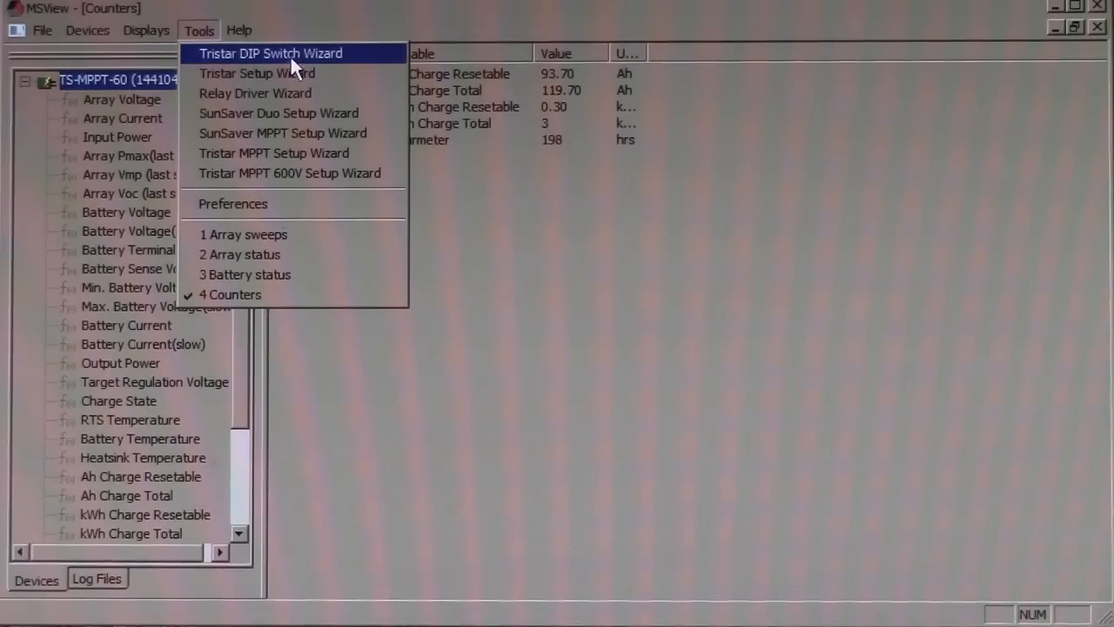
Start the TriStar DIP Switch Wizard, keep Charge mode and choose a 24 V battery.
left_click(271, 53)
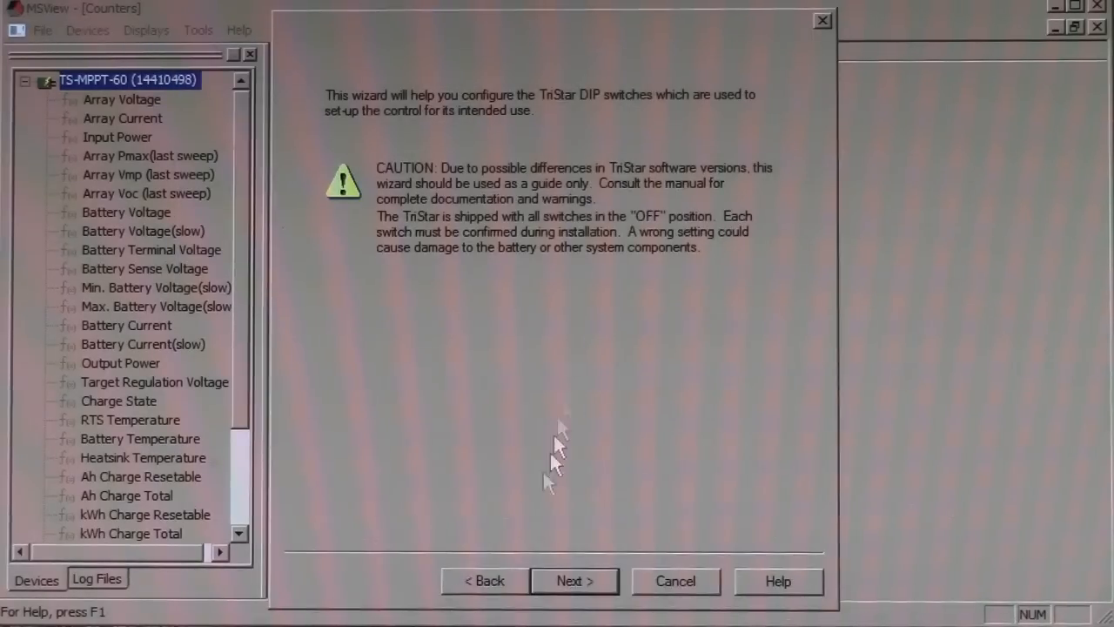
left_click(574, 582)
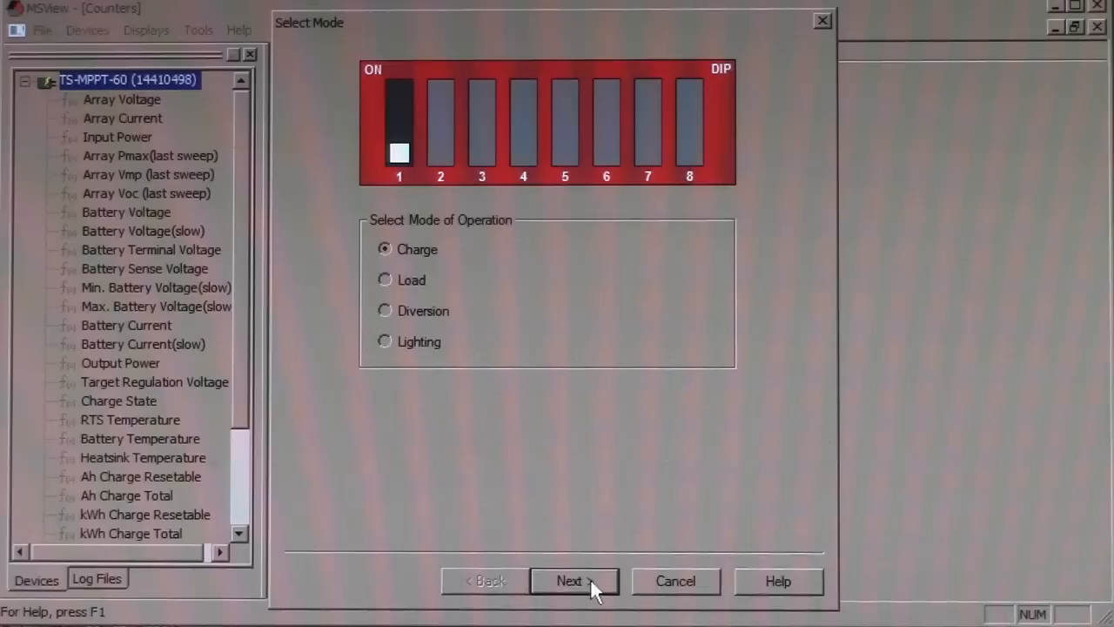
mouse_move(555, 415)
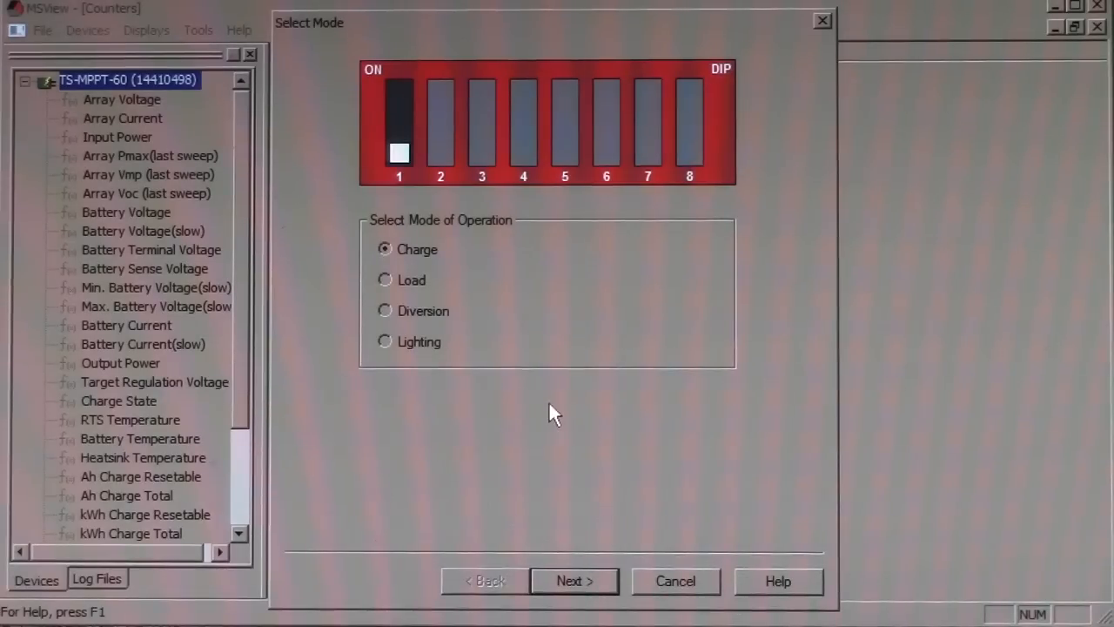
mouse_move(479, 432)
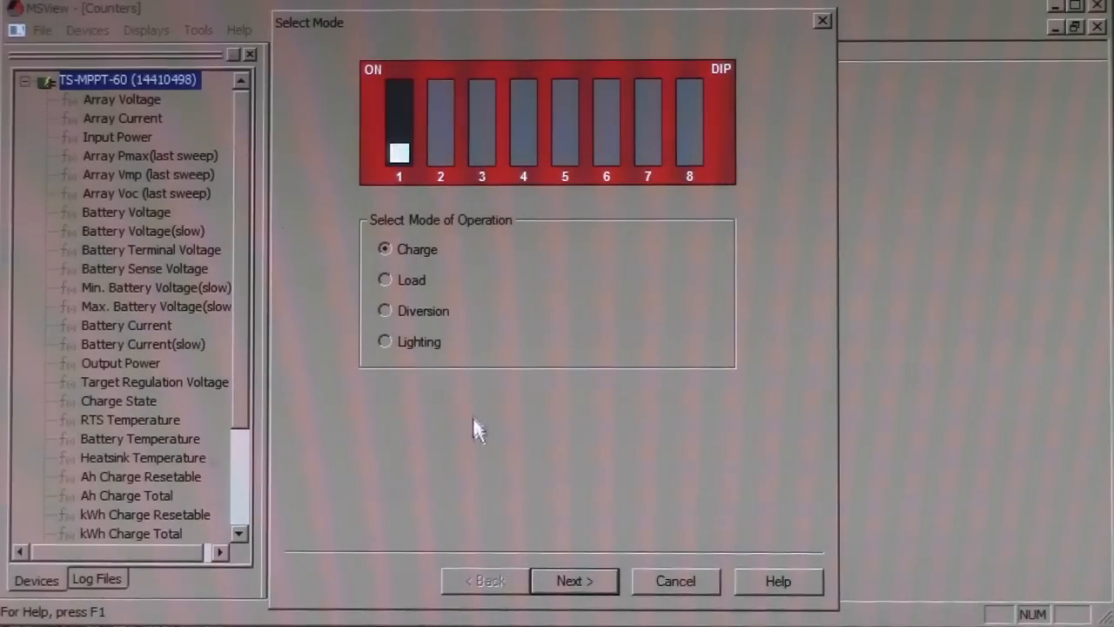
left_click(574, 582)
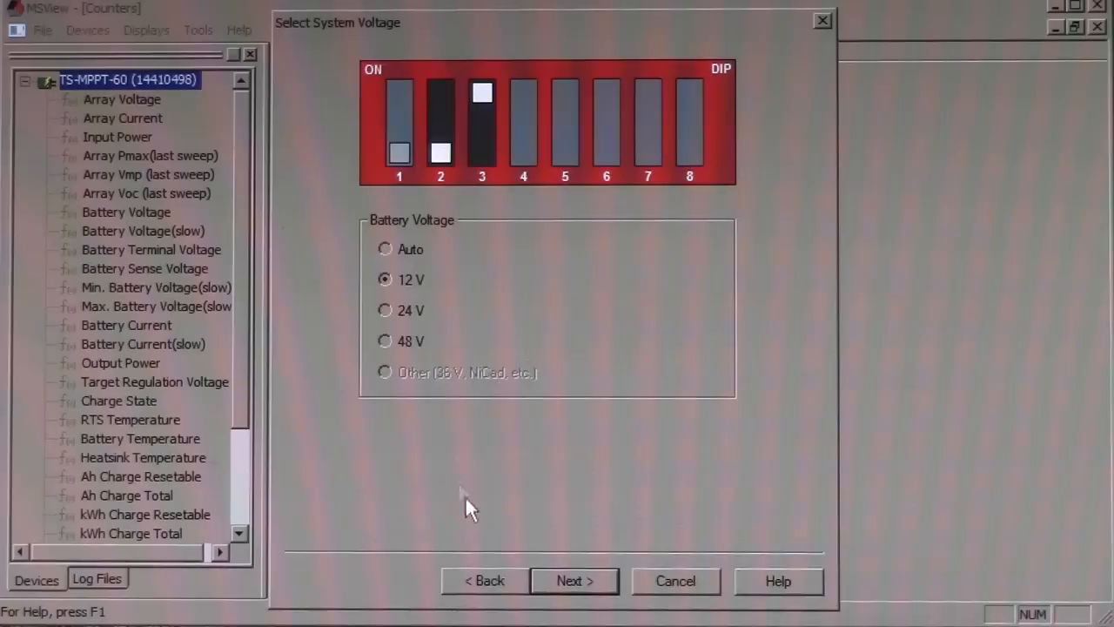
left_click(385, 310)
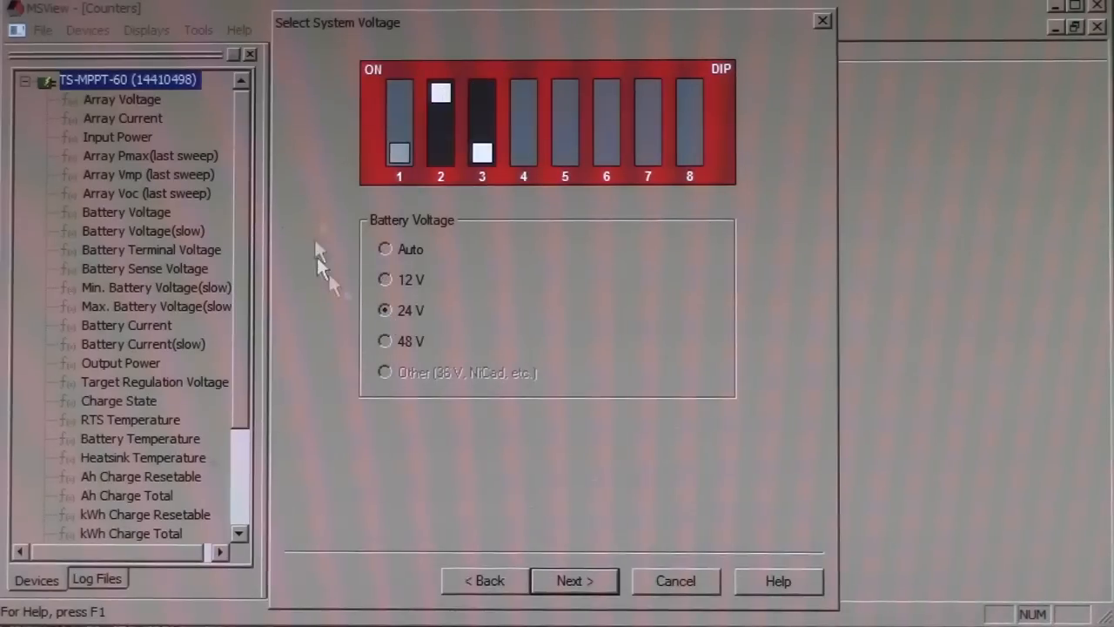
left_click(575, 581)
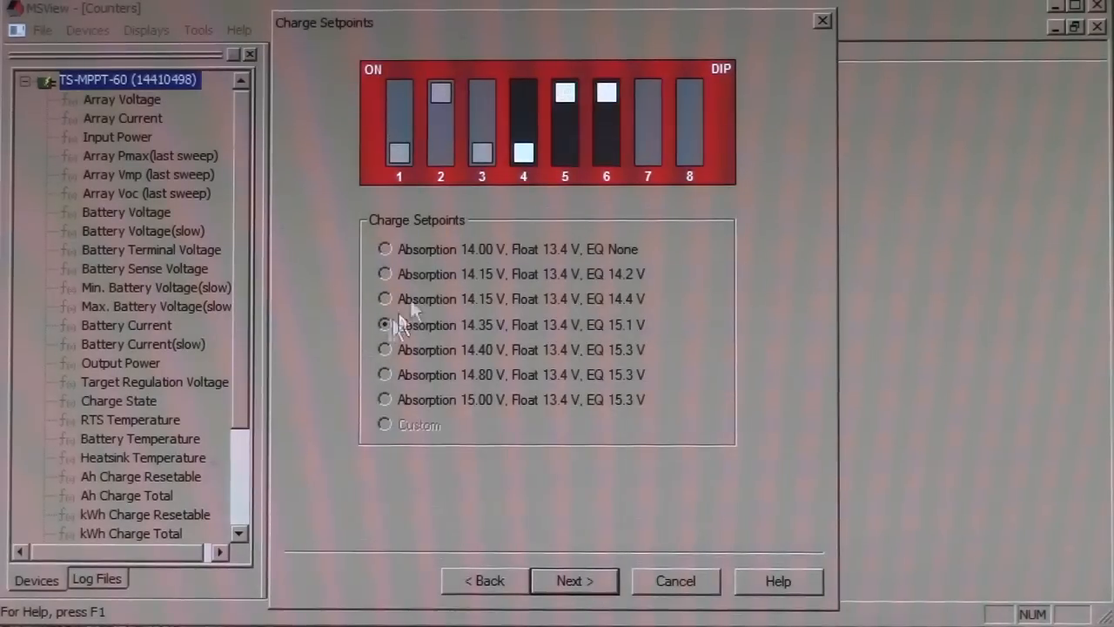
Keep the charge setpoint, set equalization to Manual Start Only and acknowledge the PWM noise warning.
left_click(575, 581)
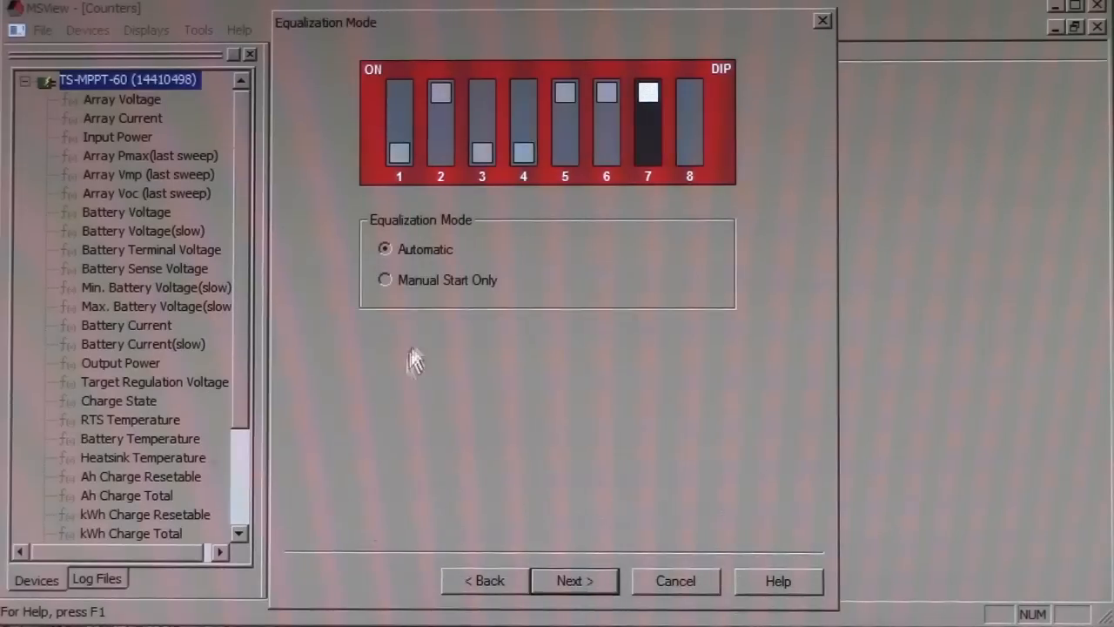
left_click(385, 279)
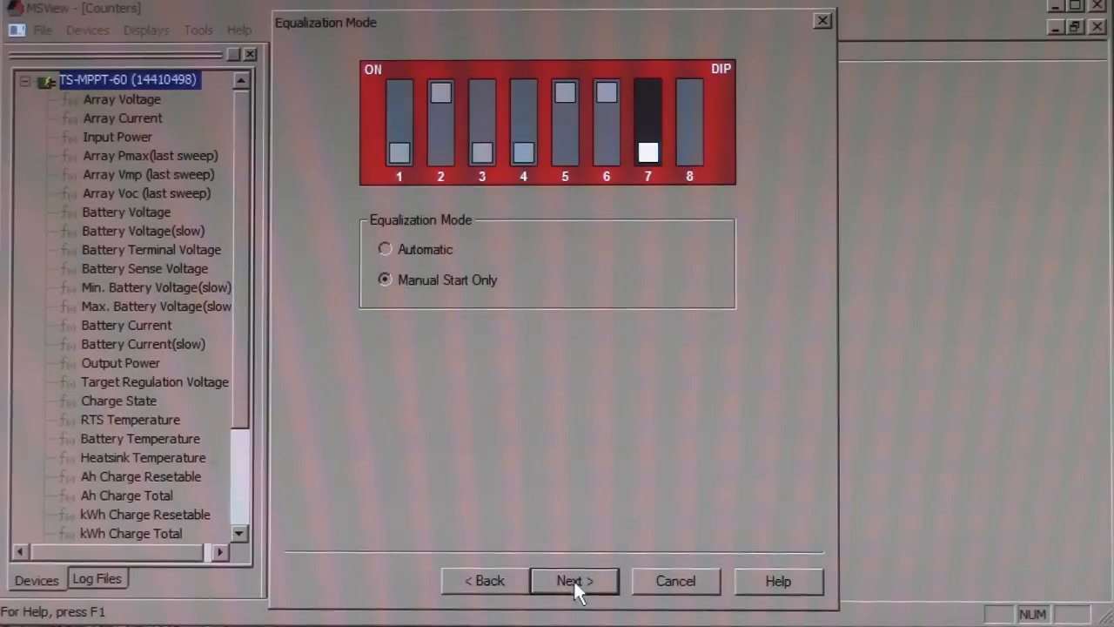
left_click(573, 582)
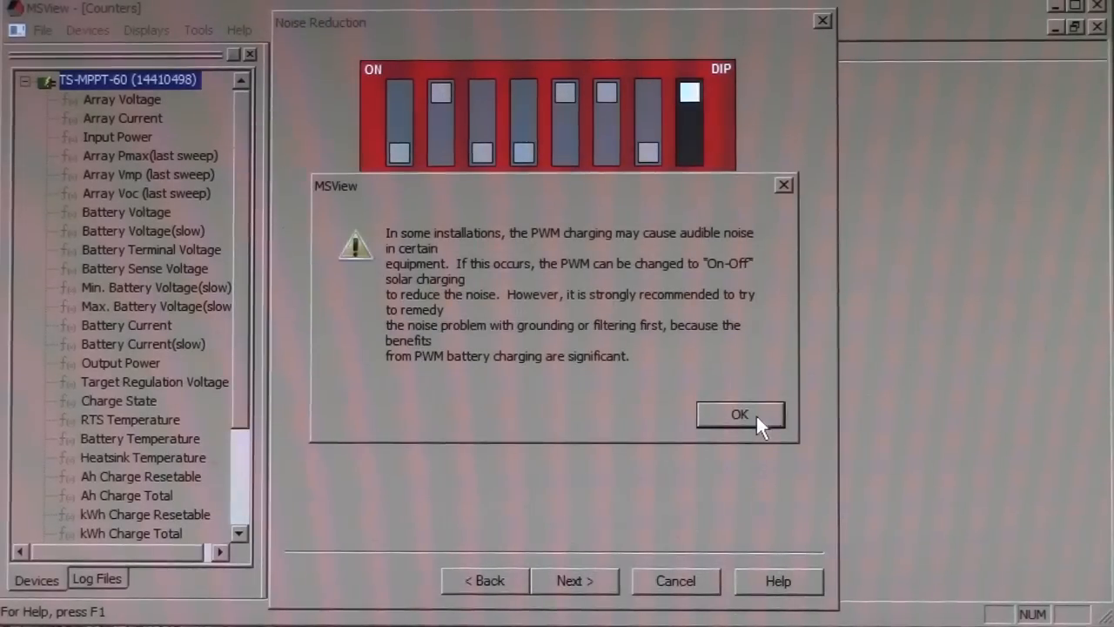
left_click(738, 414)
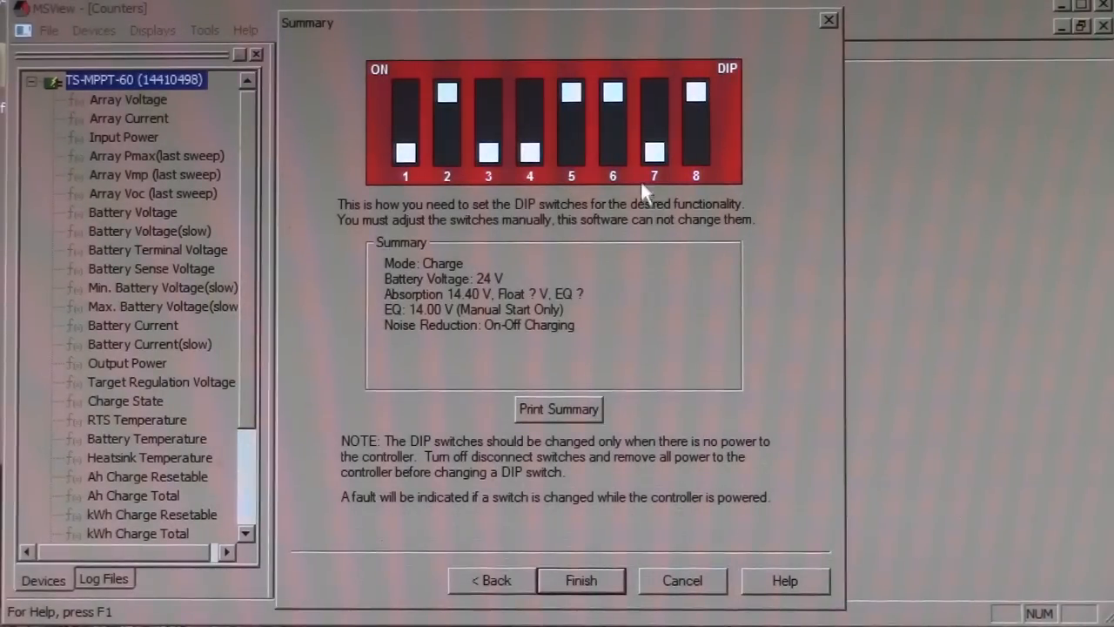
mouse_move(383, 182)
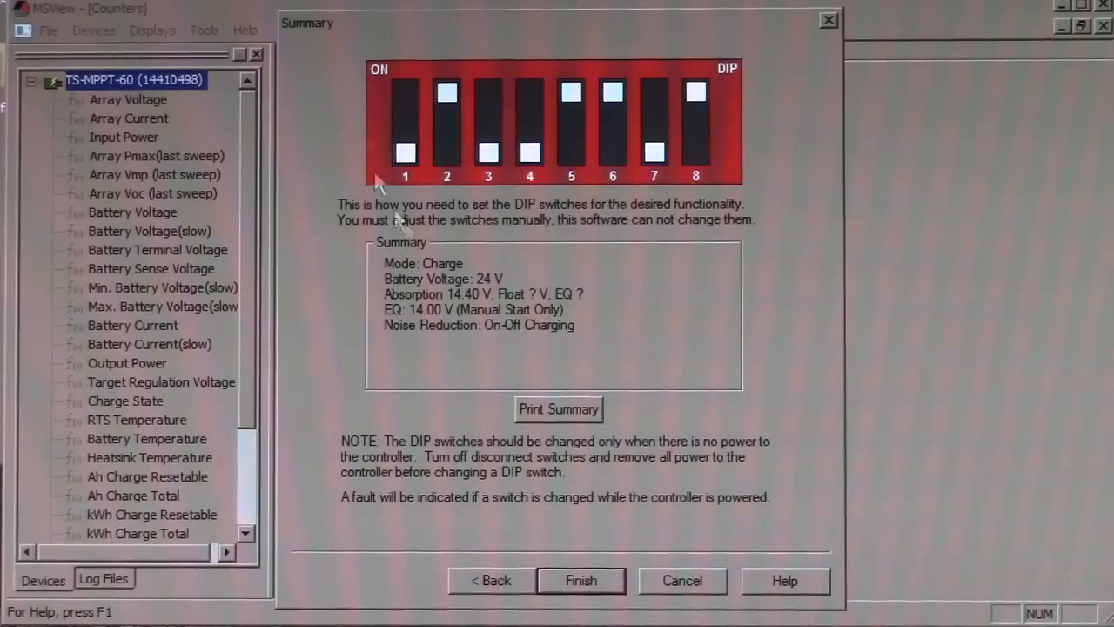
mouse_move(787, 364)
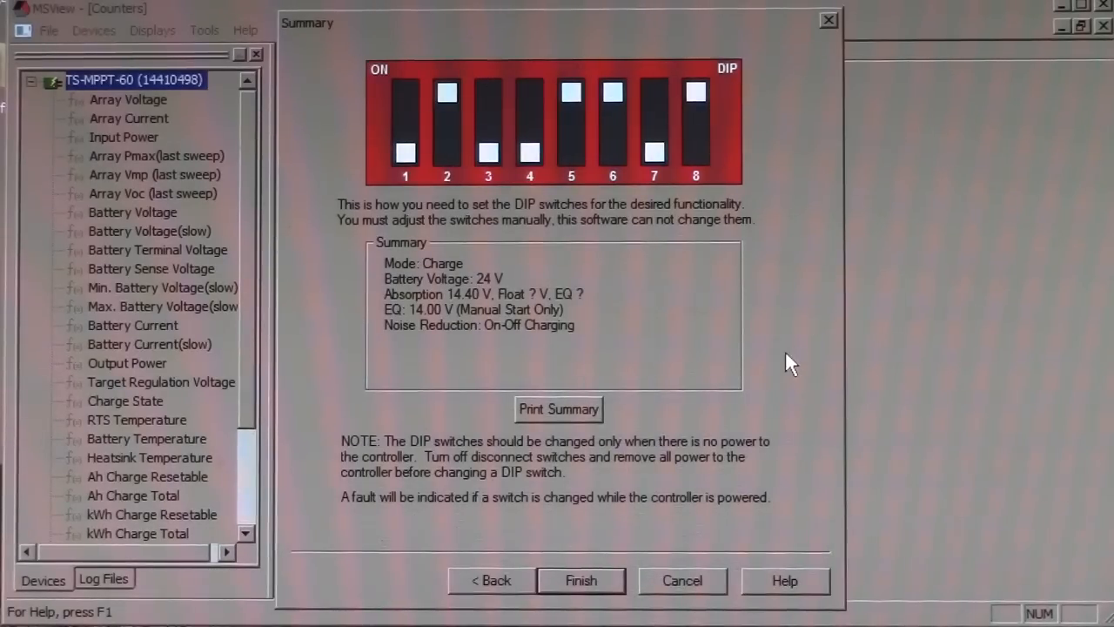
mouse_move(798, 351)
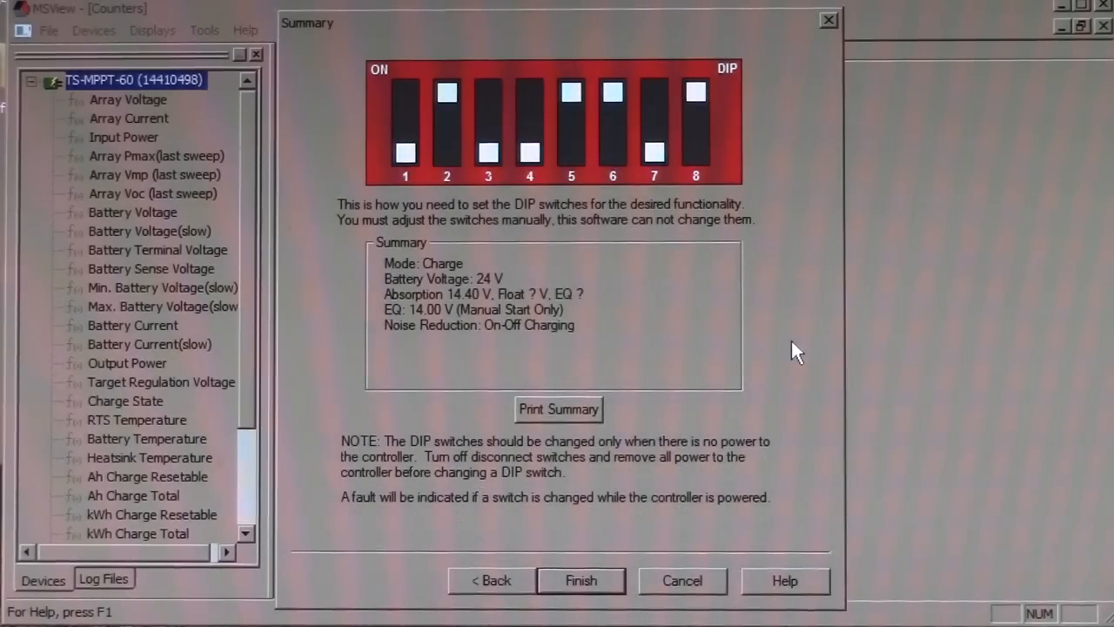
mouse_move(648, 548)
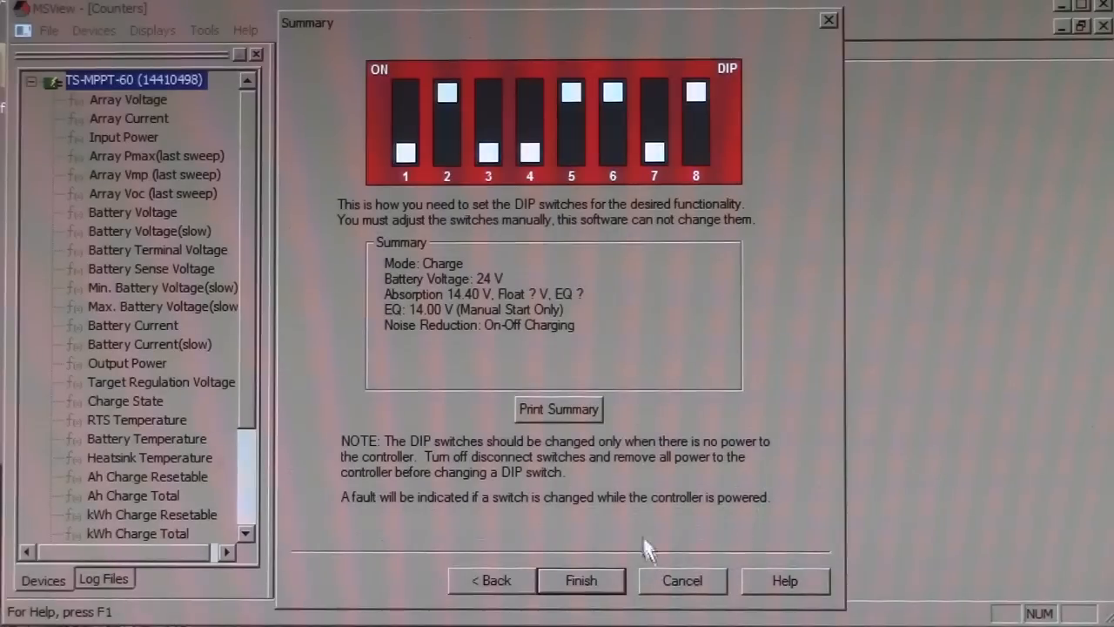
mouse_move(678, 529)
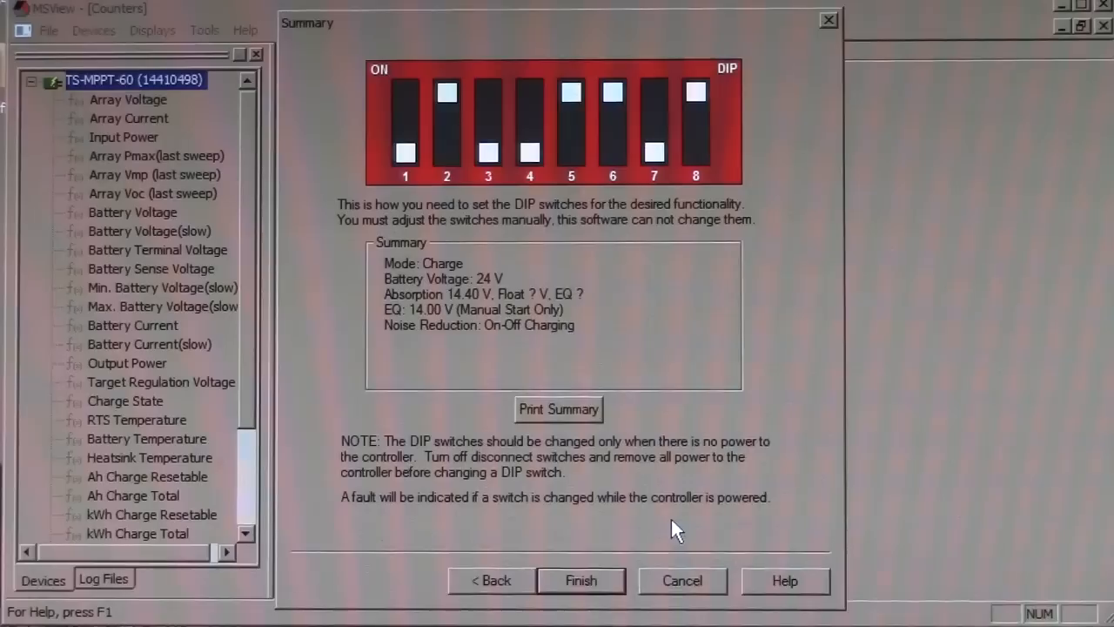
Close the completed DIP switch wizard with its On-Off charging summary.
left_click(205, 31)
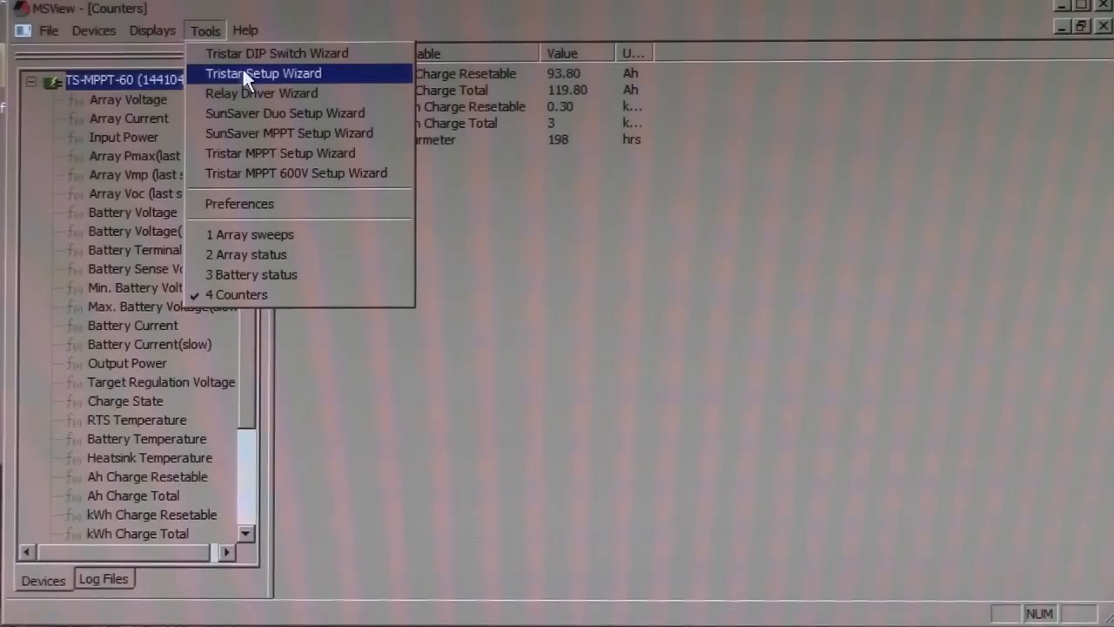
mouse_move(345, 79)
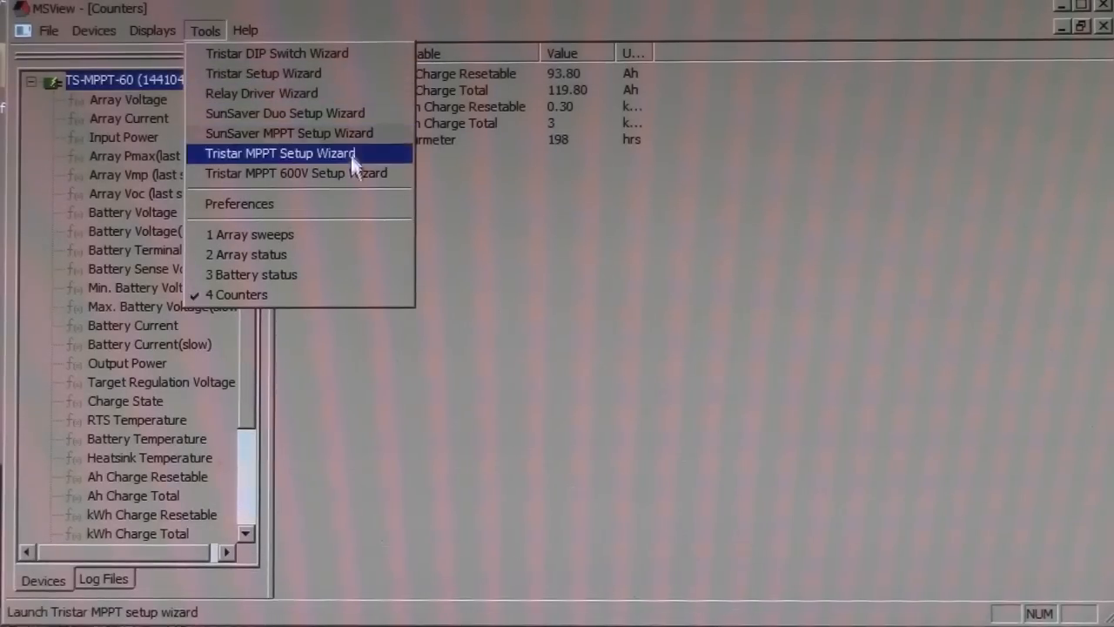
Launch the Tristar MPPT Setup Wizard, create a new custom configuration and keep Solar Charge Control.
left_click(280, 154)
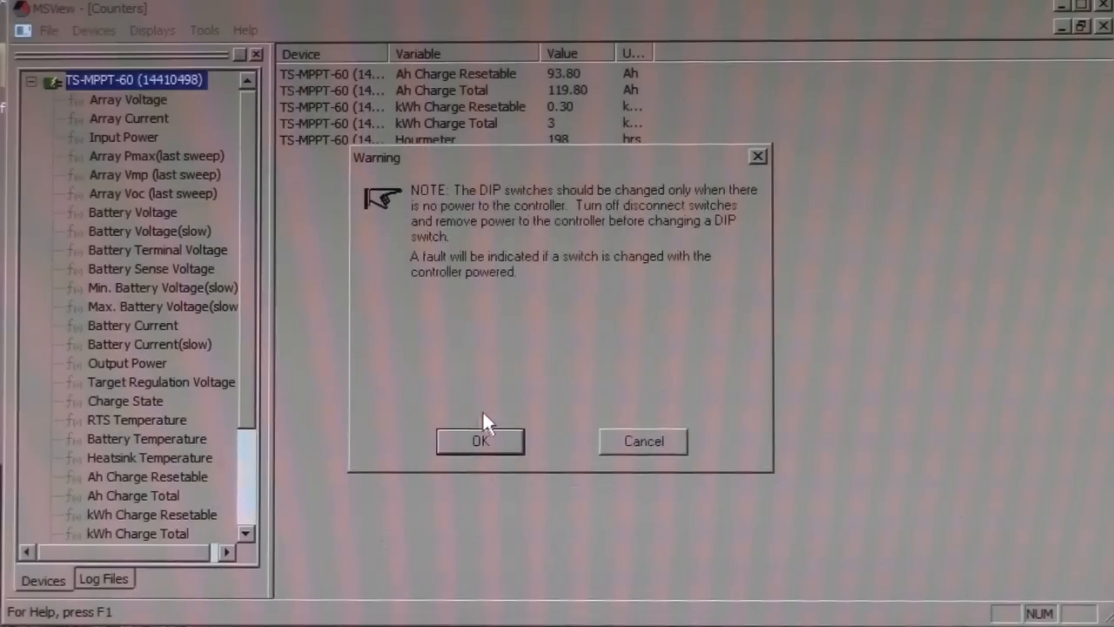
left_click(480, 441)
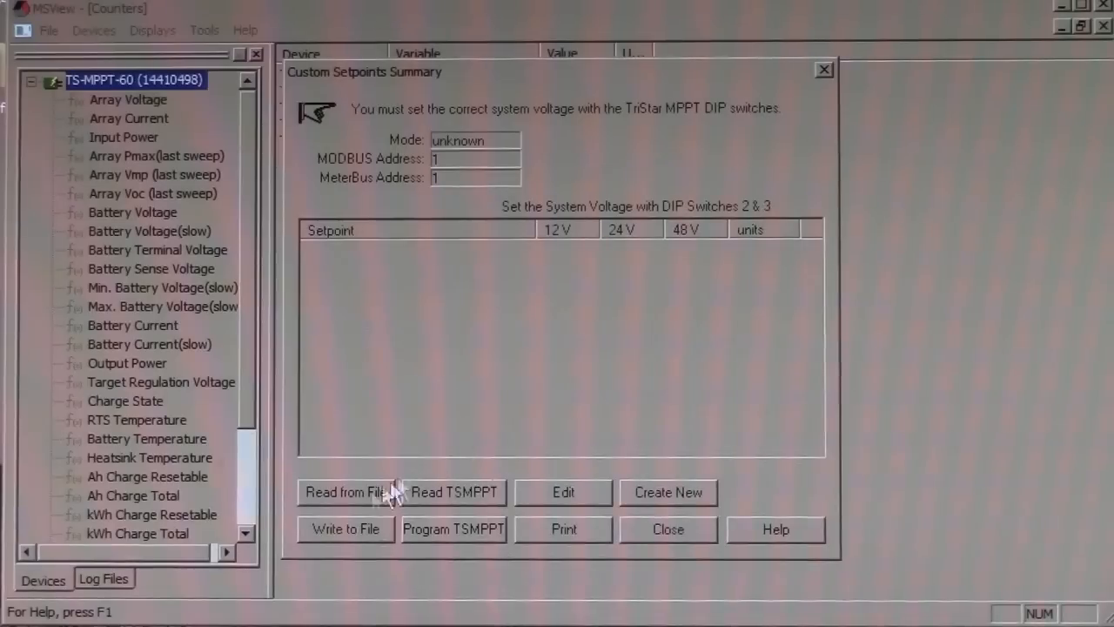
left_click(669, 491)
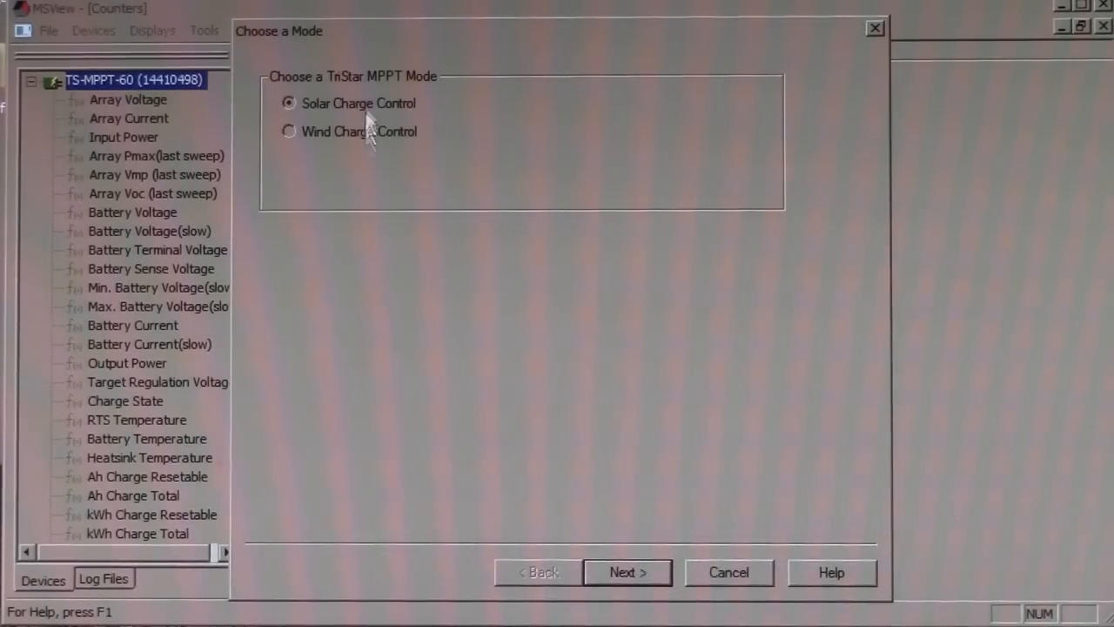
mouse_move(415, 100)
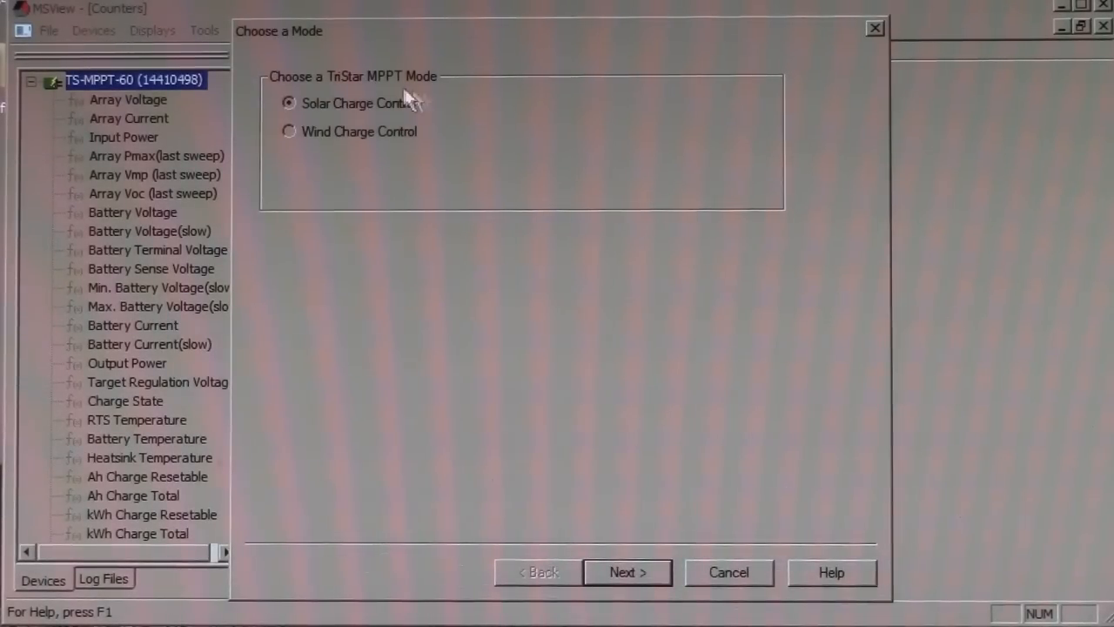
mouse_move(523, 230)
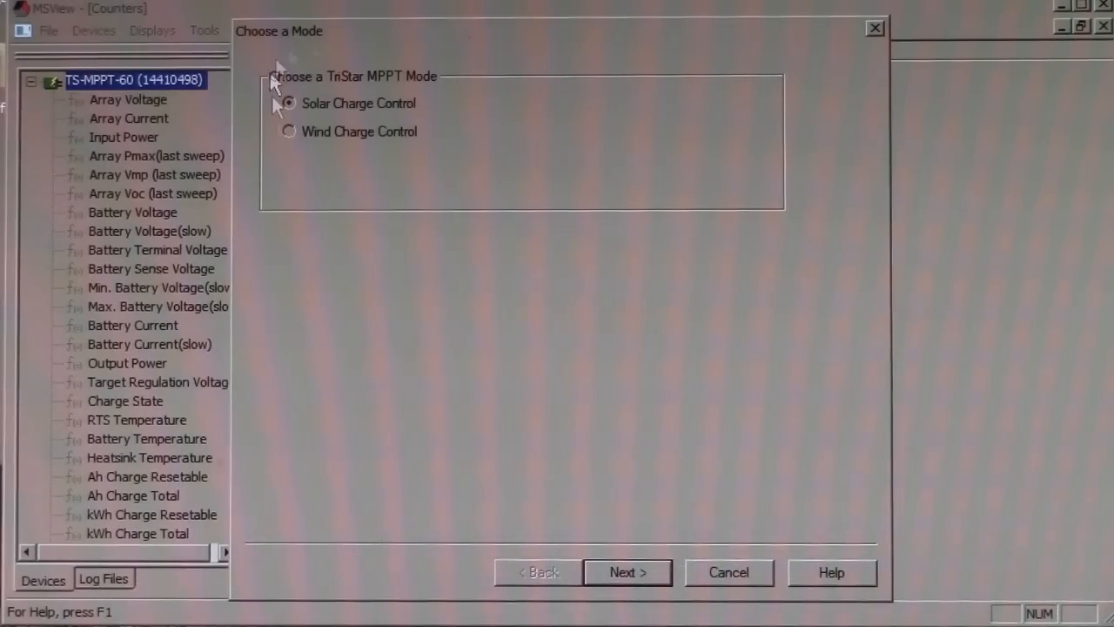
left_click(627, 571)
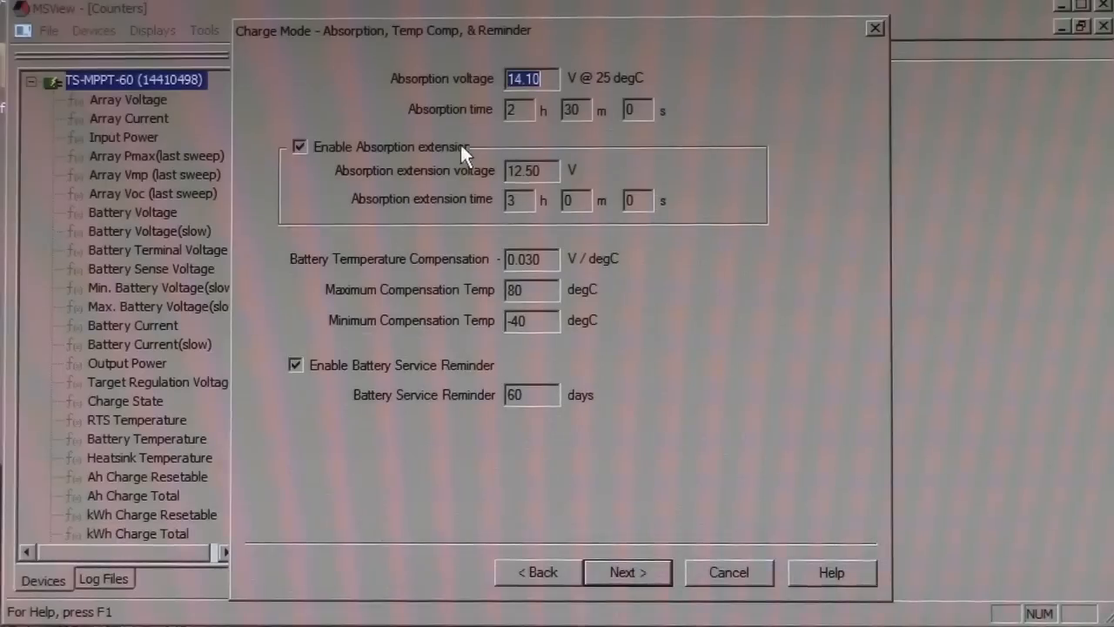
mouse_move(397, 252)
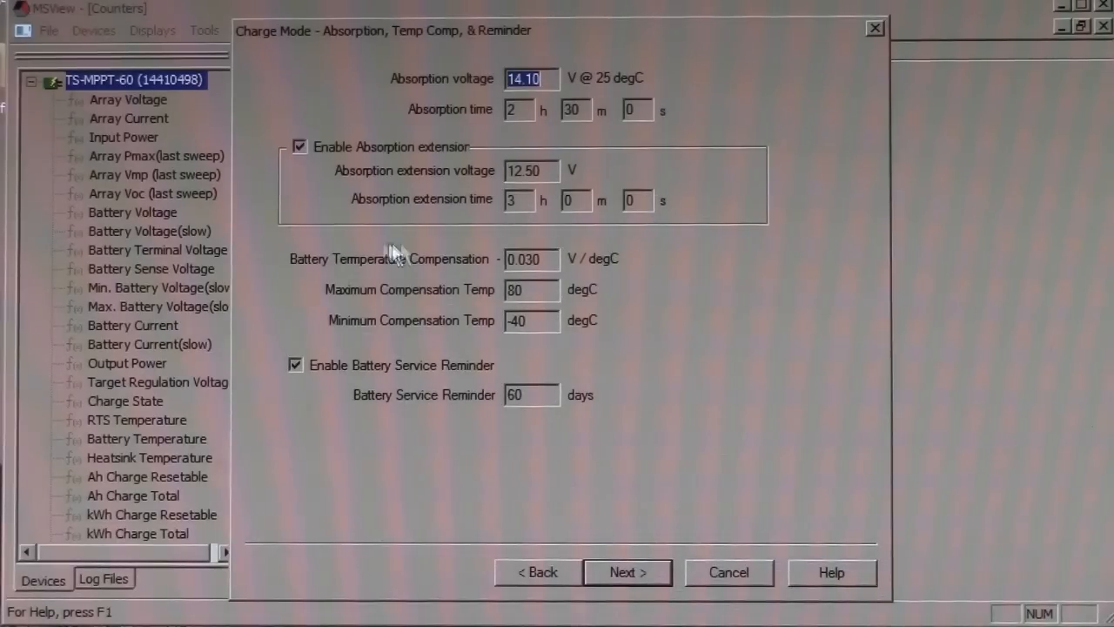
mouse_move(710, 225)
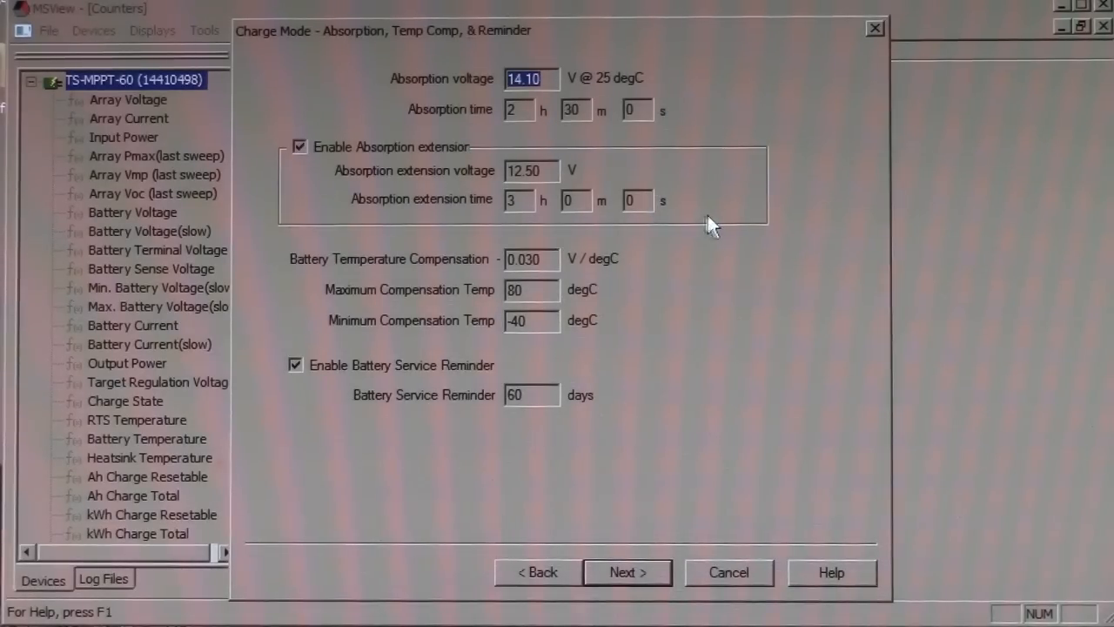
mouse_move(745, 230)
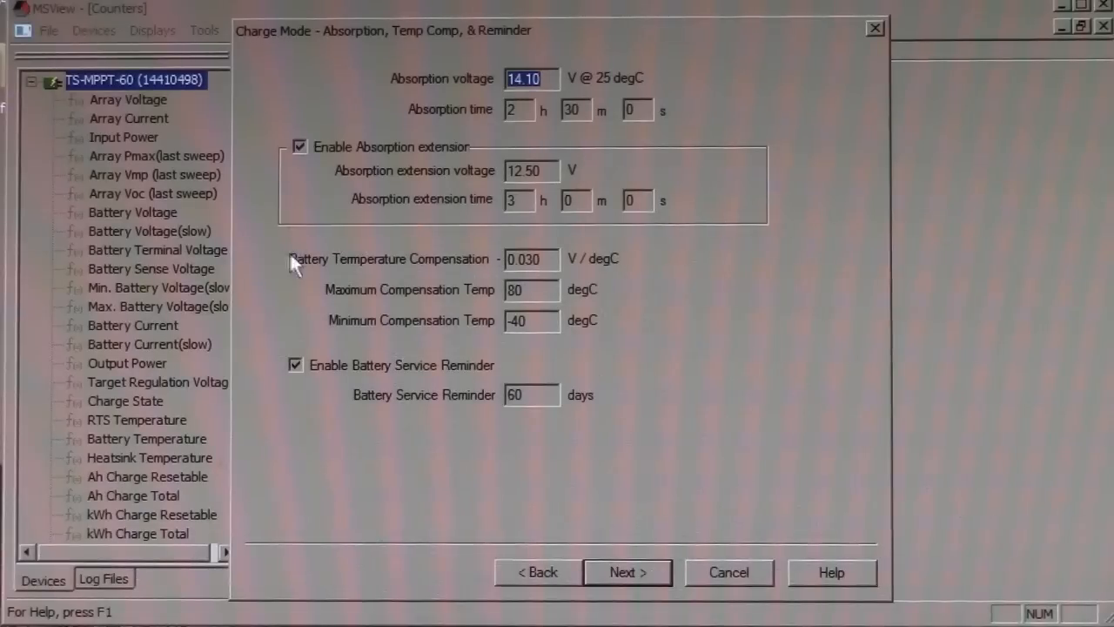
mouse_move(589, 282)
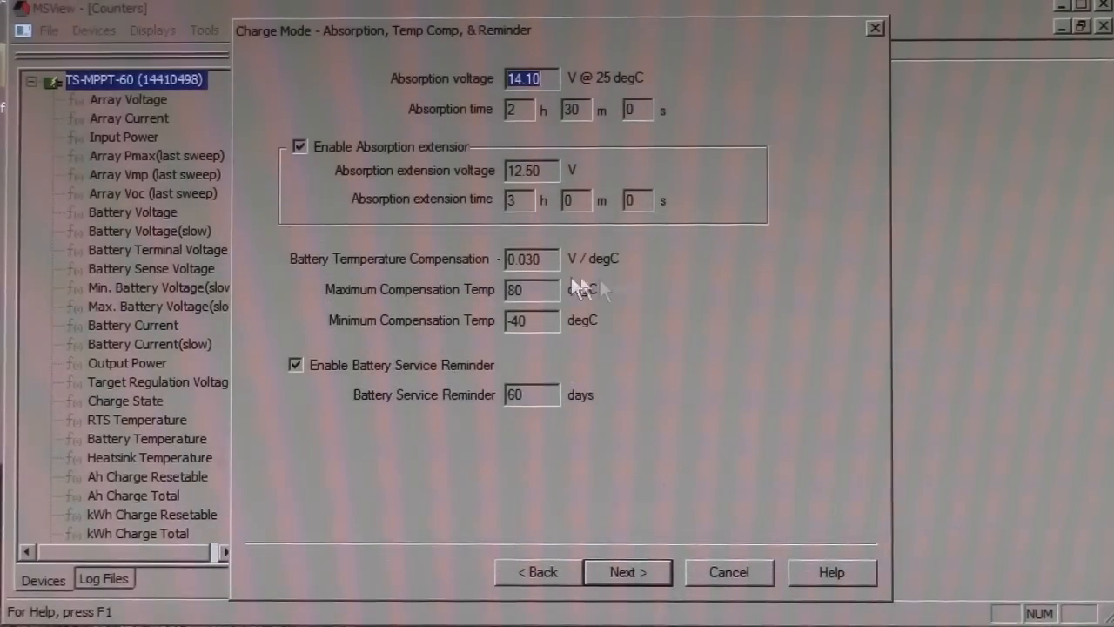
mouse_move(549, 282)
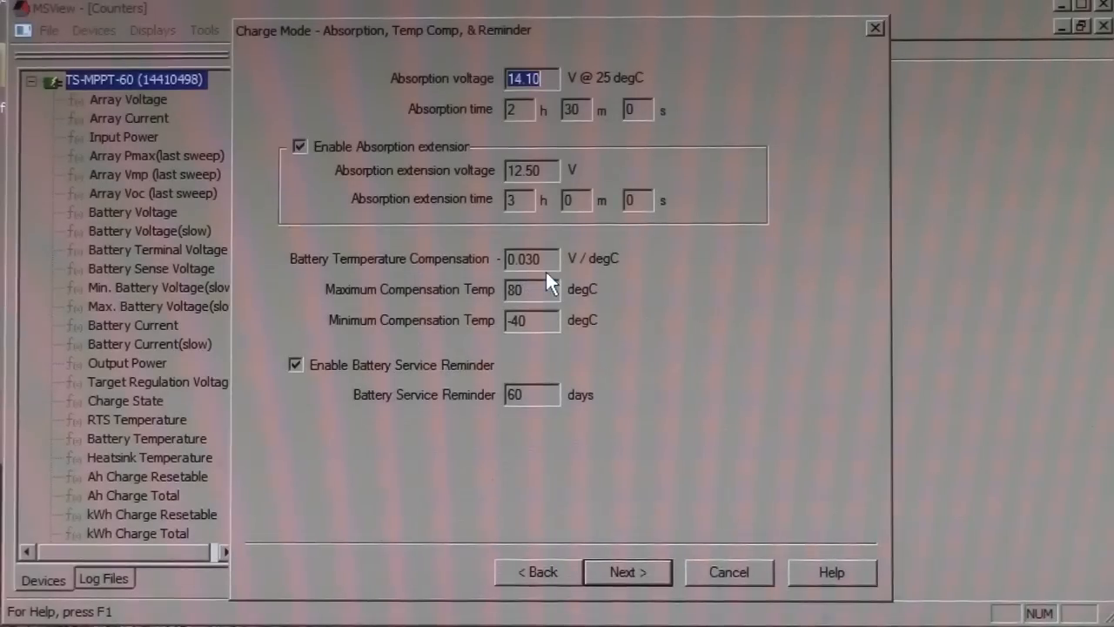
mouse_move(606, 287)
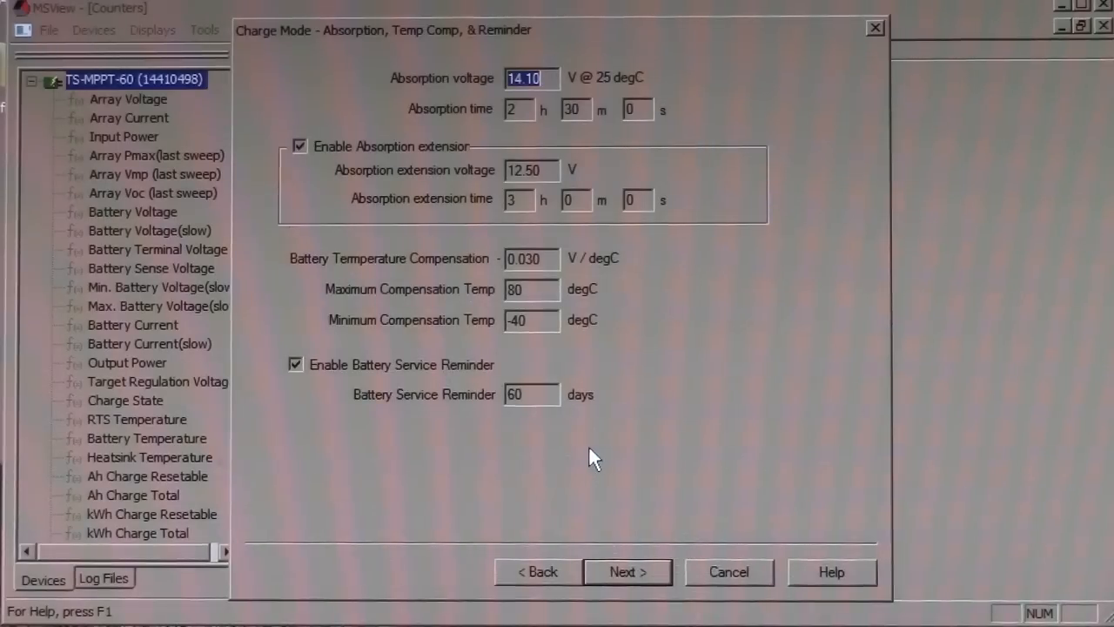
Keep absorption at 14.10 V for 2 h 30 m and continue to the float settings.
left_click(627, 571)
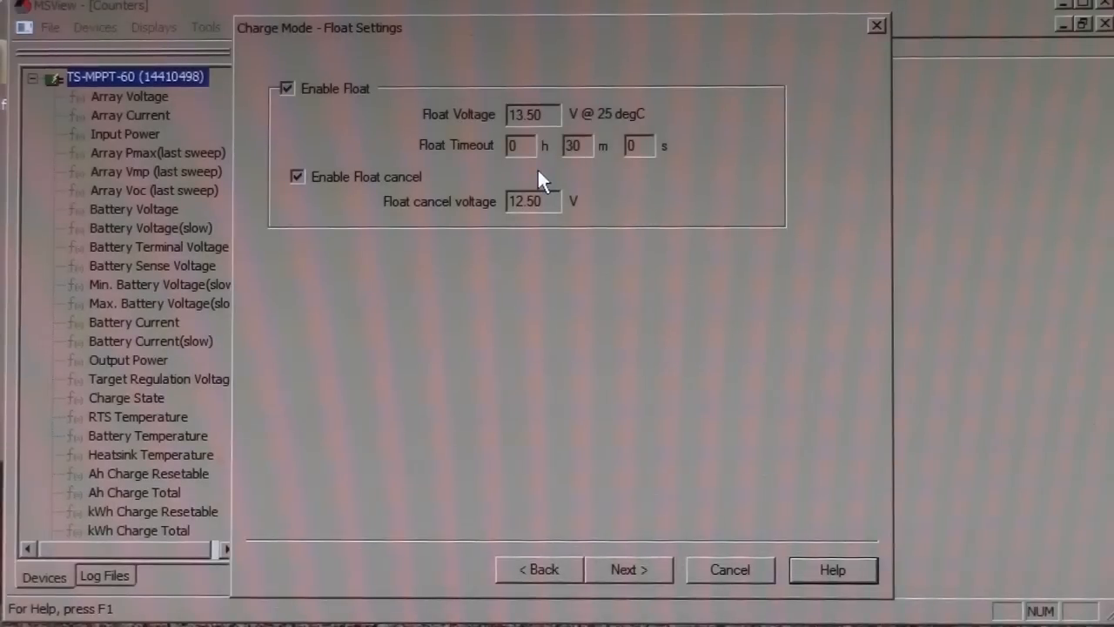
mouse_move(501, 174)
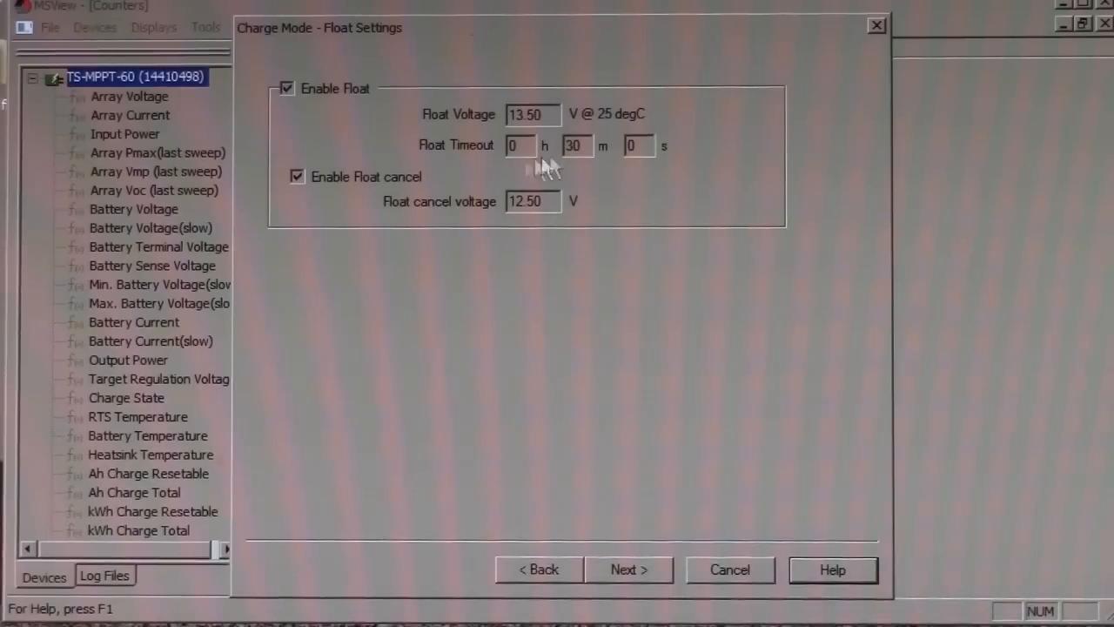
mouse_move(624, 171)
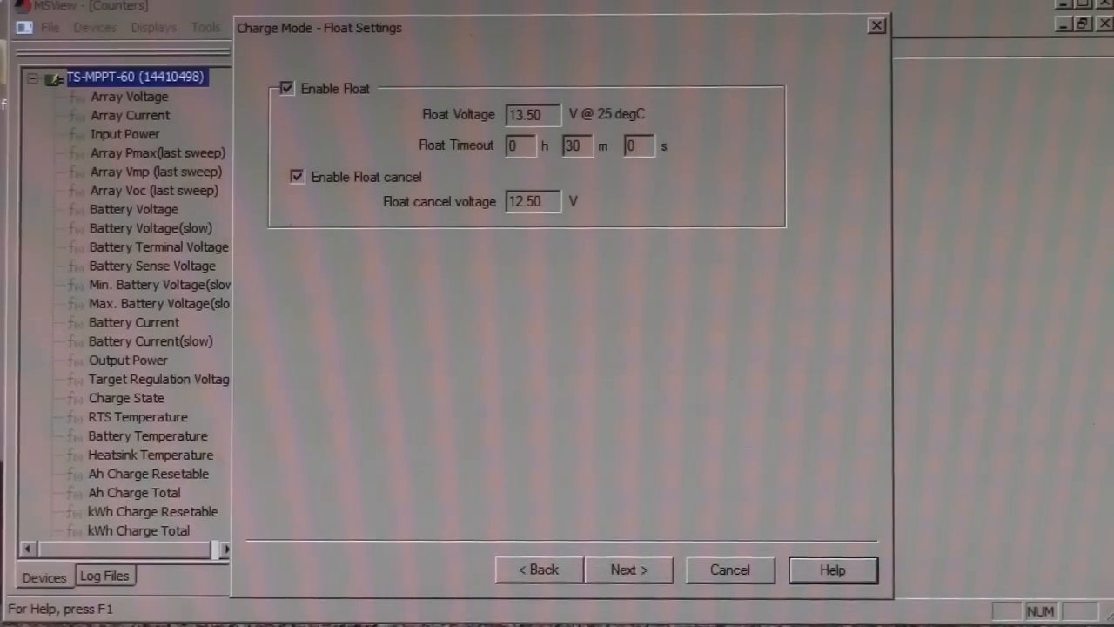
mouse_move(595, 171)
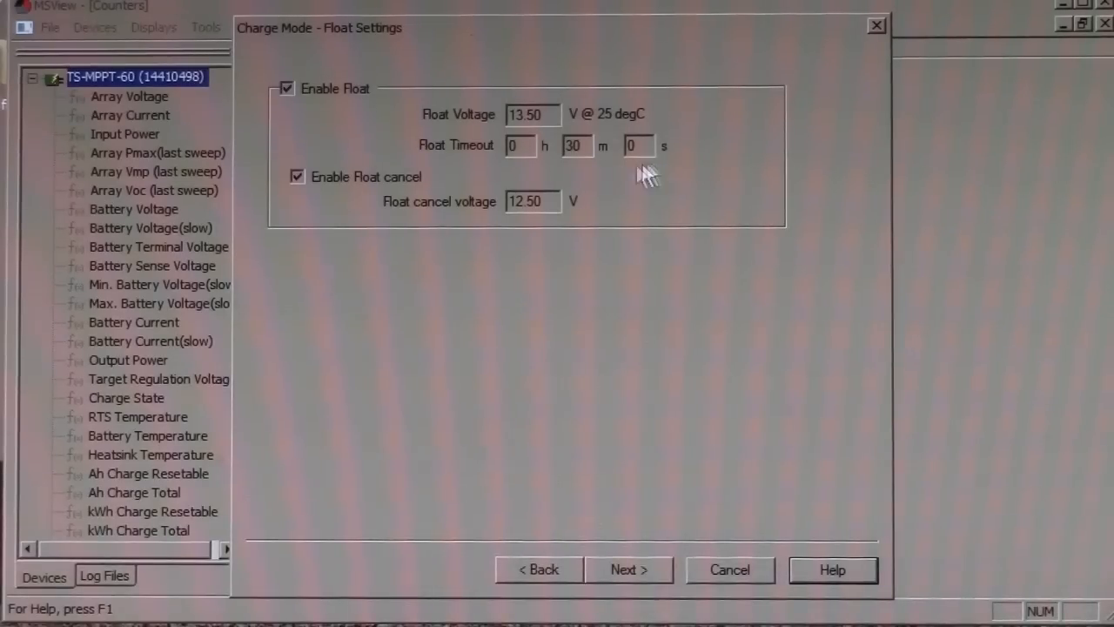
mouse_move(571, 170)
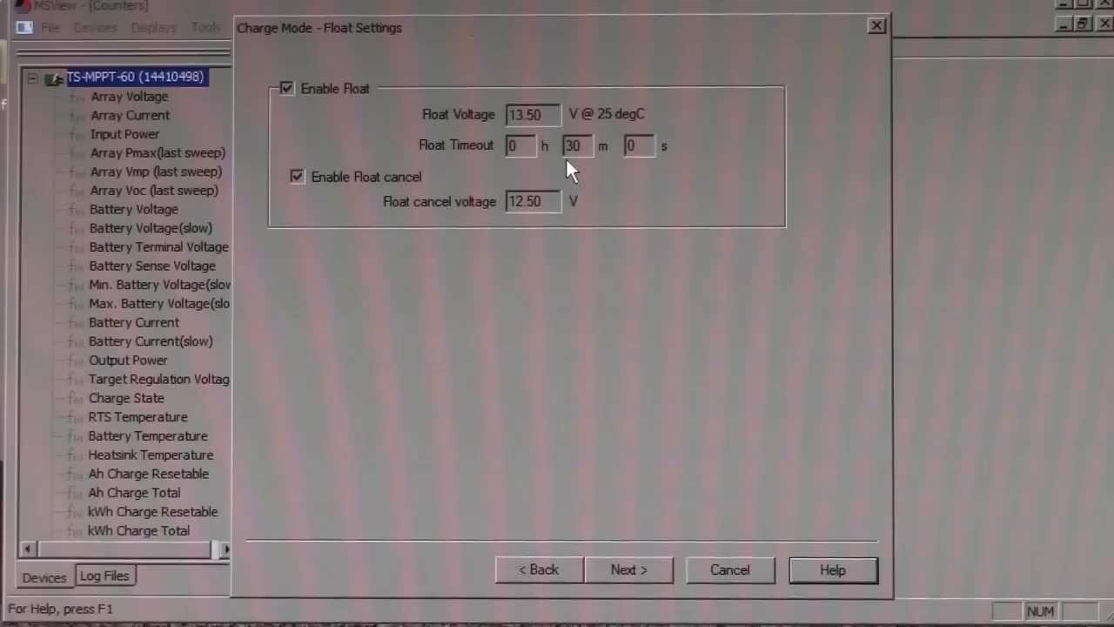
mouse_move(583, 171)
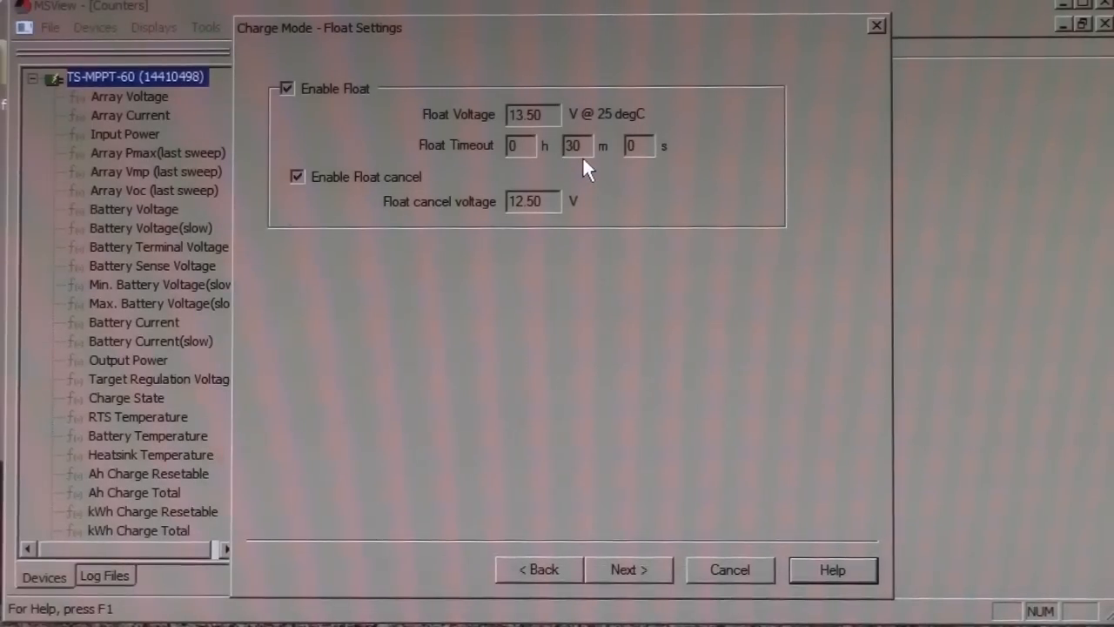
mouse_move(496, 108)
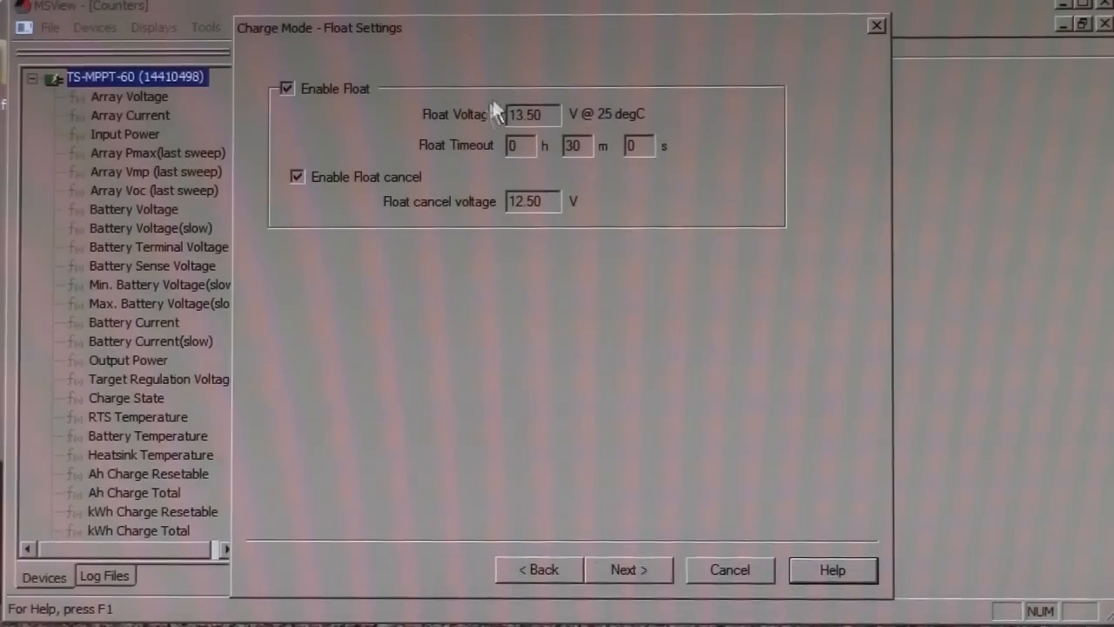
mouse_move(487, 188)
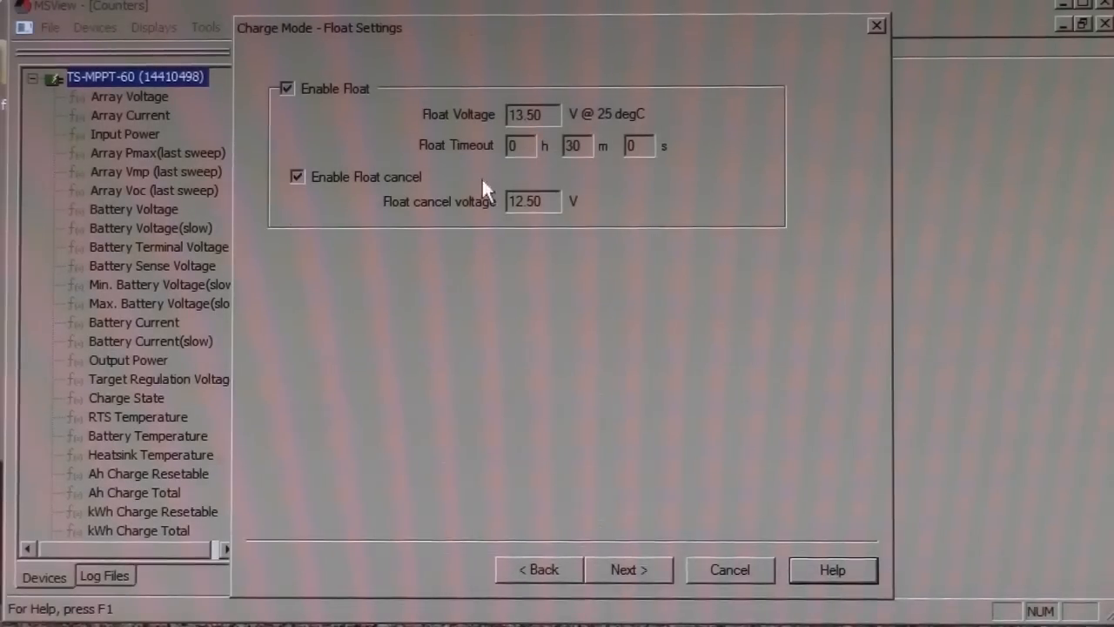
mouse_move(438, 240)
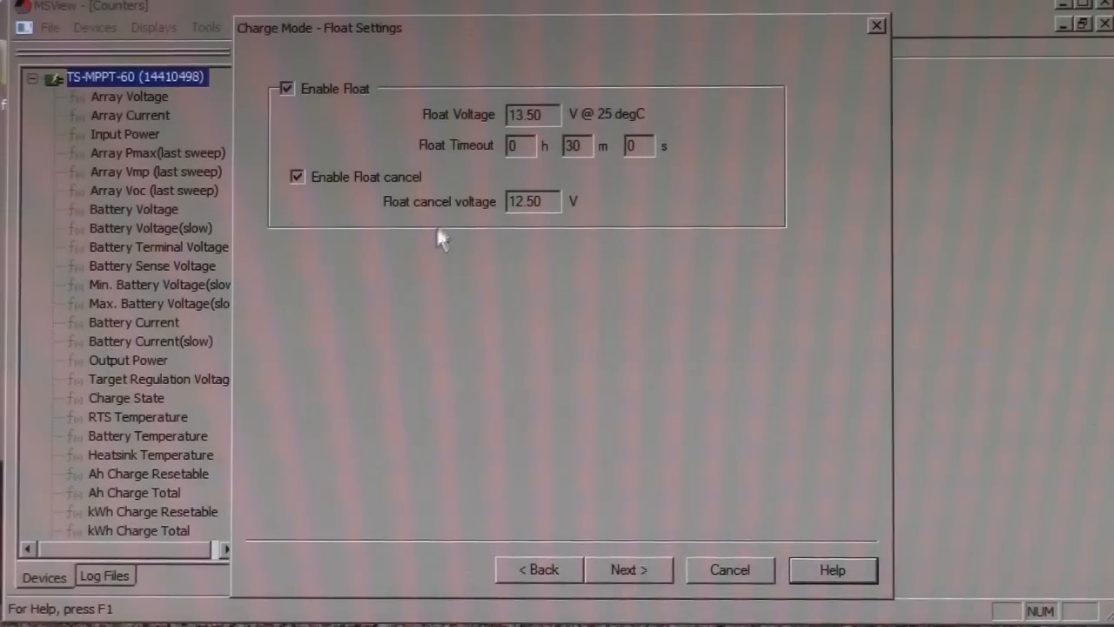
mouse_move(540, 227)
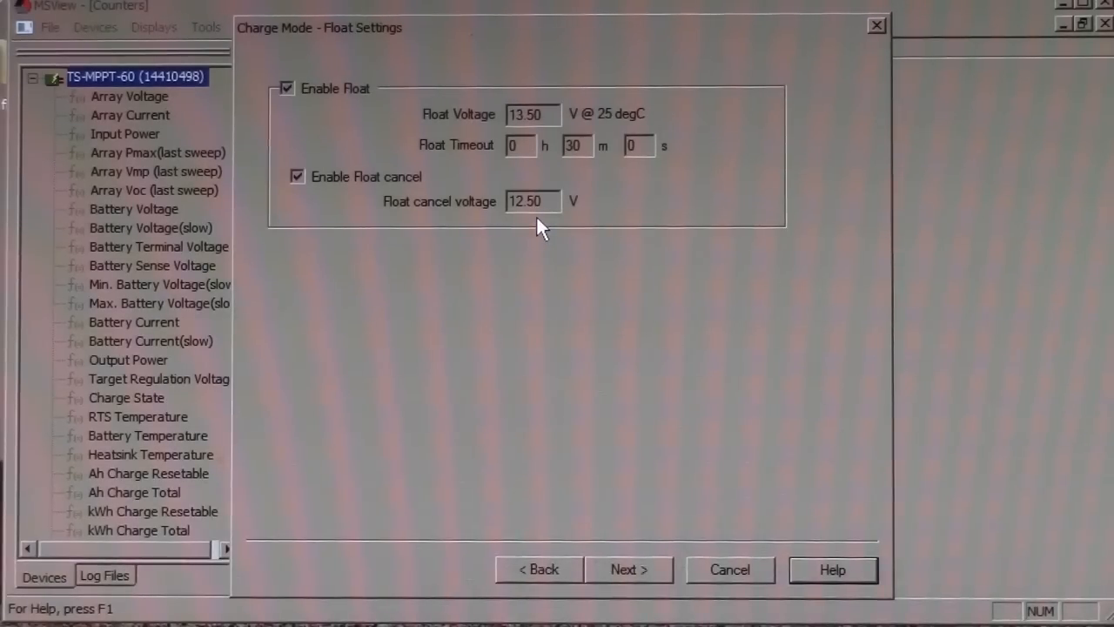
mouse_move(509, 234)
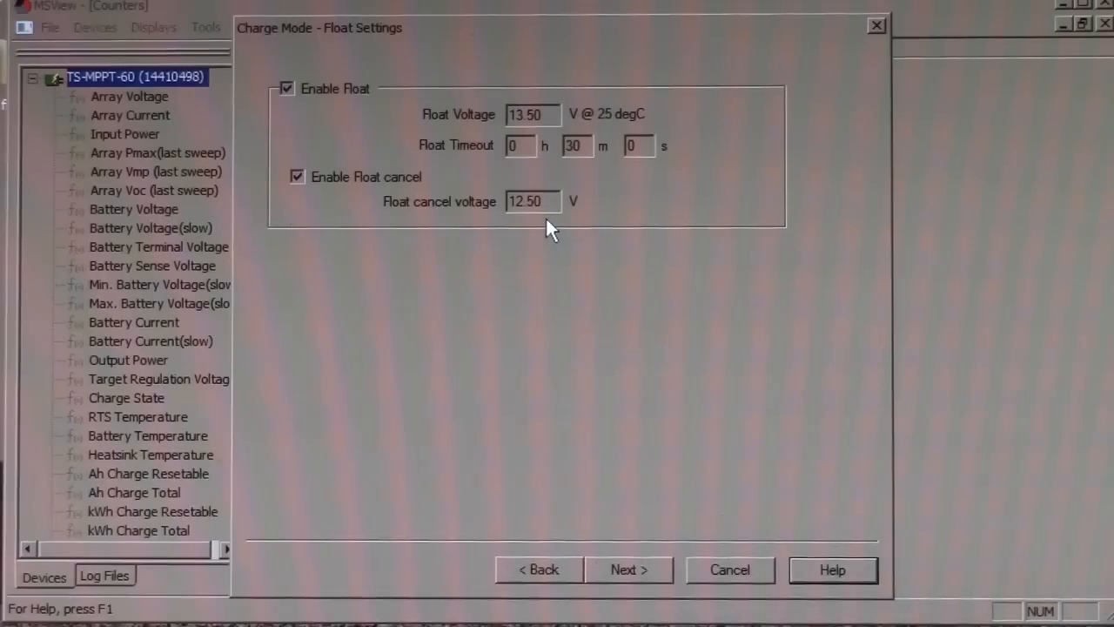
mouse_move(590, 205)
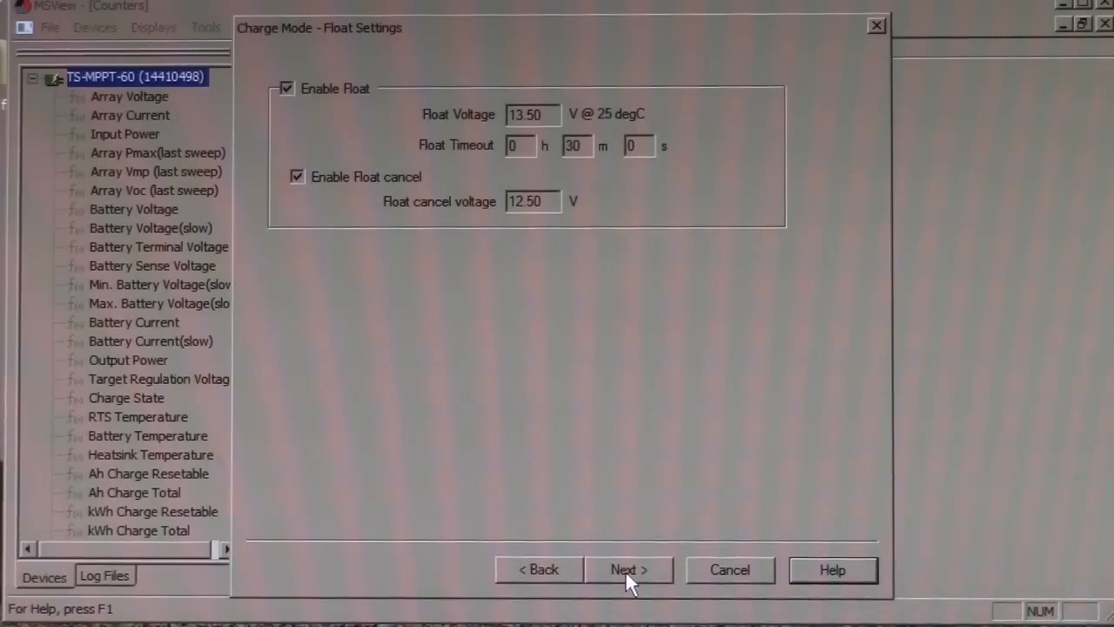
Accept the float settings and continue to Equalize & HVD Settings.
left_click(627, 569)
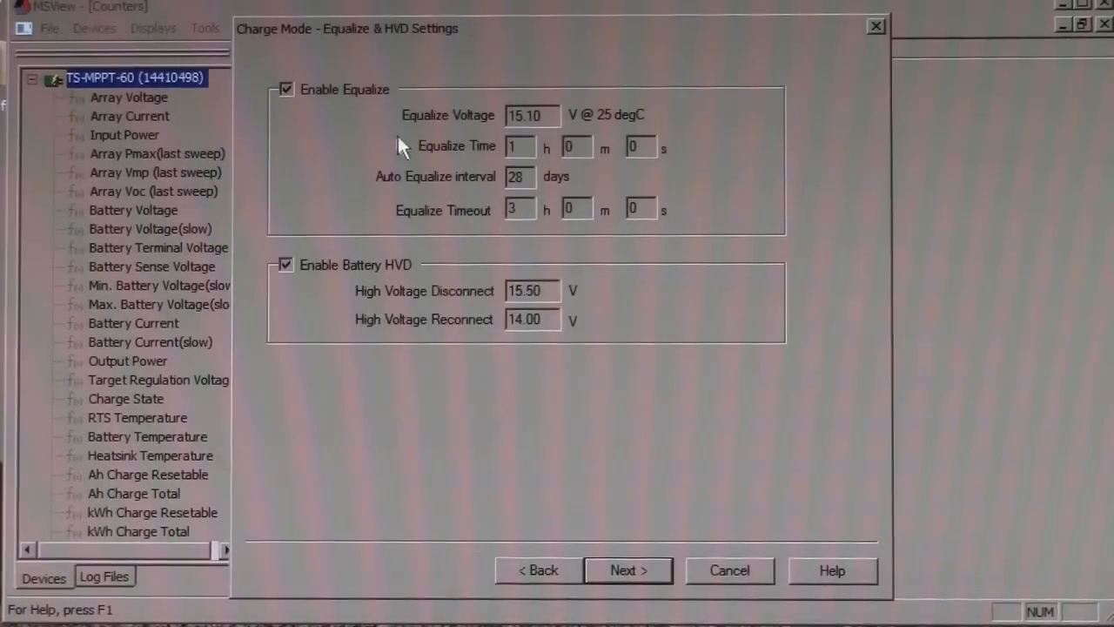
mouse_move(461, 243)
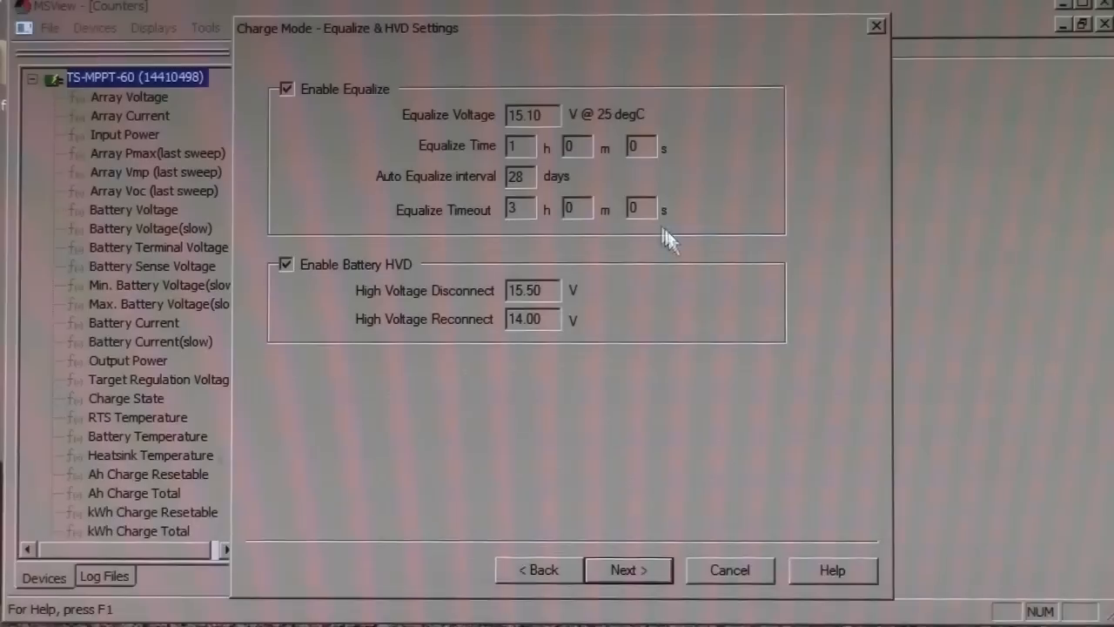
mouse_move(643, 236)
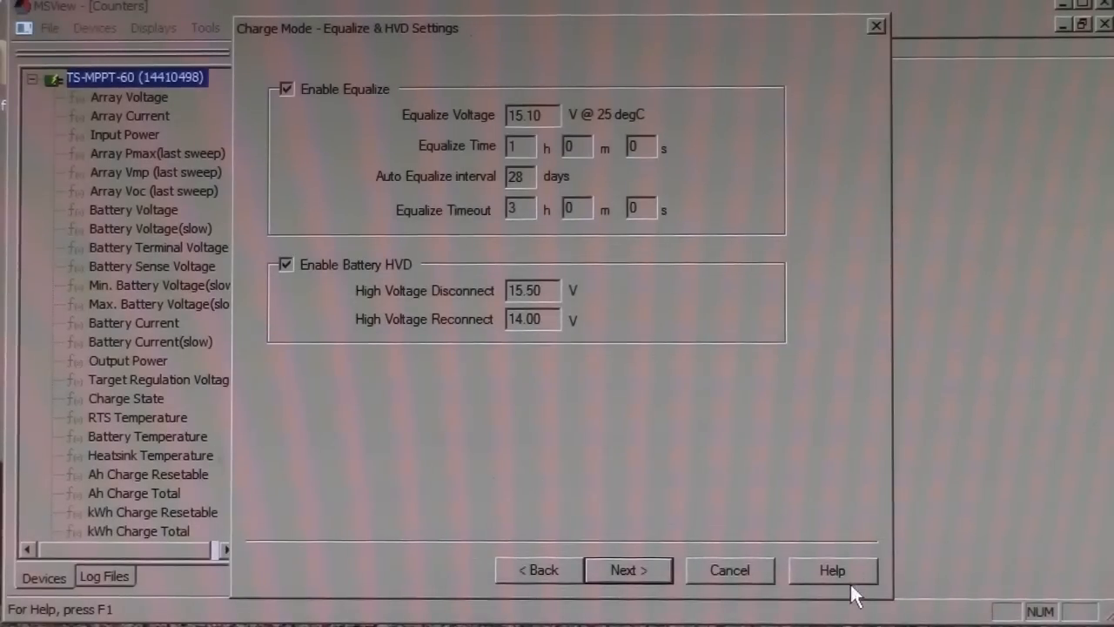
Read the Equalize Settings help topic, then advance to the Charge Mode - Limits page.
left_click(832, 571)
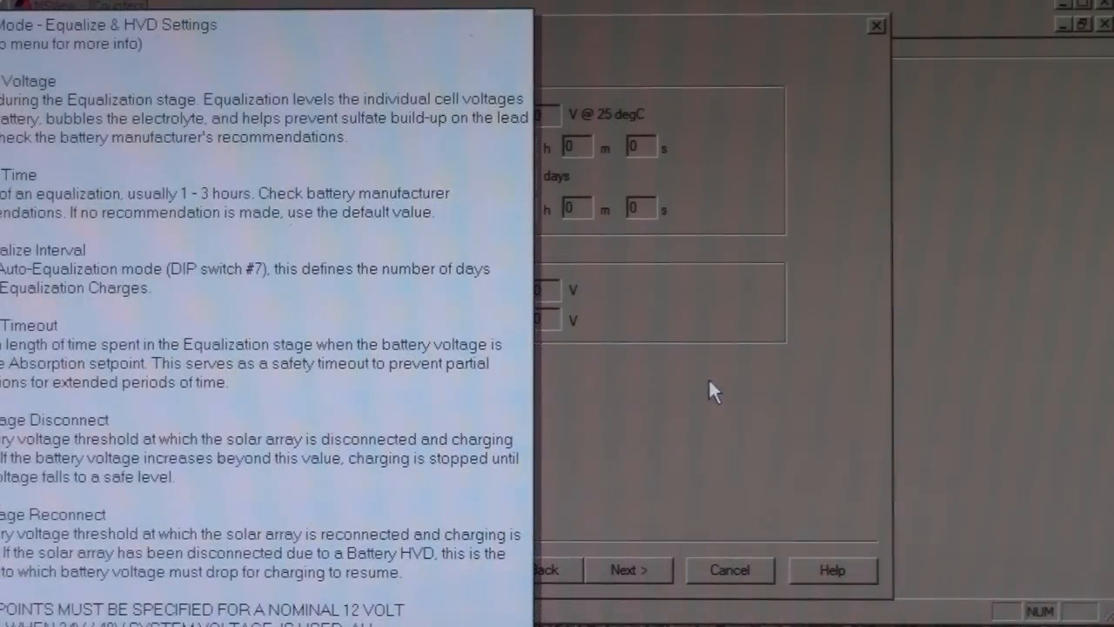
mouse_move(648, 386)
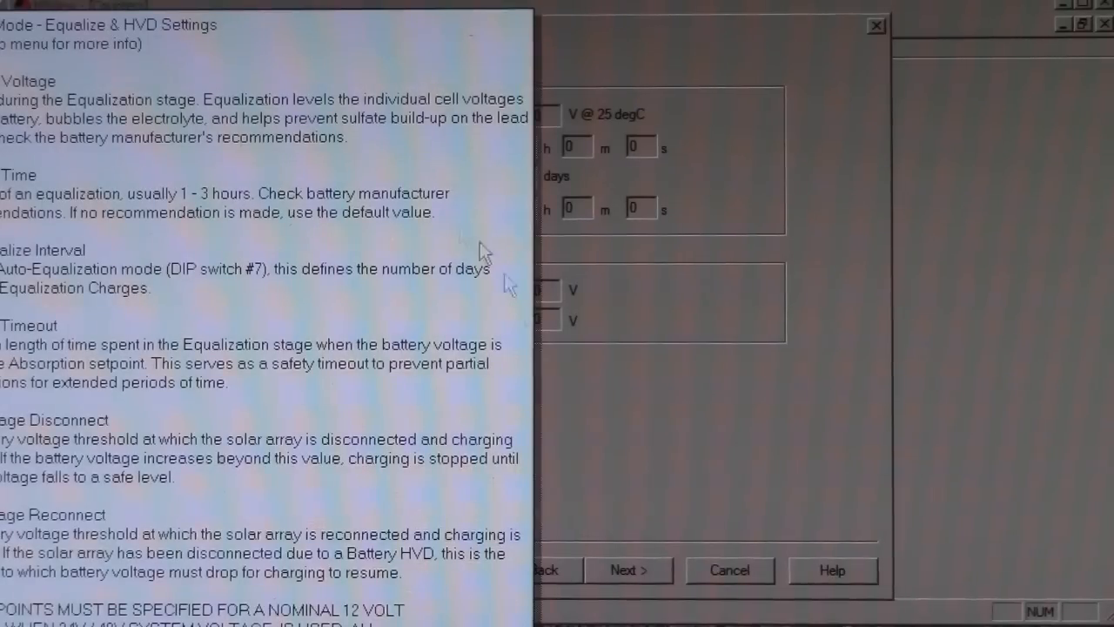
mouse_move(728, 387)
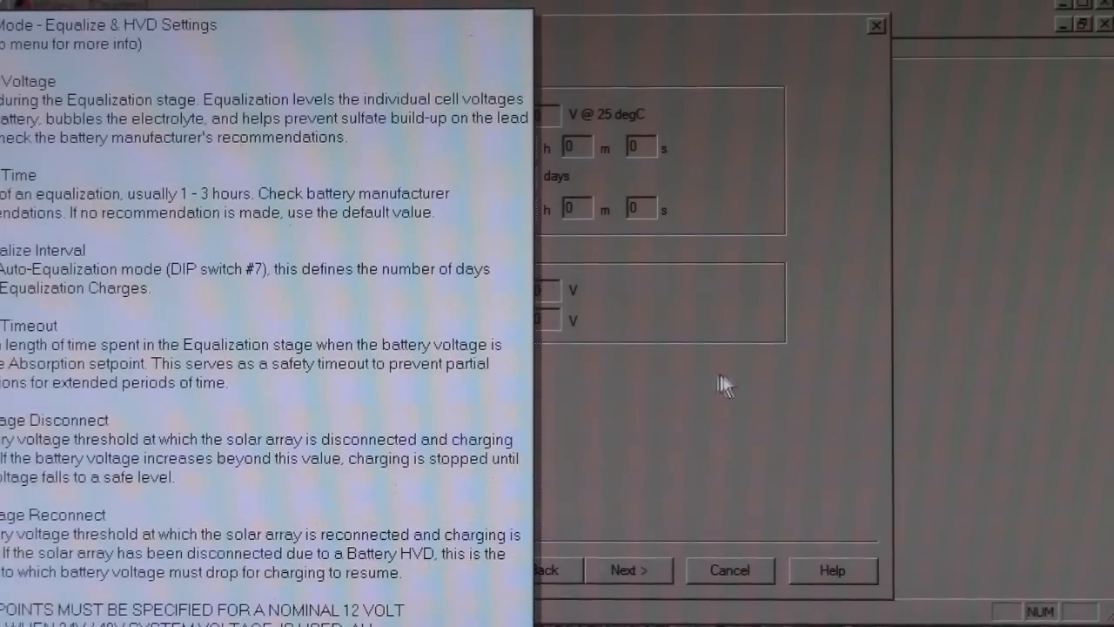
mouse_move(697, 419)
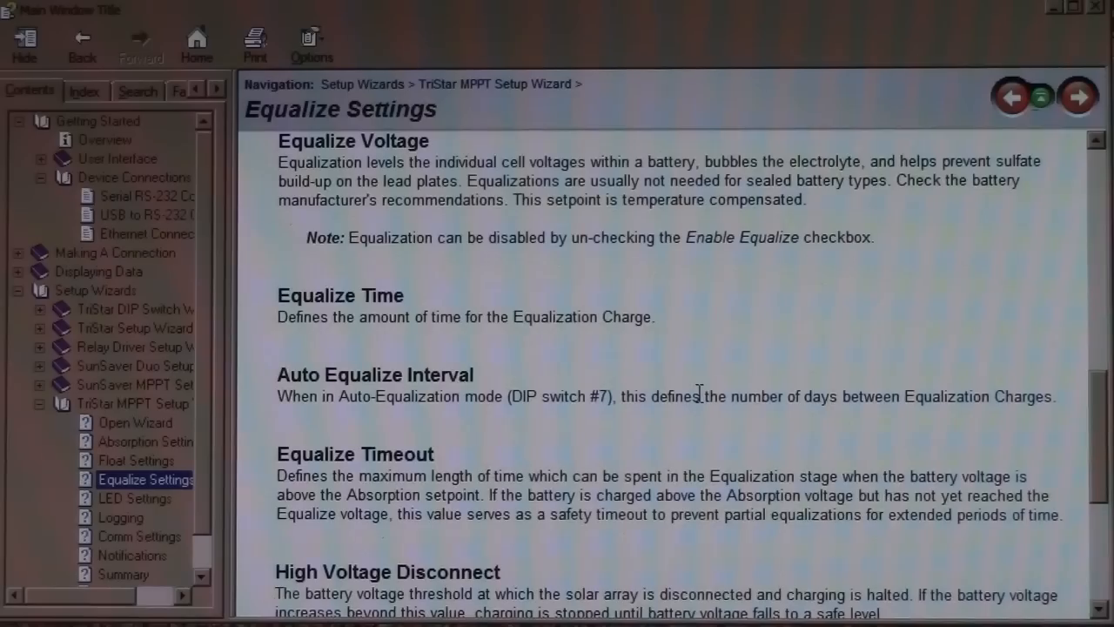
scroll("down", 3)
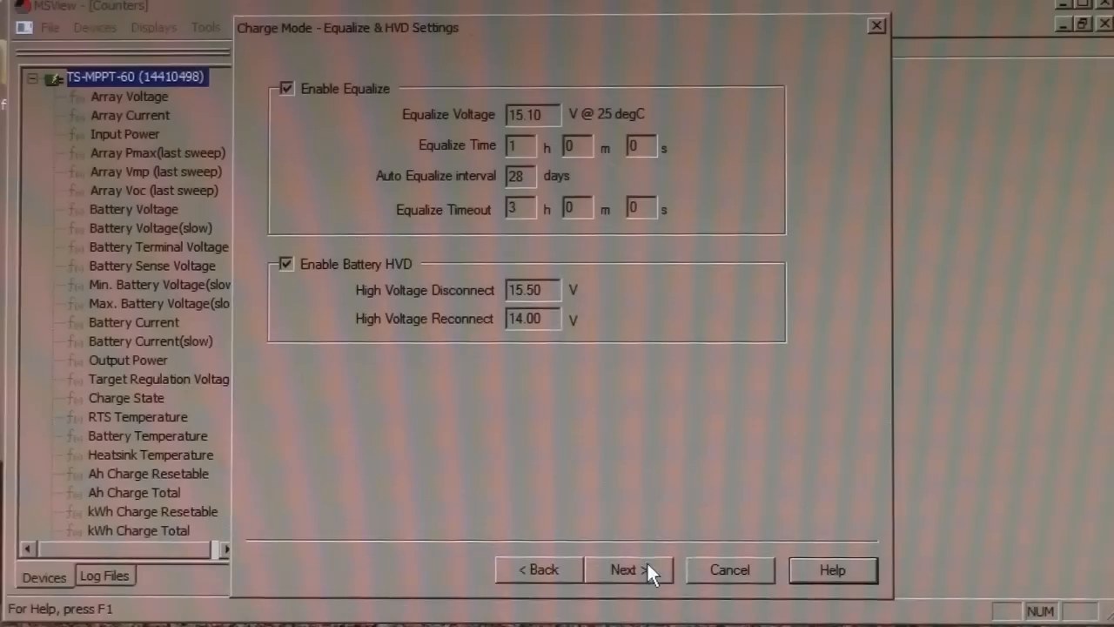
left_click(629, 570)
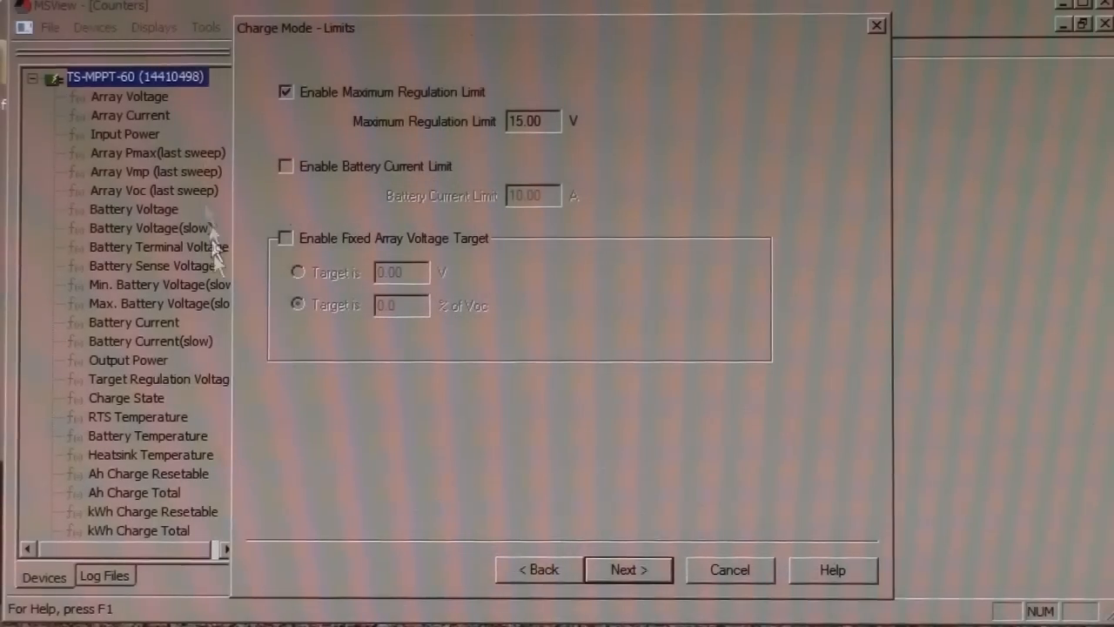
Continue past Limits, LED Settings and Communication Settings to the Notifications page.
left_click(627, 569)
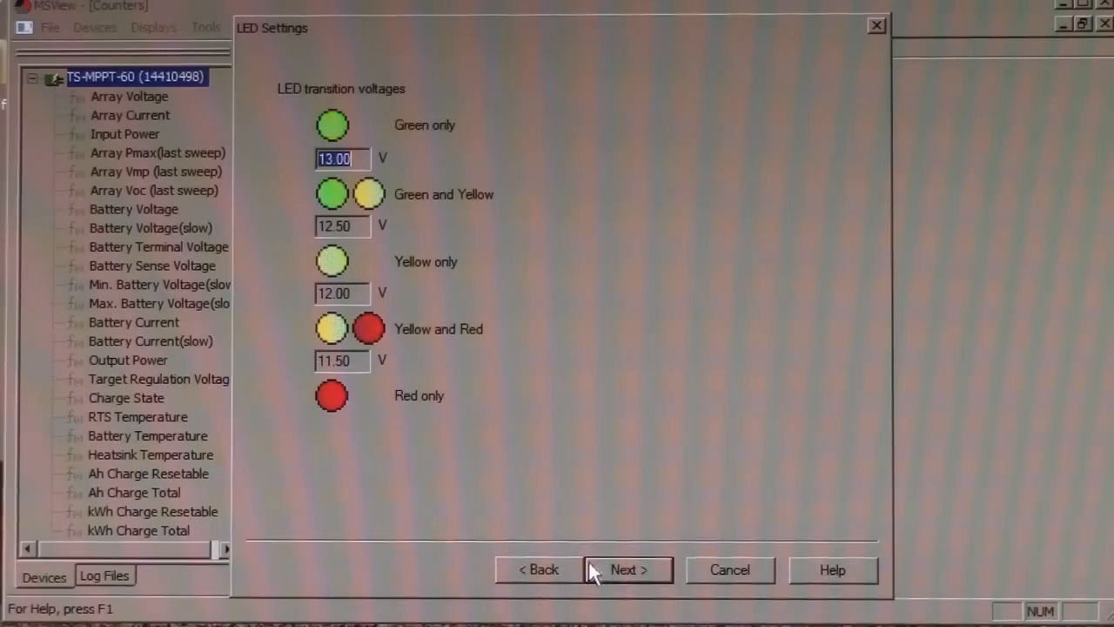
mouse_move(474, 523)
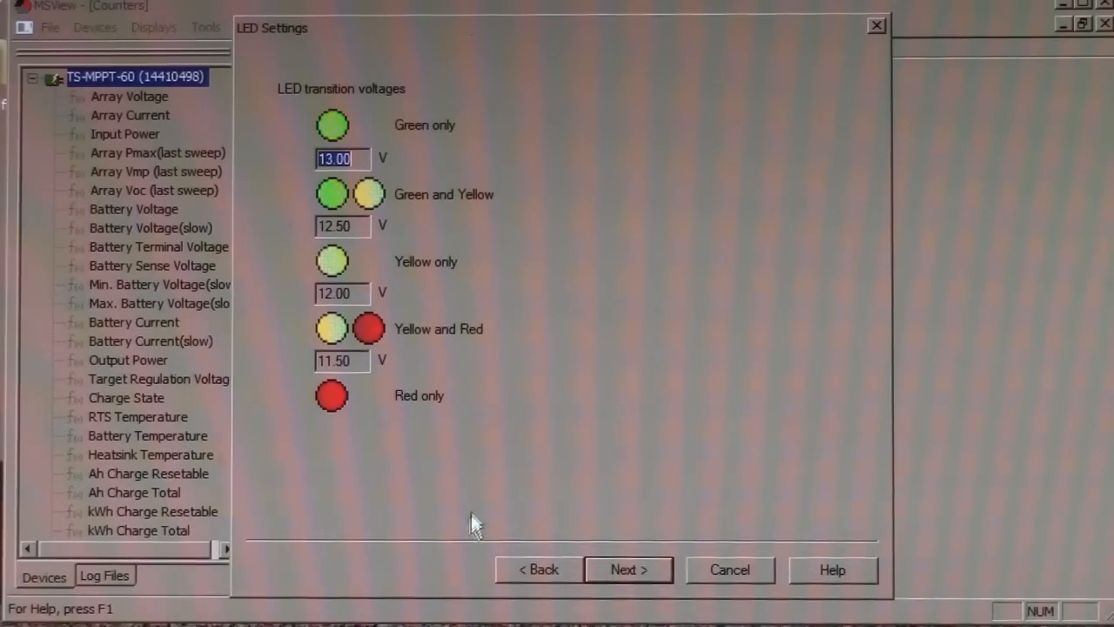
mouse_move(287, 357)
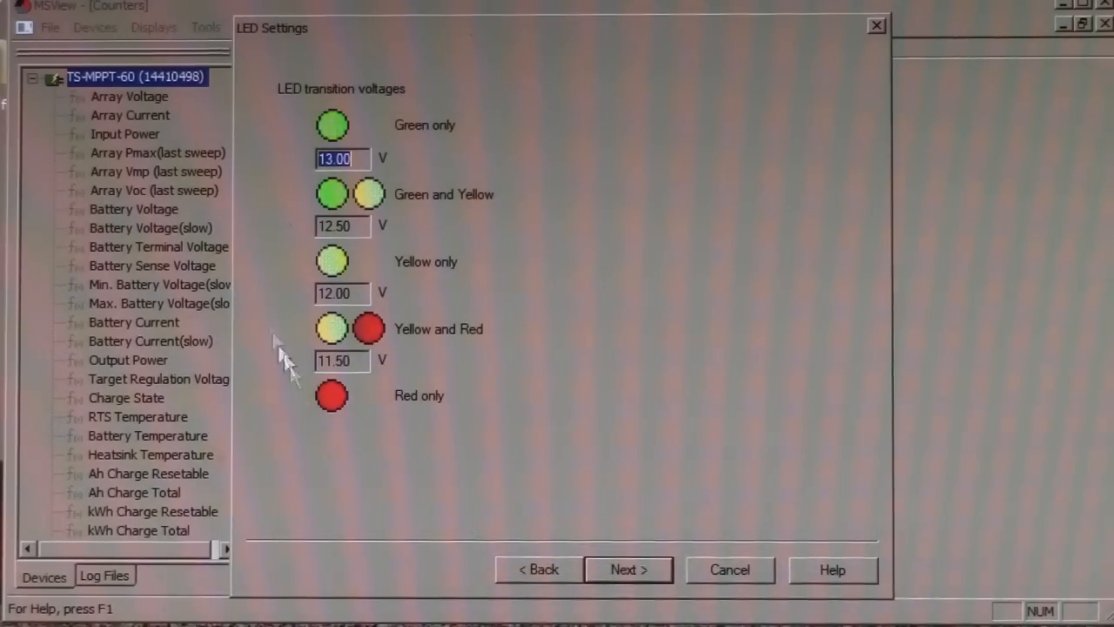
mouse_move(390, 461)
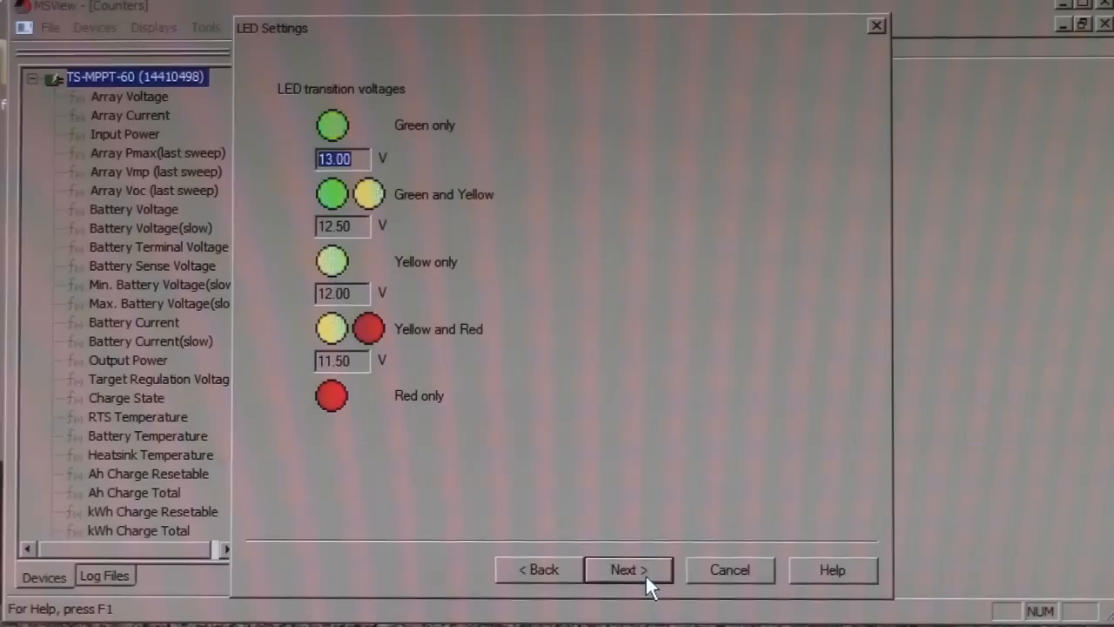
left_click(627, 569)
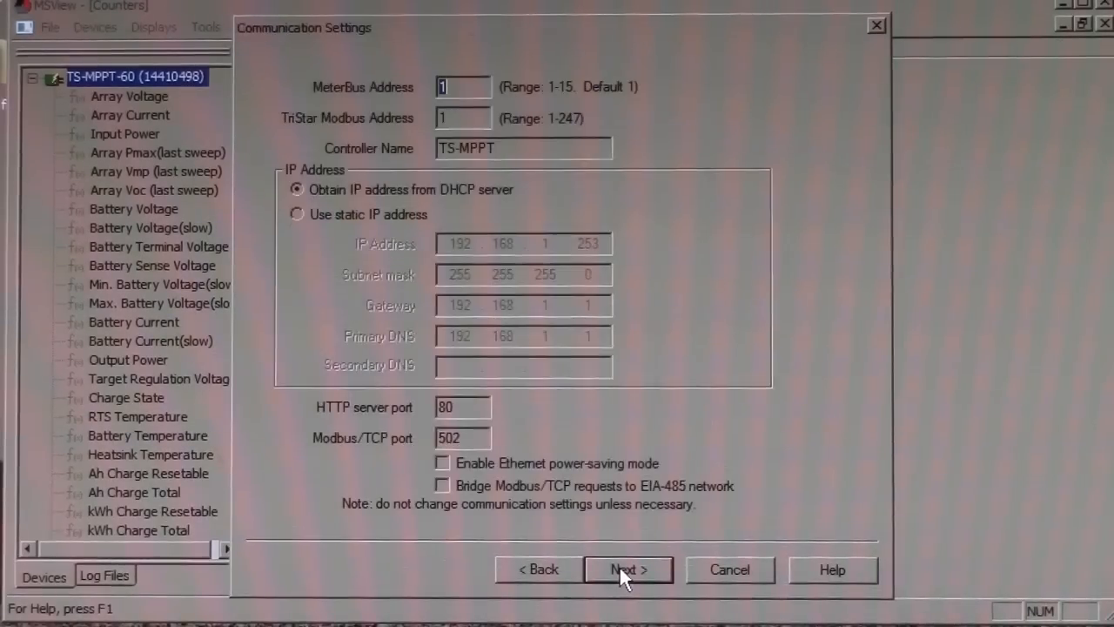
left_click(626, 569)
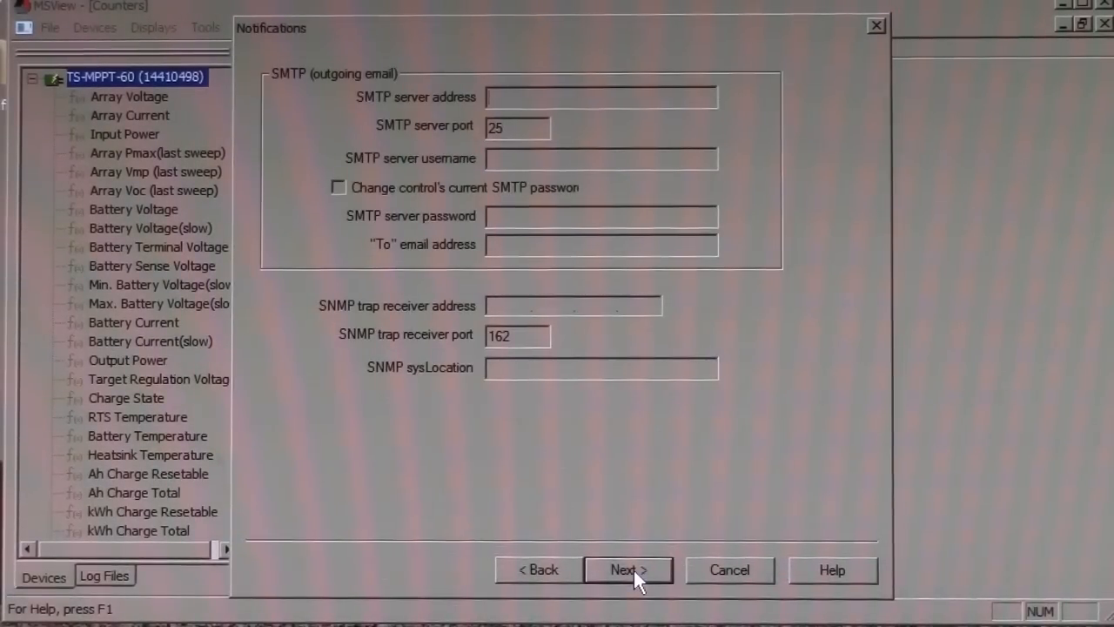
Skip Notification 1–4 and finish, showing the Custom Setpoints Summary for 12, 24 and 48 V.
left_click(627, 569)
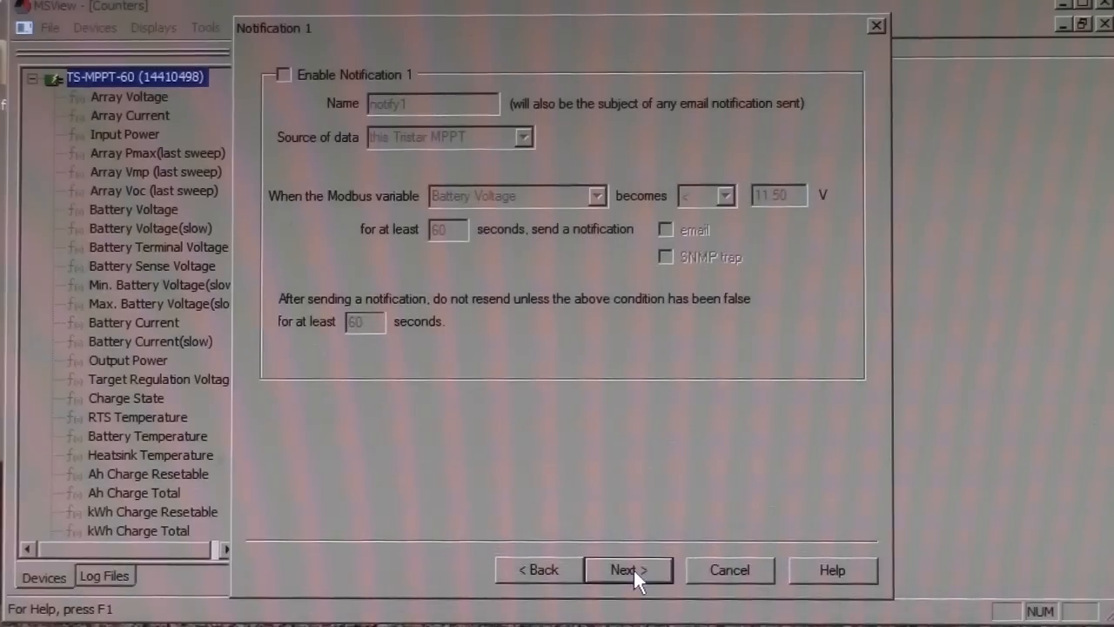
left_click(629, 571)
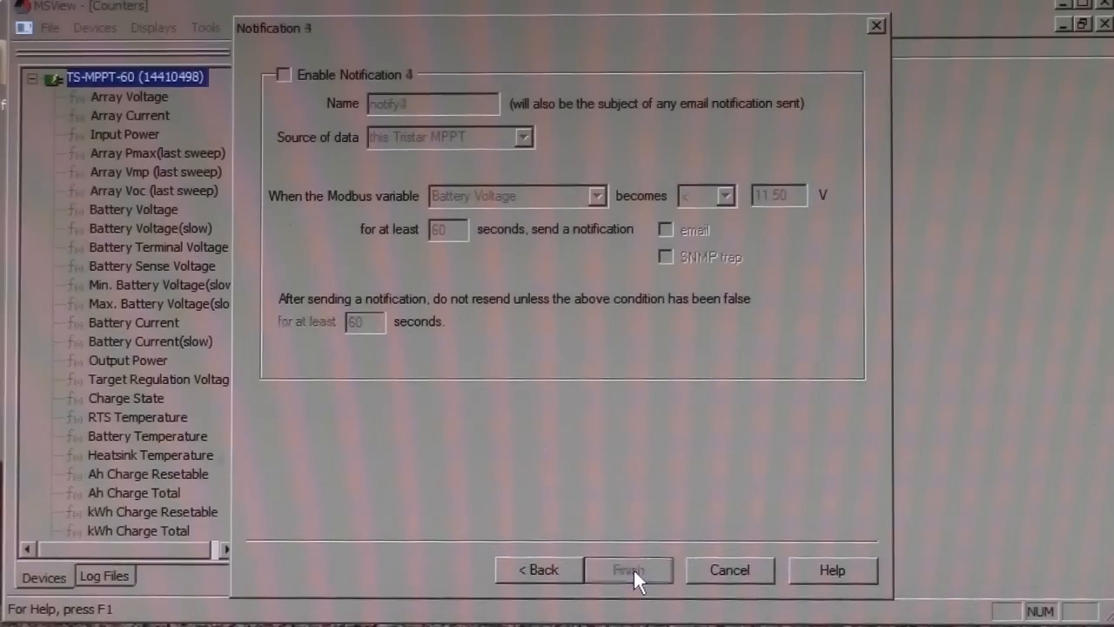
left_click(627, 569)
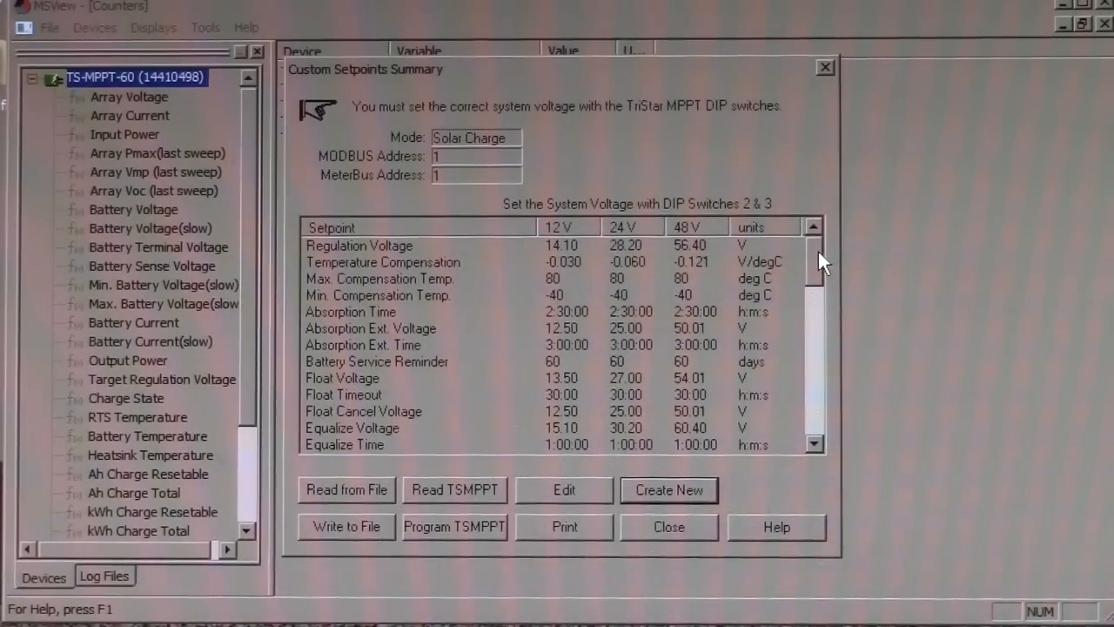
Review the 12 V, 24 V and 48 V setpoint values in the summary table and close it.
scroll("down", 3)
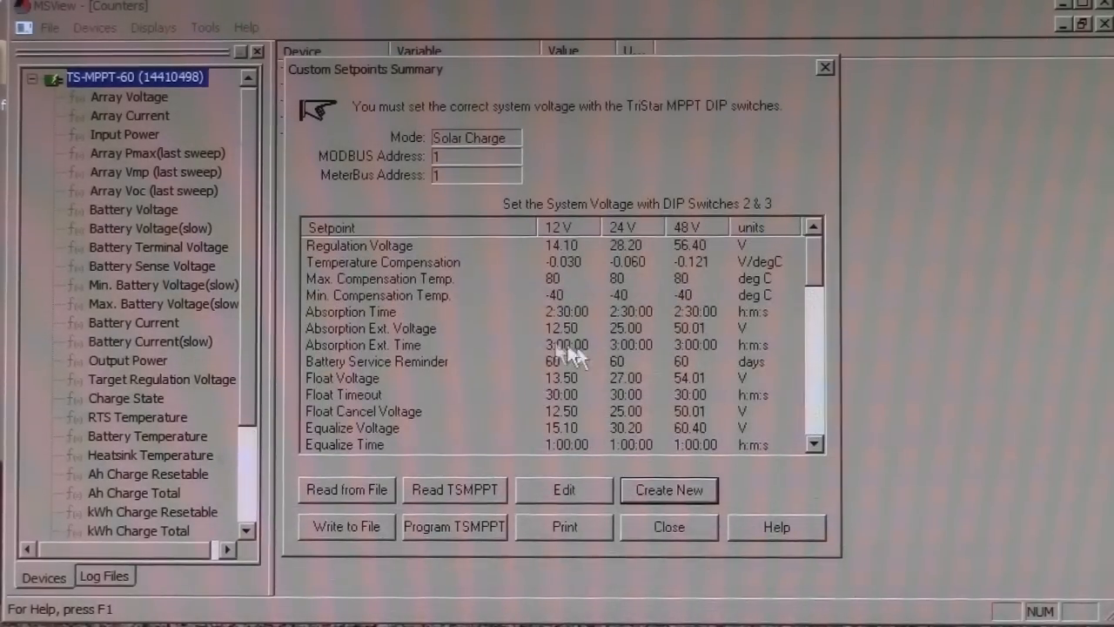
mouse_move(313, 505)
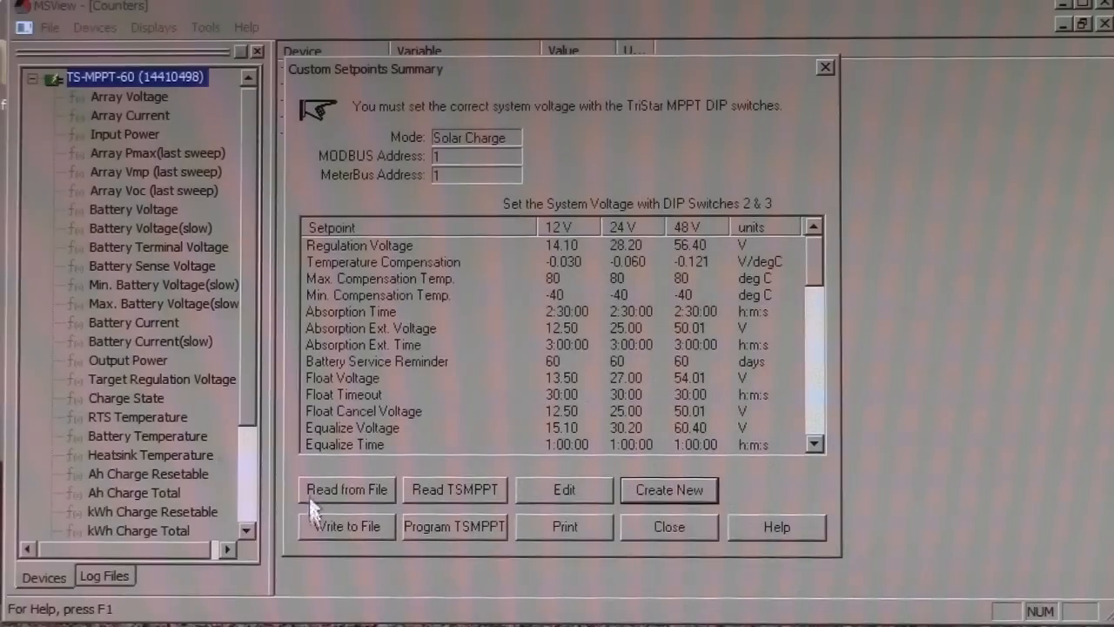
mouse_move(470, 557)
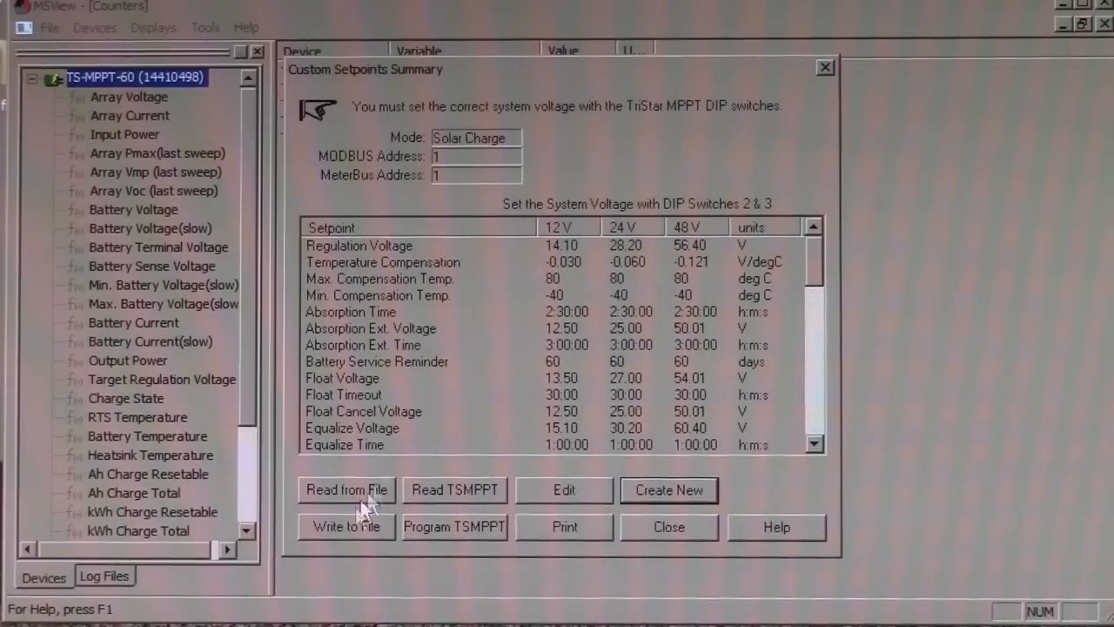
mouse_move(687, 538)
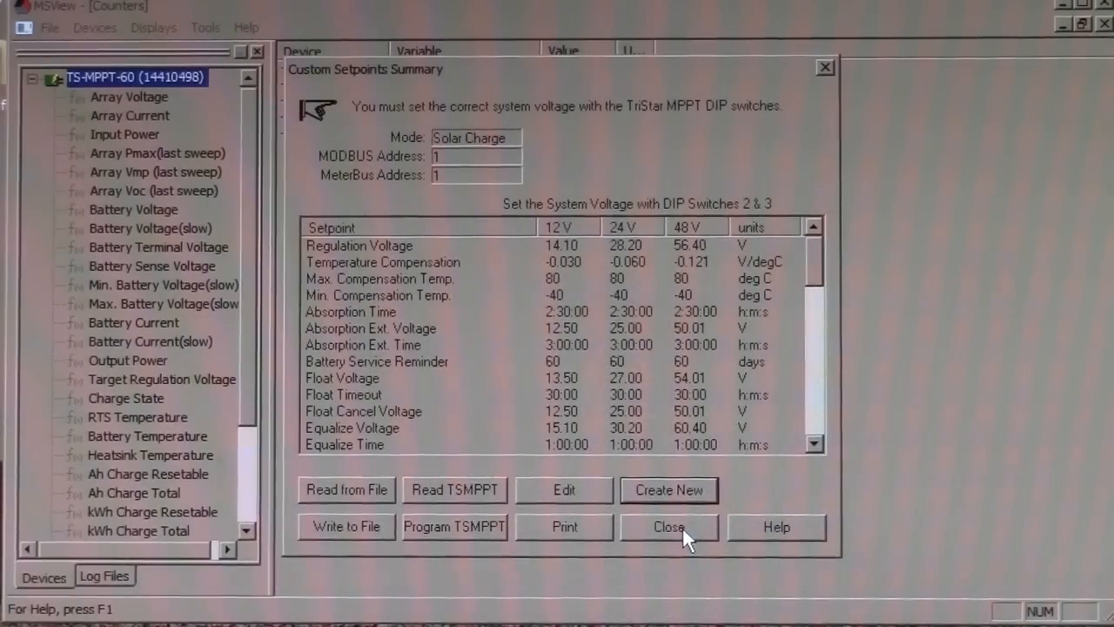
left_click(669, 526)
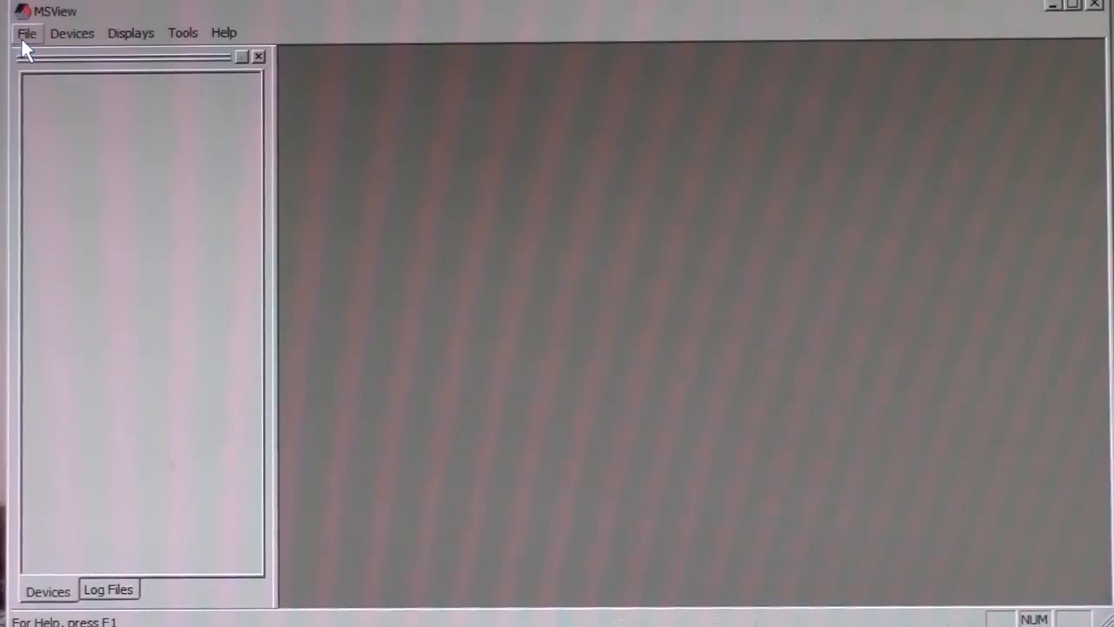
Reopen workspace1_crash.msv from the File menu, crashing MSView, then close the stopped program.
left_click(71, 33)
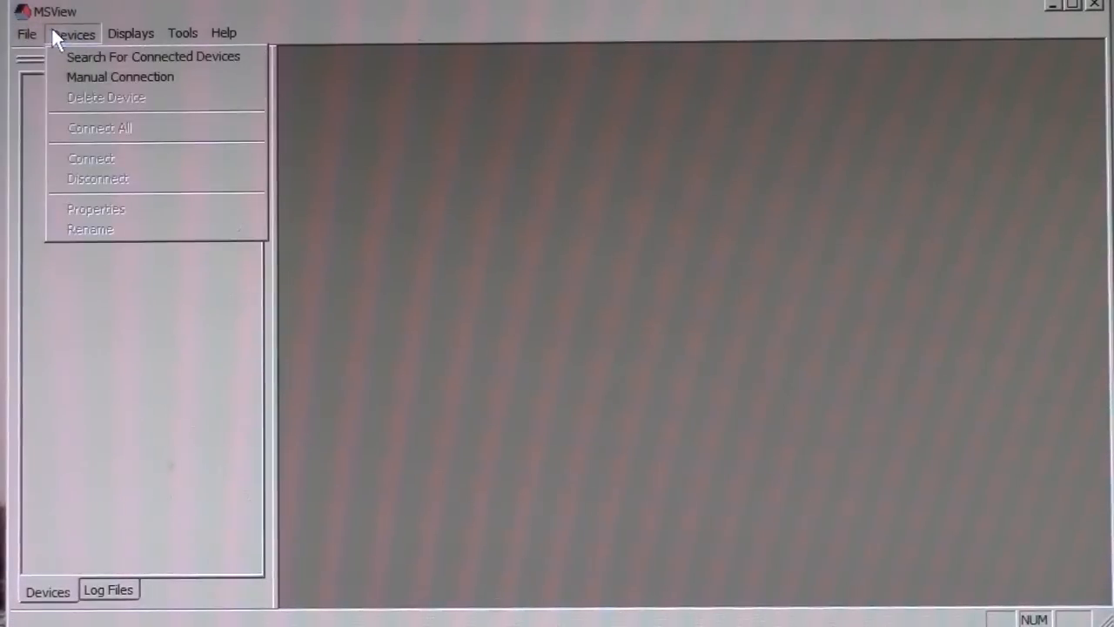
left_click(26, 33)
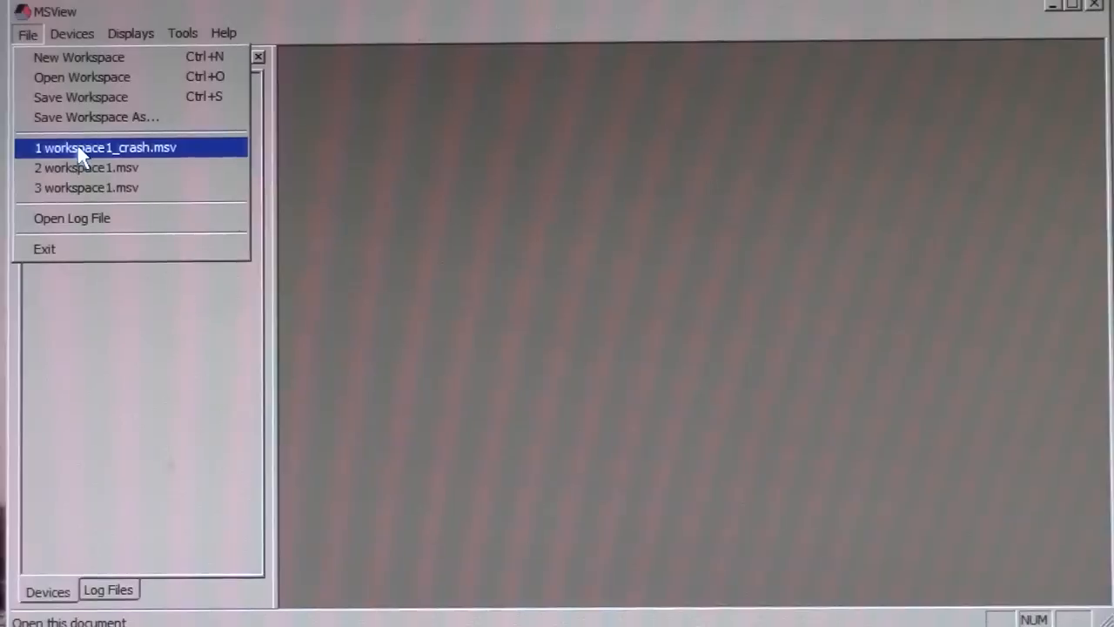
left_click(105, 146)
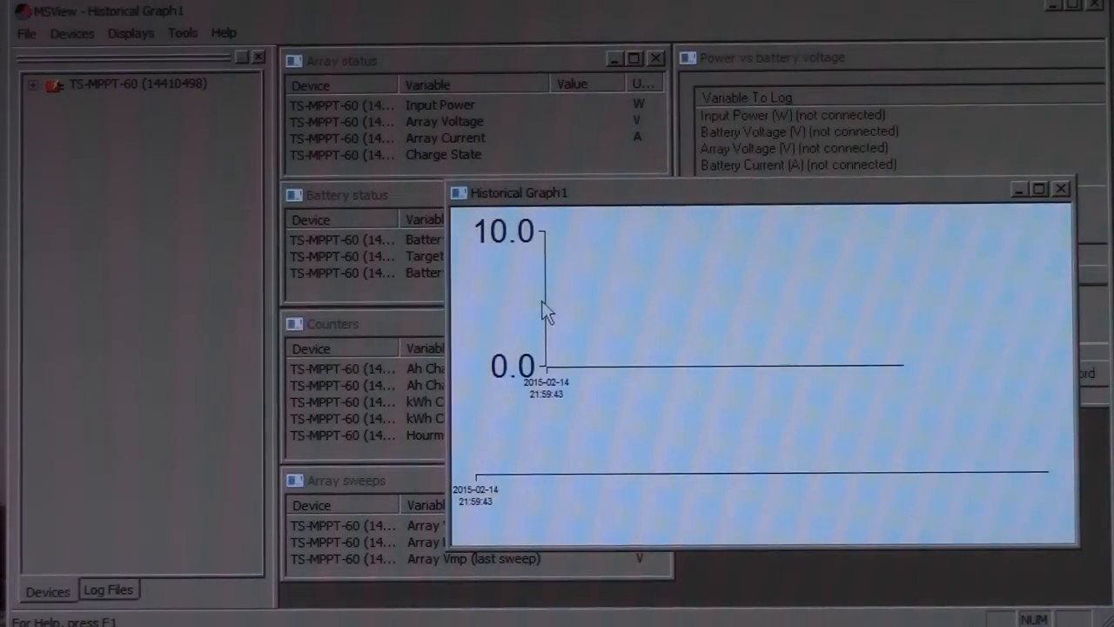
mouse_move(792, 352)
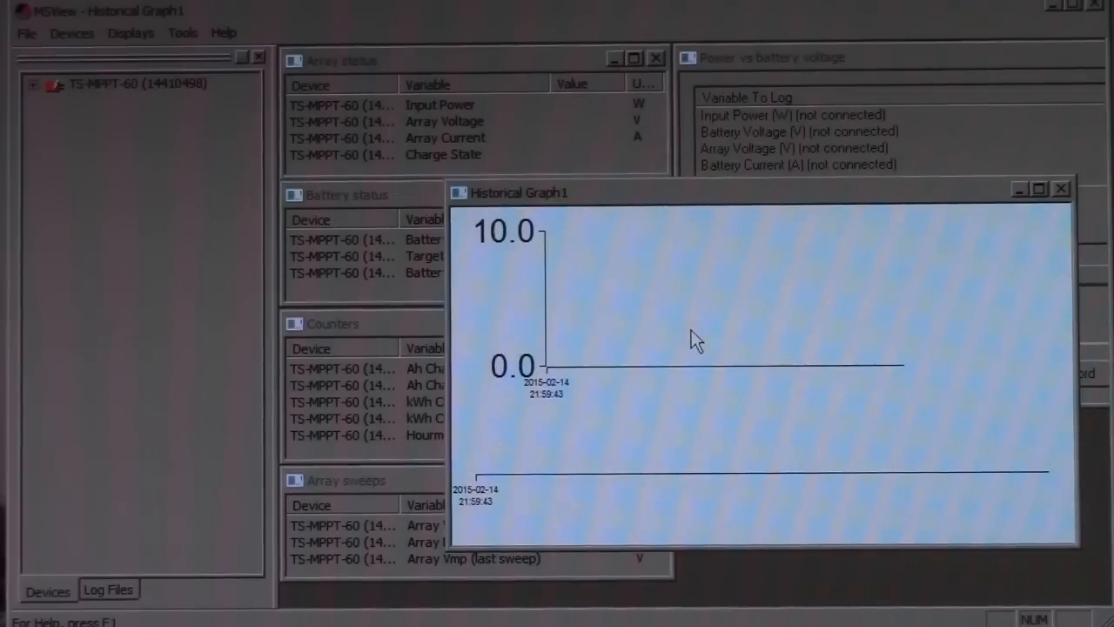
mouse_move(293, 258)
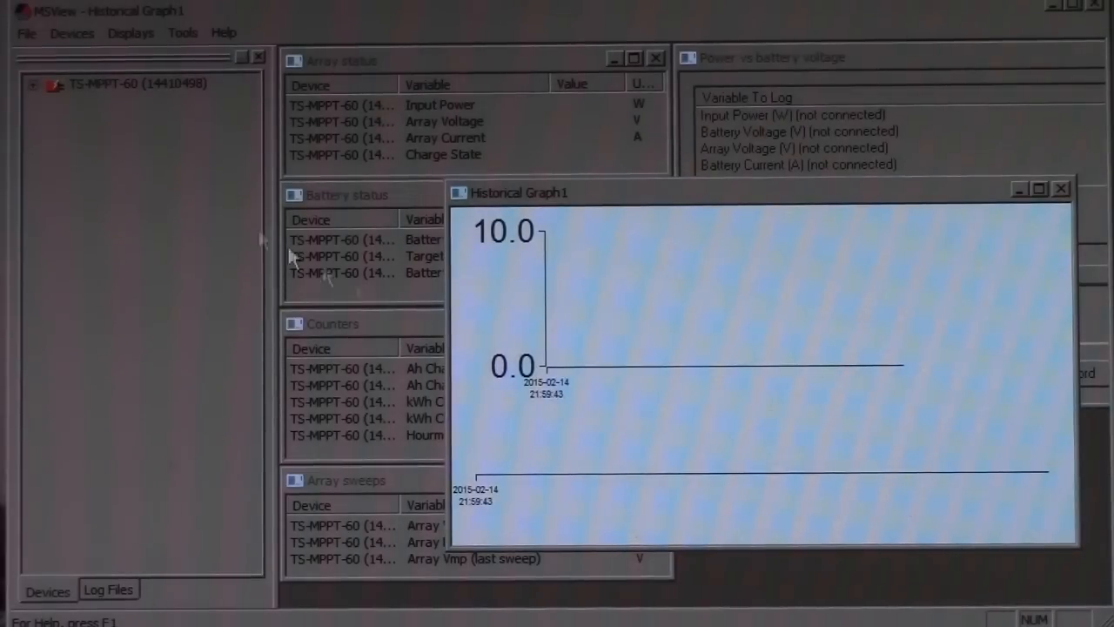
right_click(122, 83)
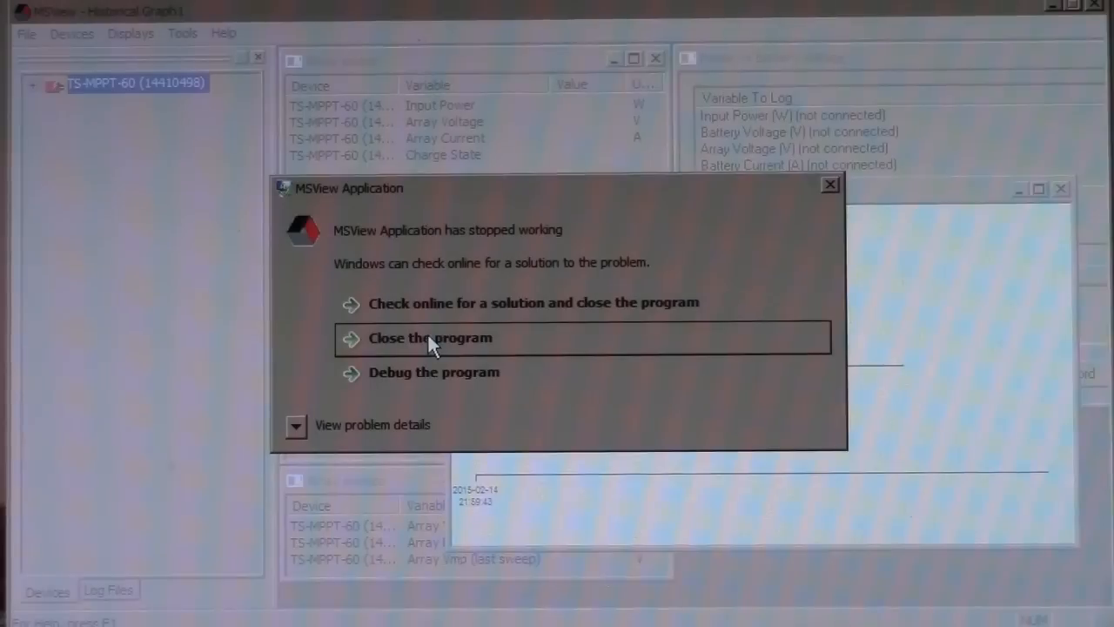
left_click(431, 338)
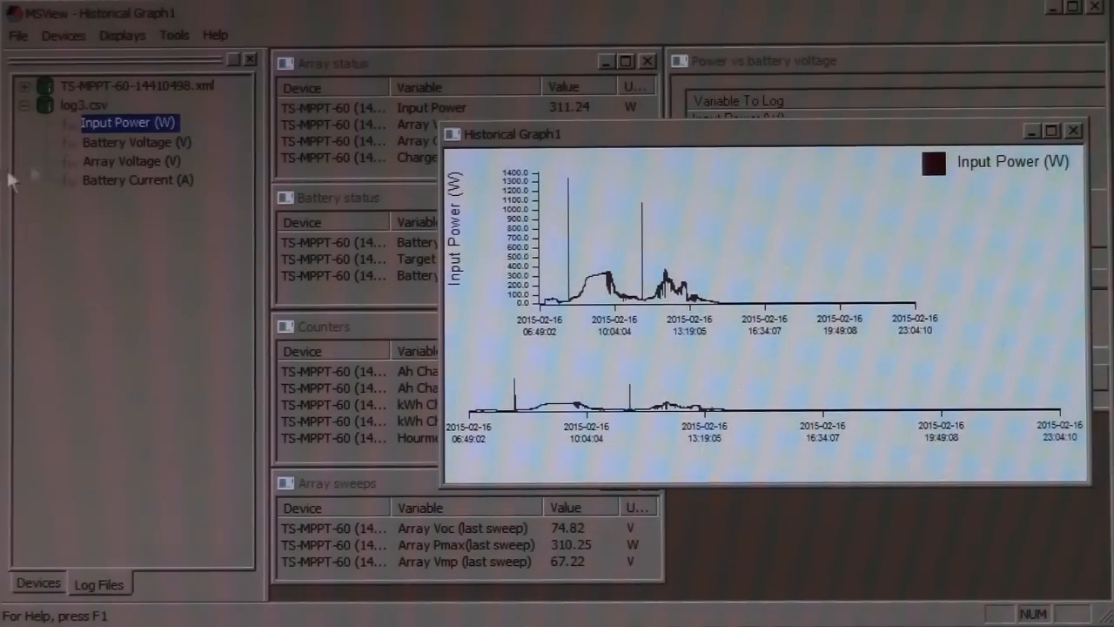
Close the log3.csv log, return to the Devices list and reposition the Historical Graph1 display.
right_click(84, 105)
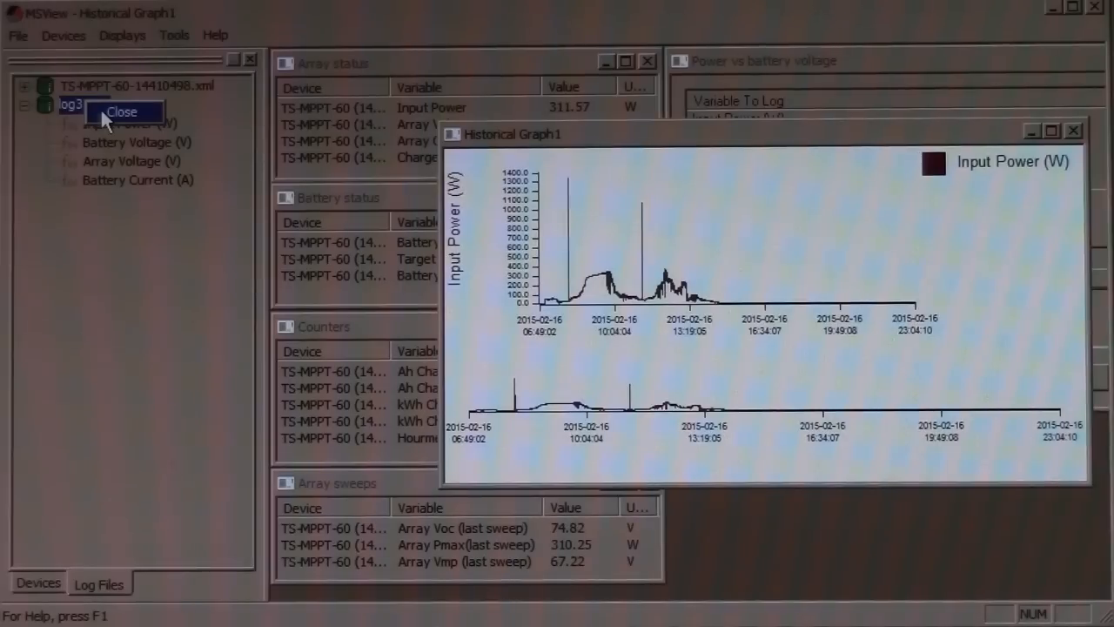
left_click(122, 112)
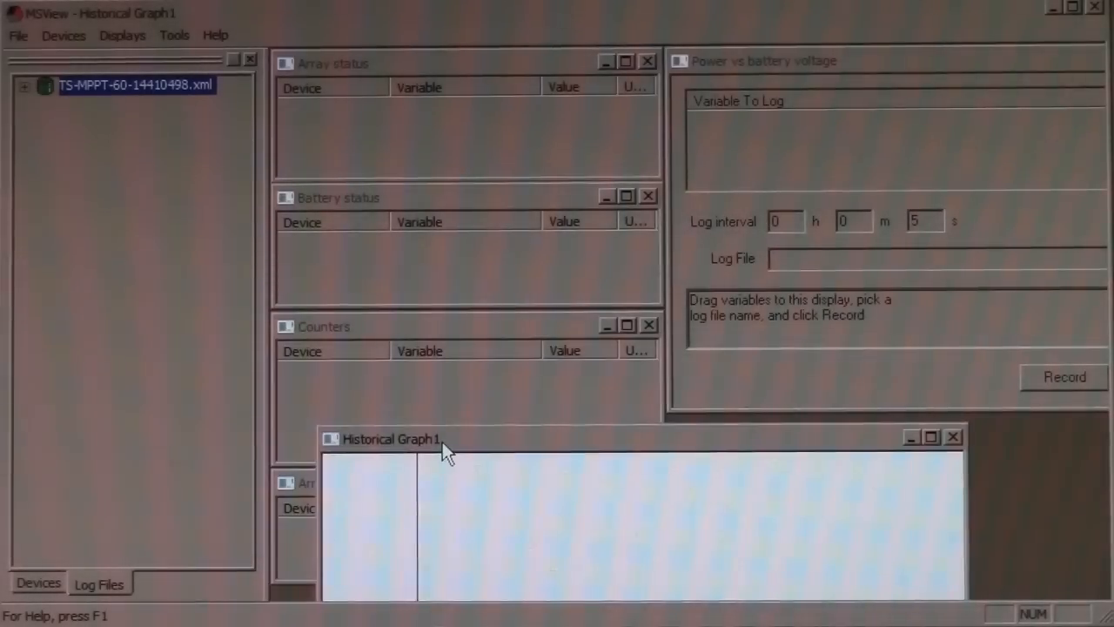
left_click_drag(391, 439, 592, 443)
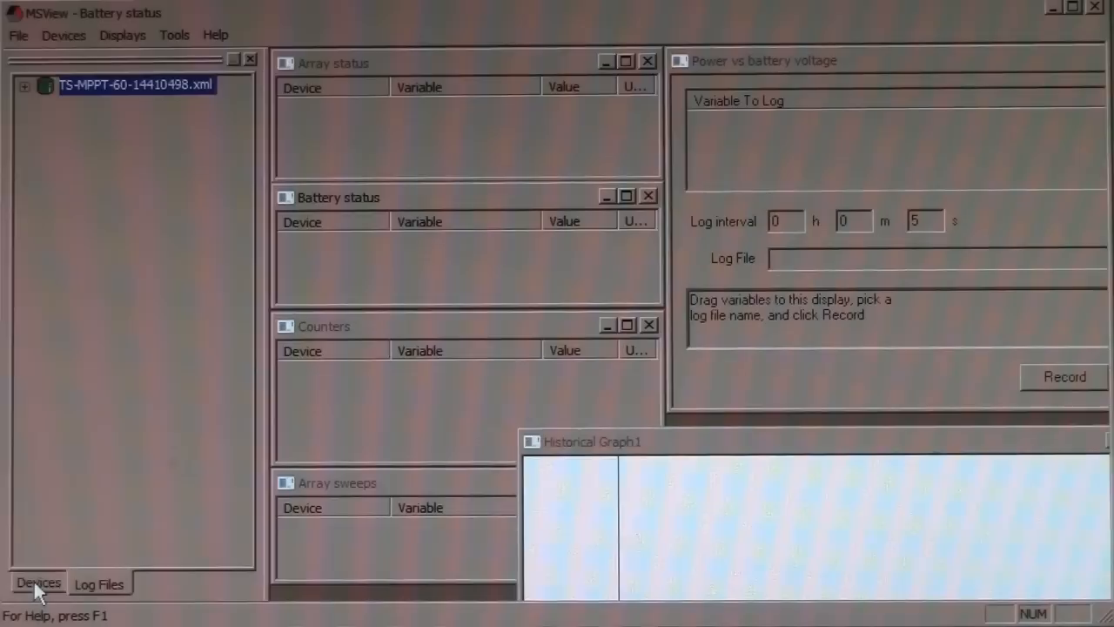
left_click(24, 83)
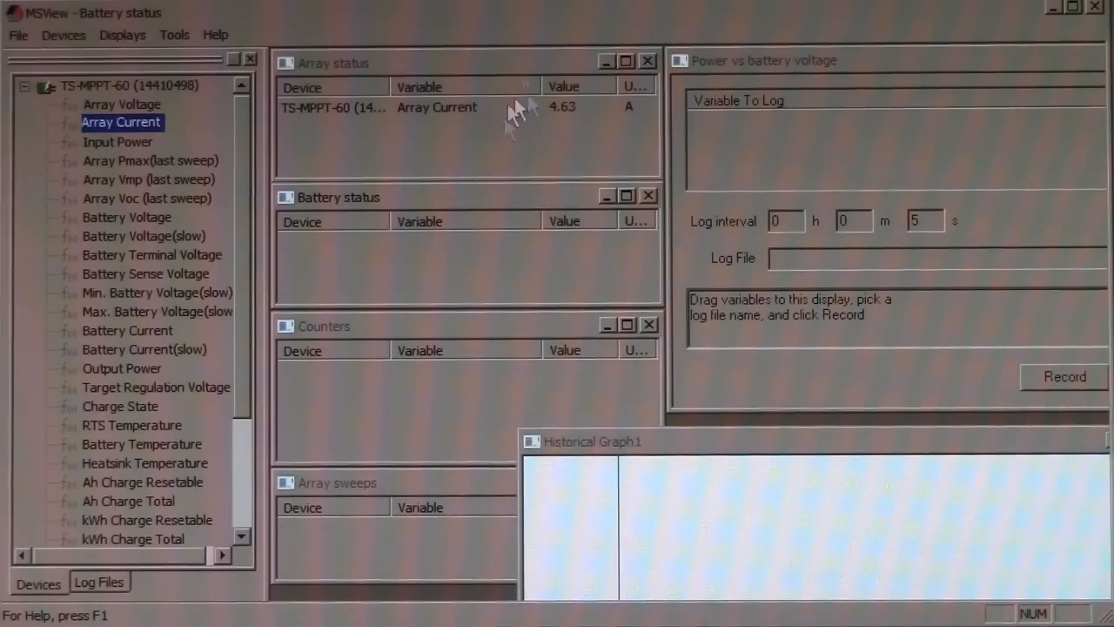
mouse_move(566, 141)
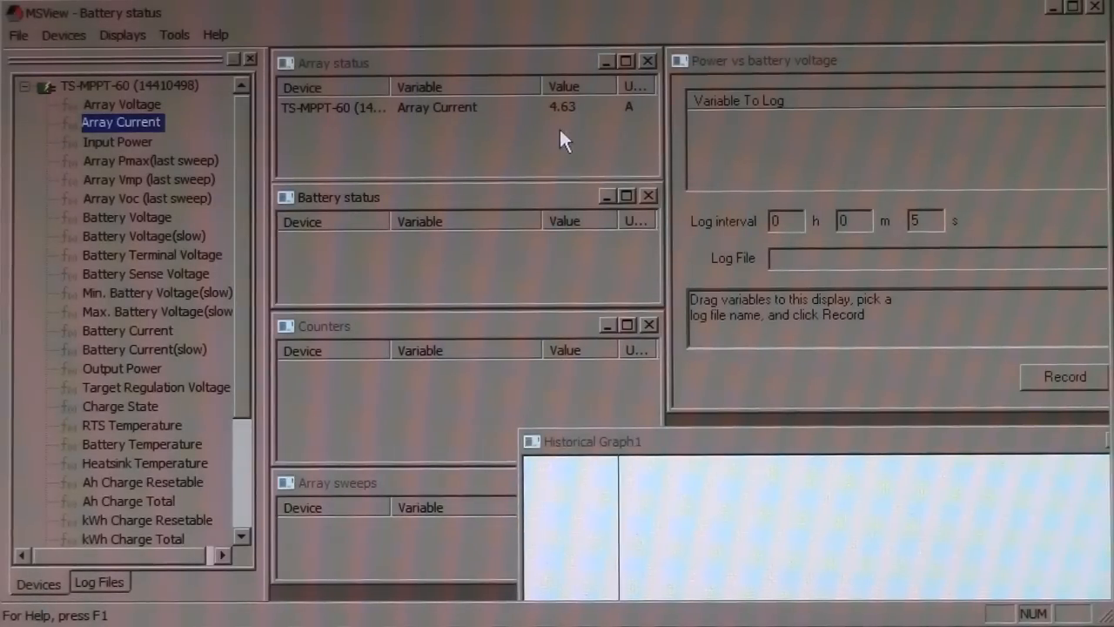
mouse_move(484, 444)
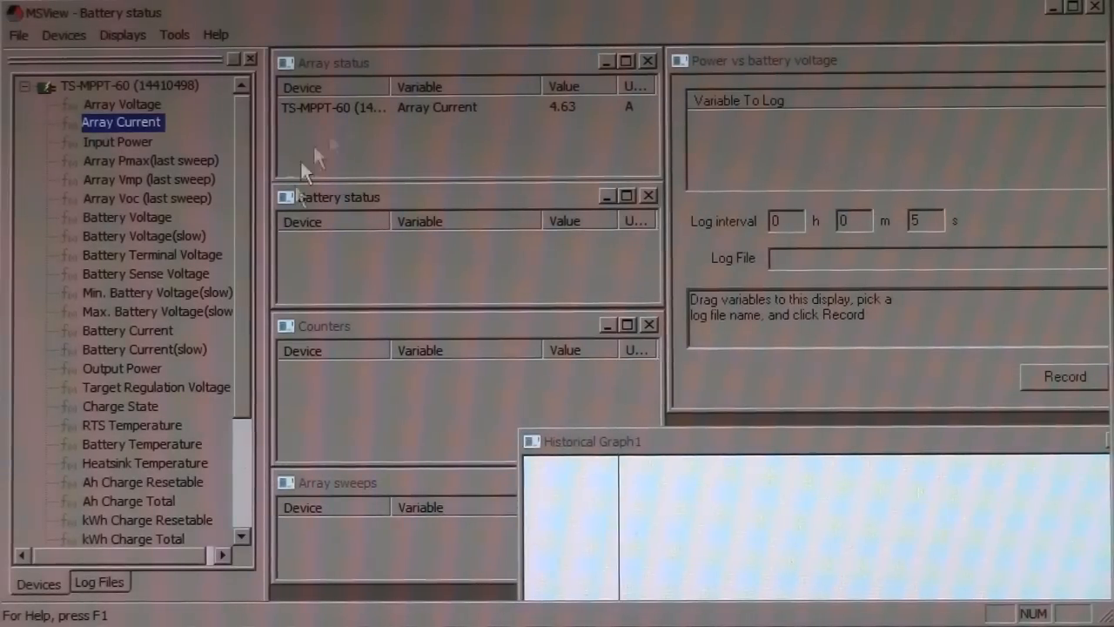
left_click_drag(592, 442, 397, 428)
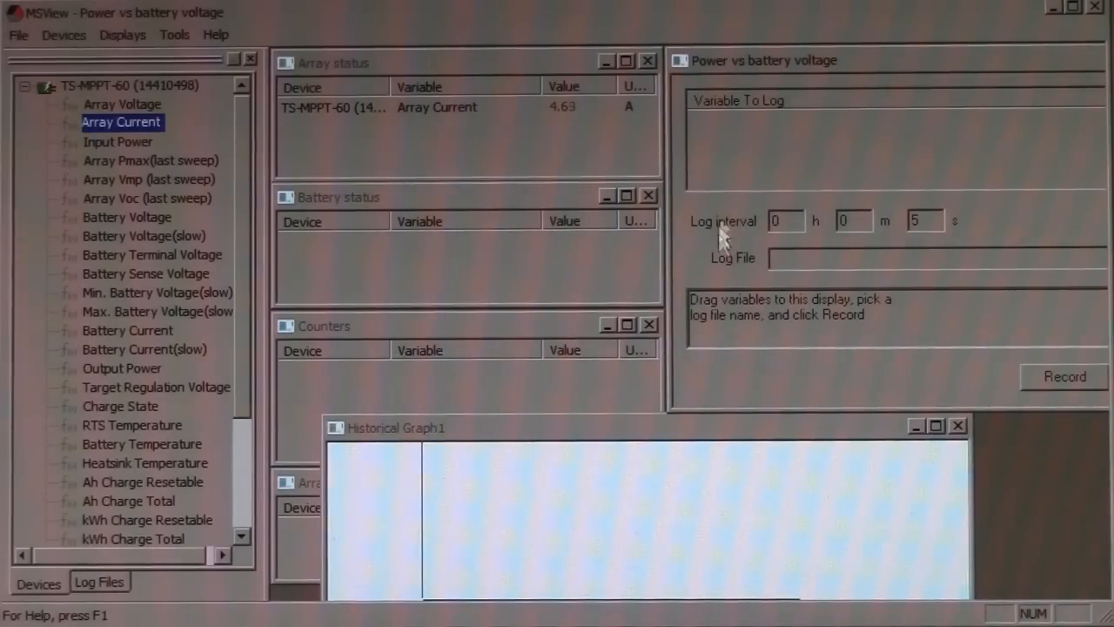
mouse_move(444, 170)
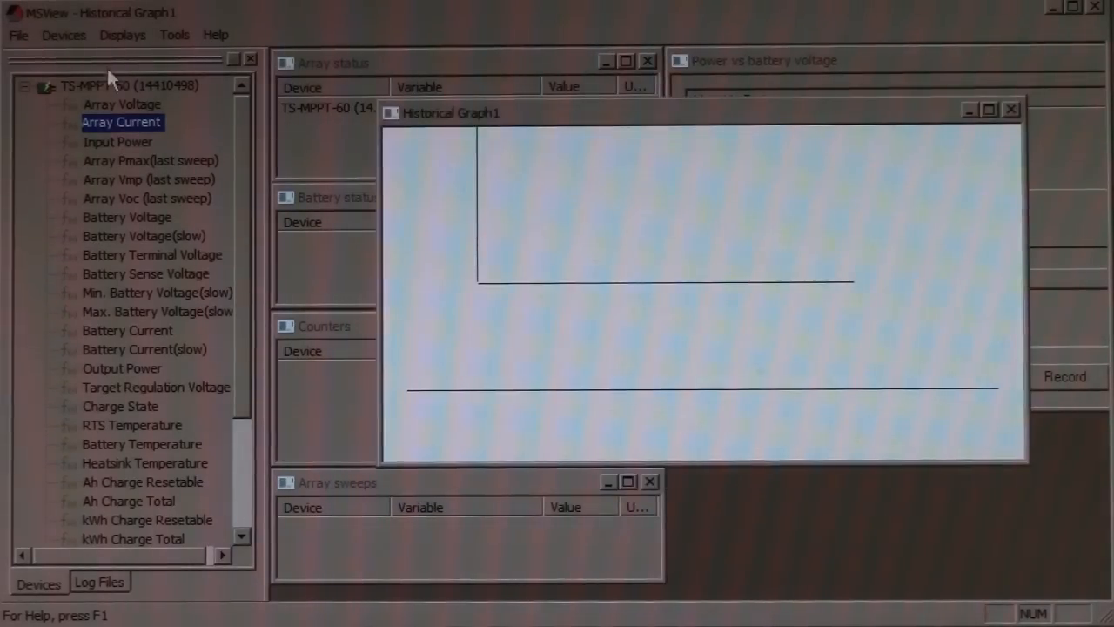
mouse_move(927, 174)
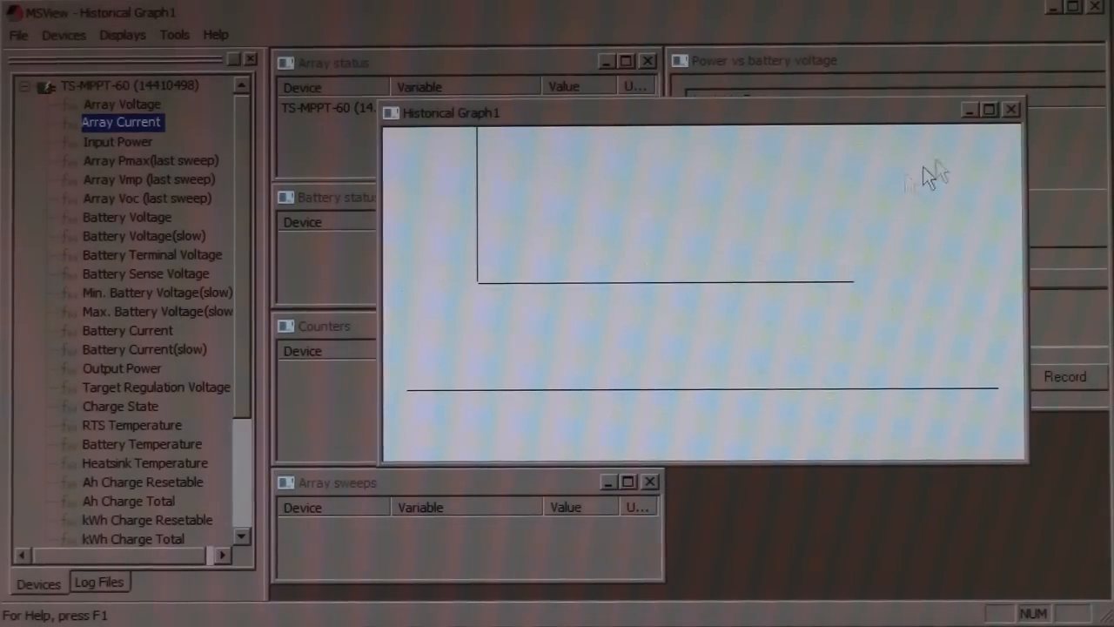
mouse_move(926, 174)
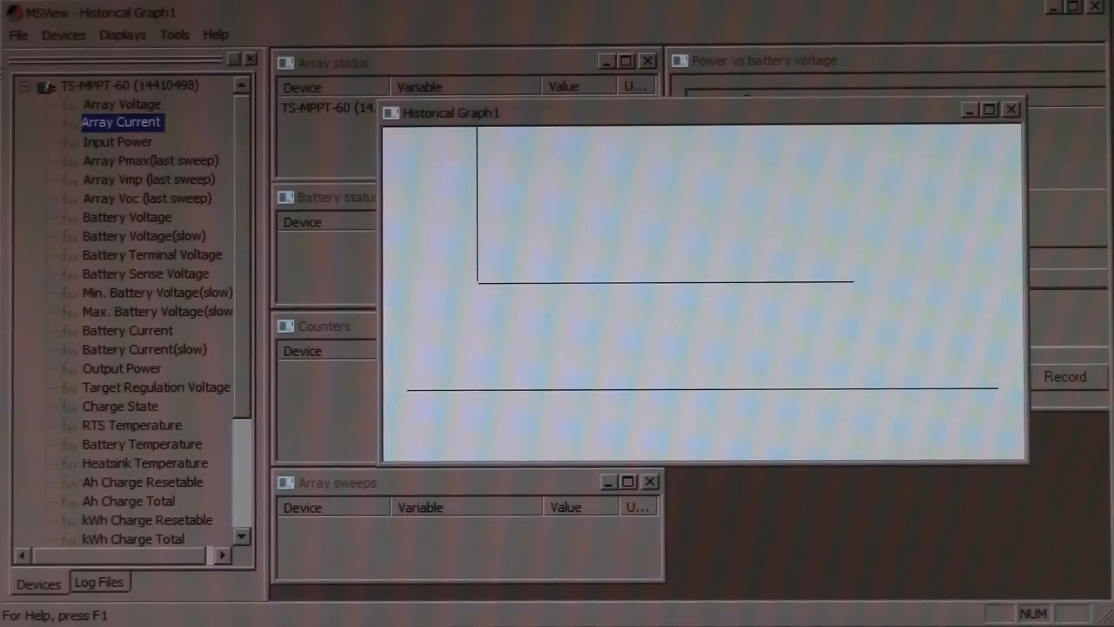
mouse_move(735, 294)
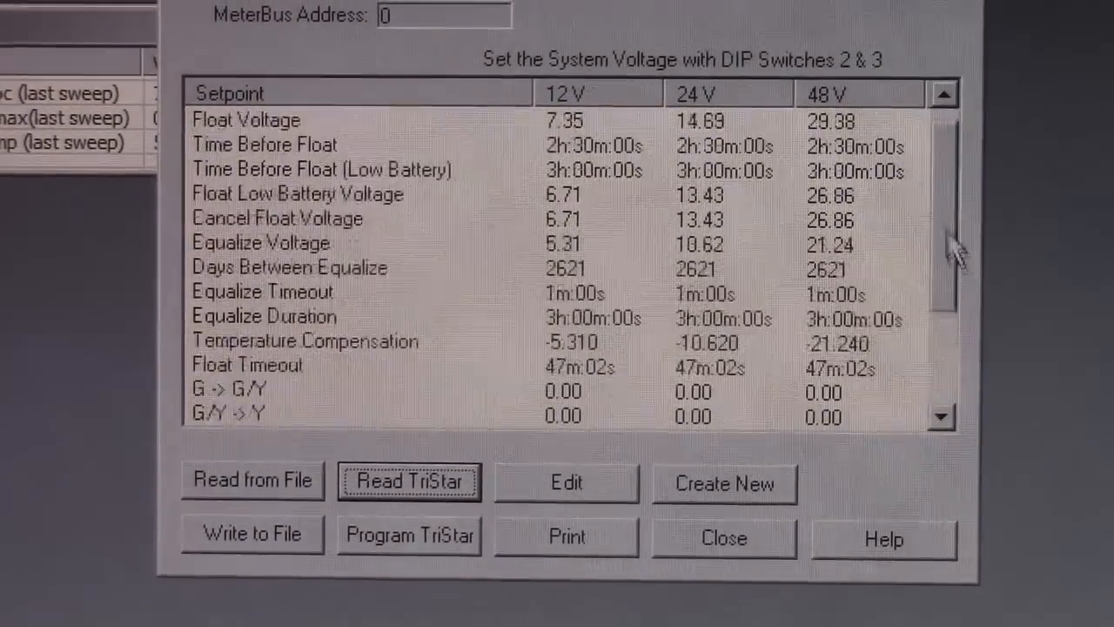
Scroll through the TriStar setpoints list of float and equalize values for 12, 24 and 48 V.
scroll("down", 3)
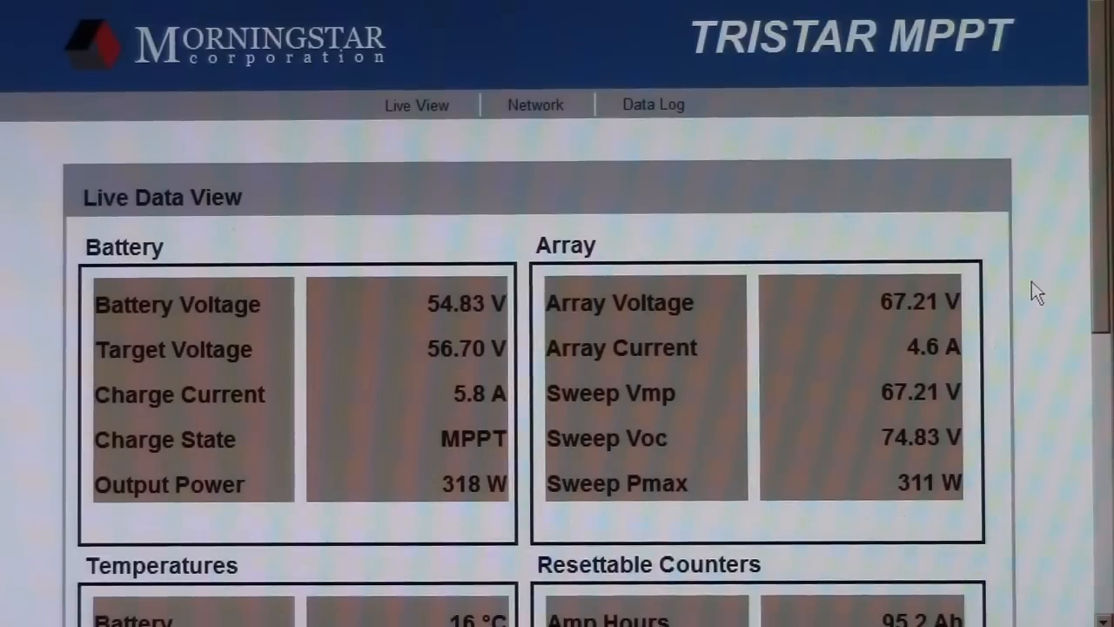
mouse_move(1101, 148)
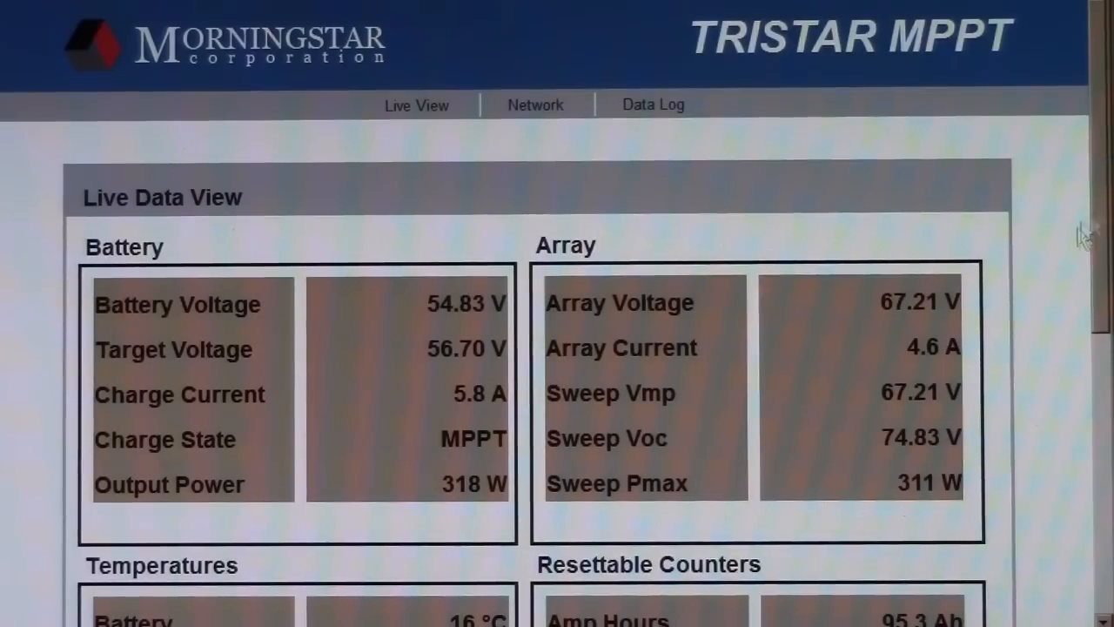
Review Live Data, then the Network settings page, and move on to the Data Log View.
scroll("down", 3)
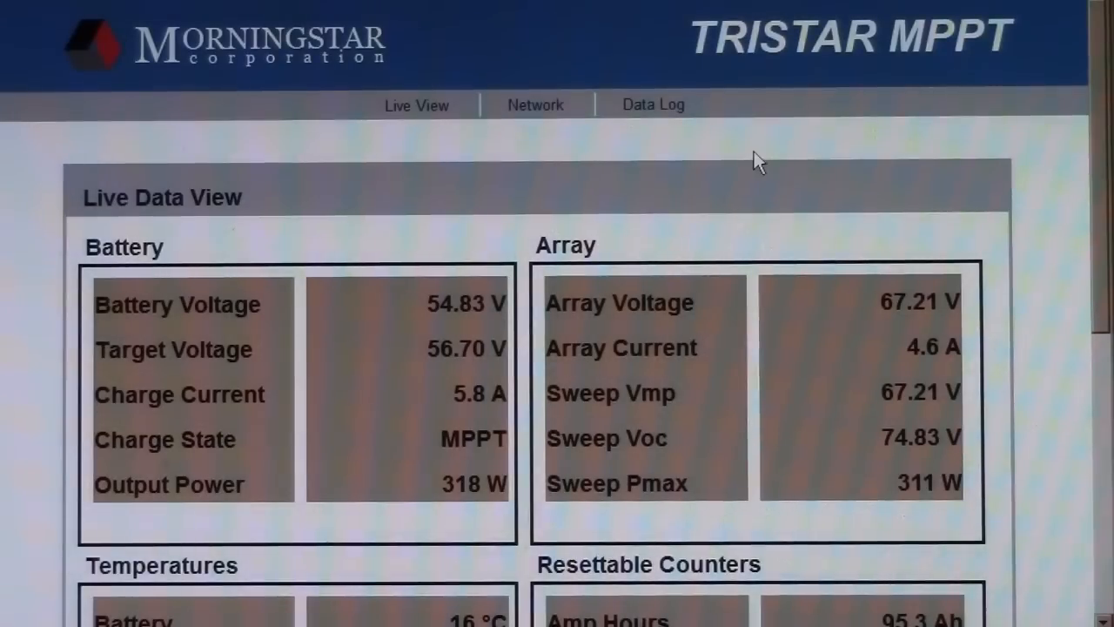
left_click(535, 105)
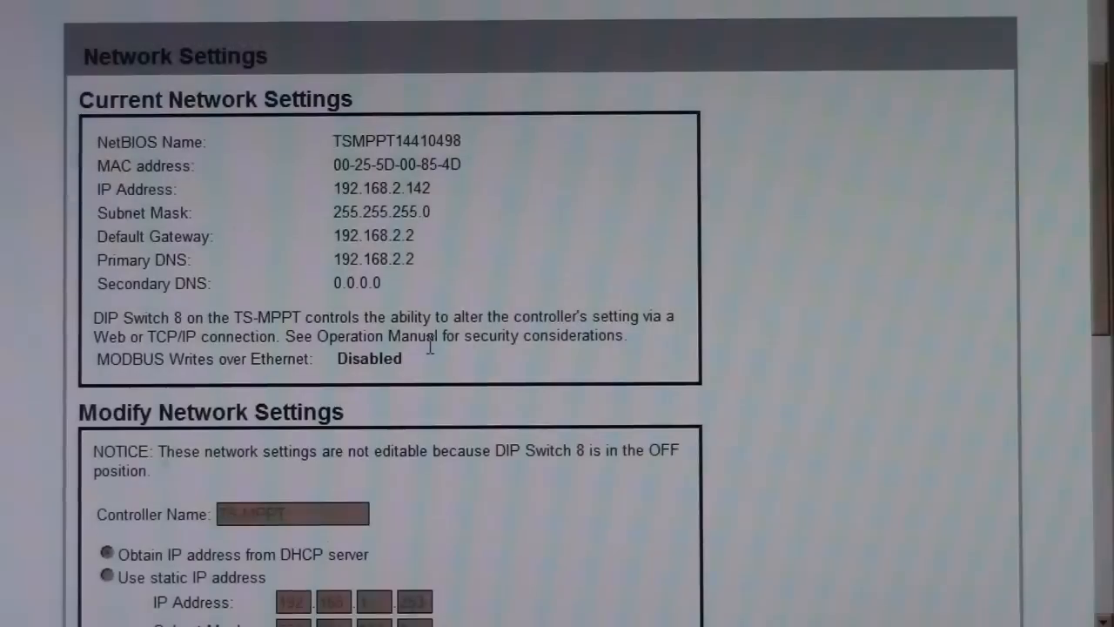
scroll("down", 3)
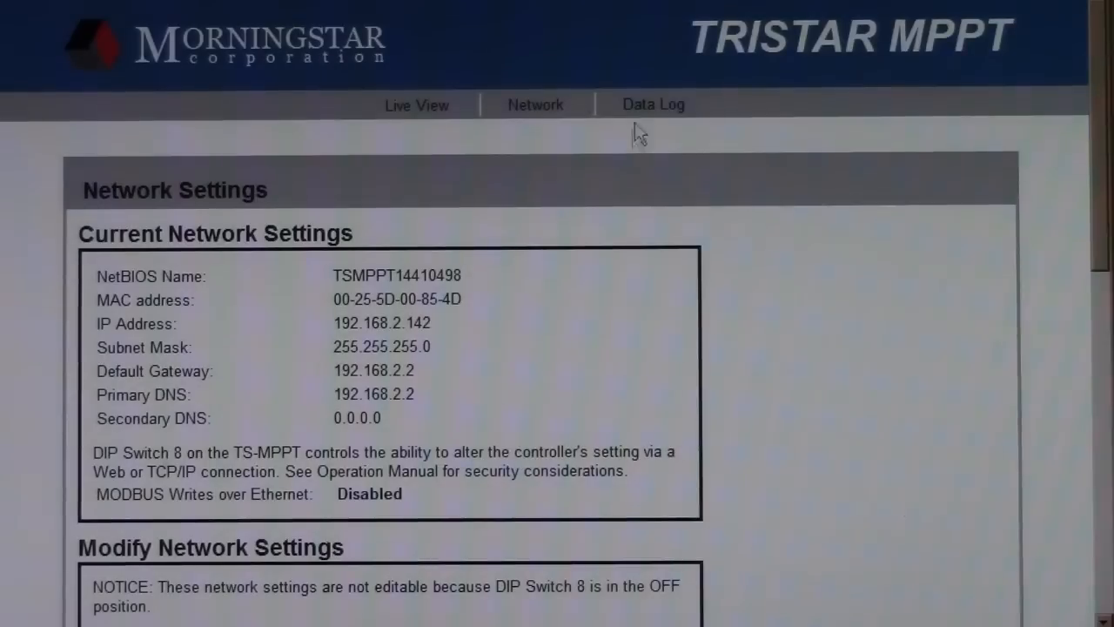
left_click(653, 104)
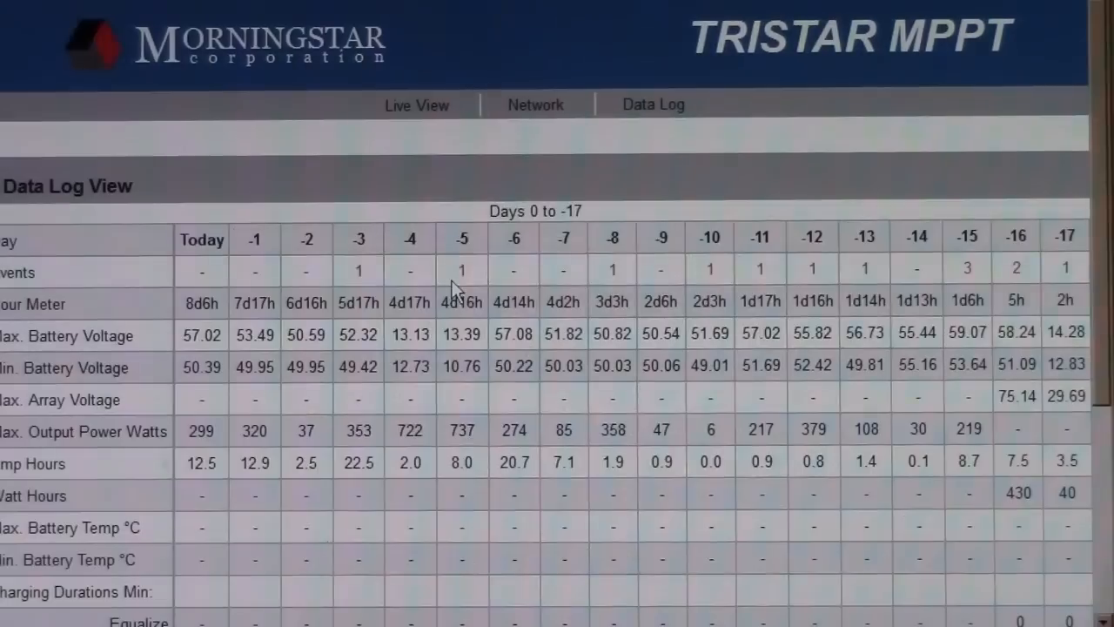
mouse_move(579, 327)
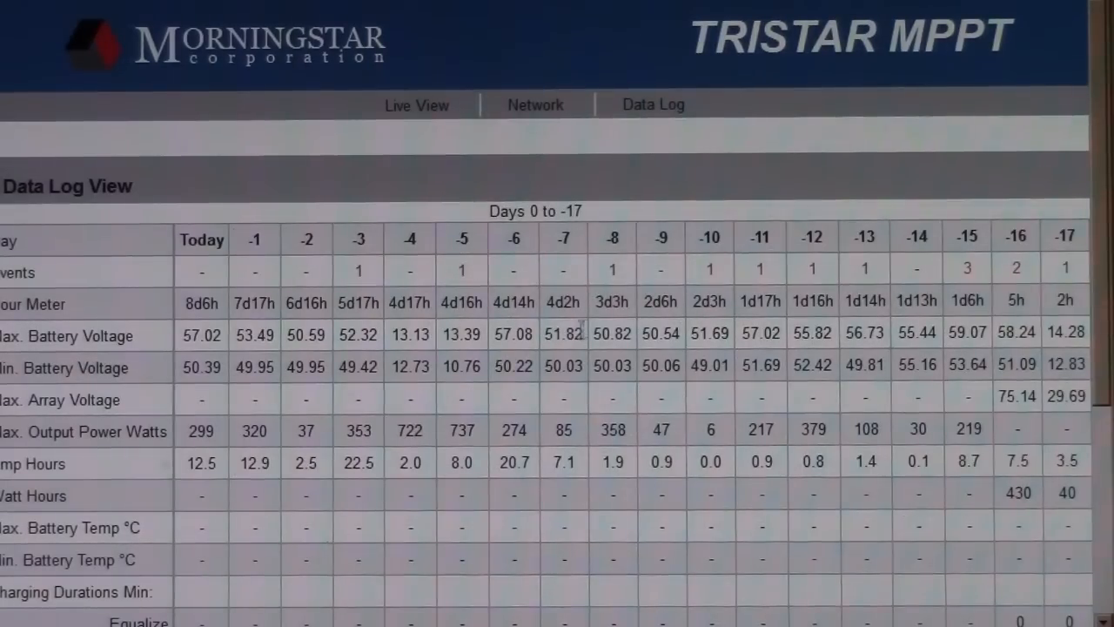
Scroll down the Data Log View to per-day durations, faults, alarms and firmware details.
scroll("down", 3)
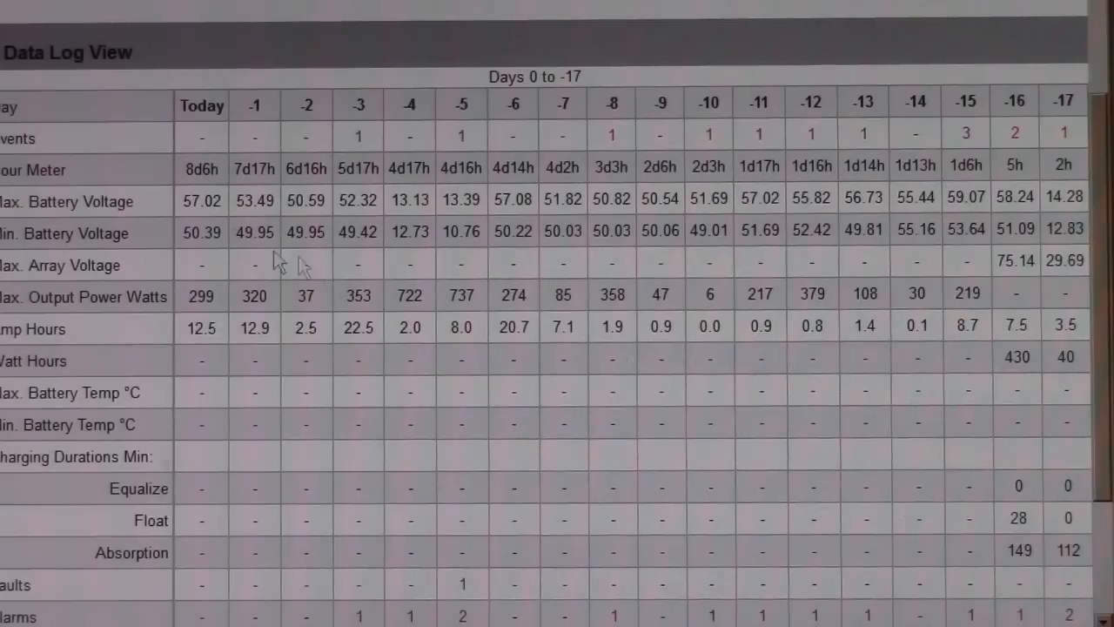
mouse_move(340, 208)
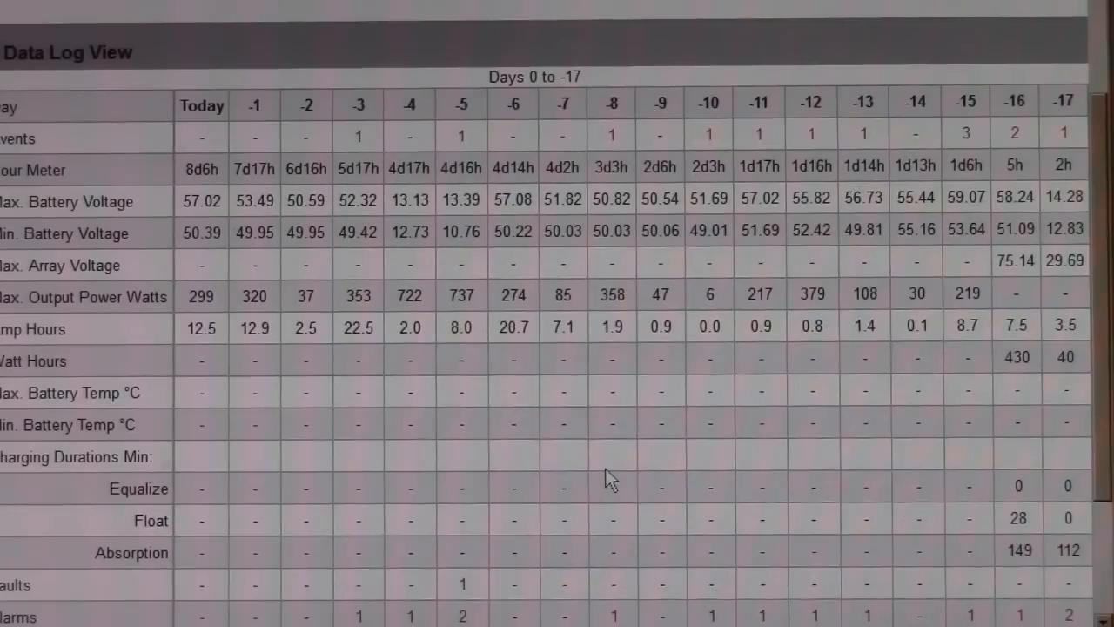
scroll("down", 3)
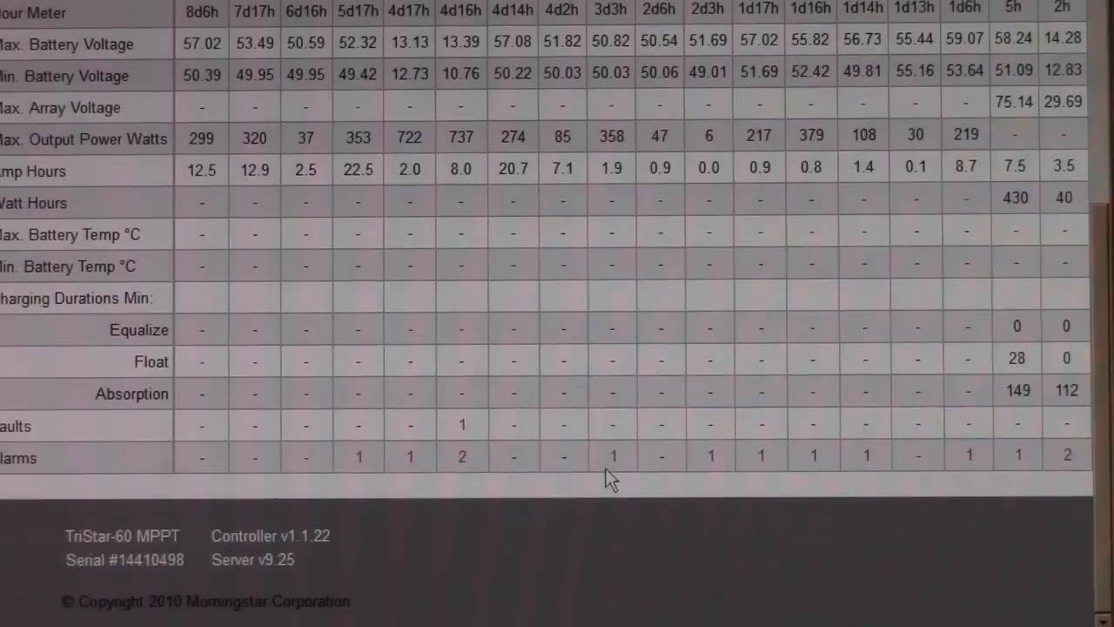